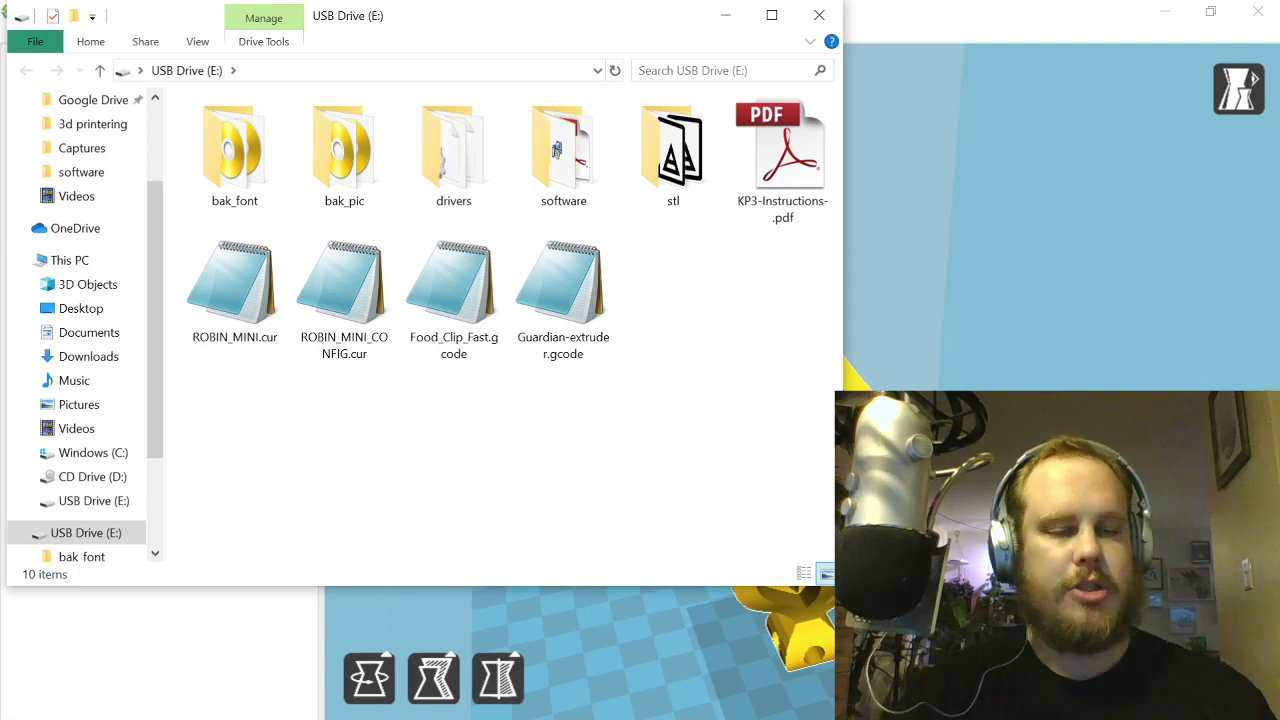
Step: Reopen USB Drive (E:) from This PC's Devices and drives list
left_click(18, 259)
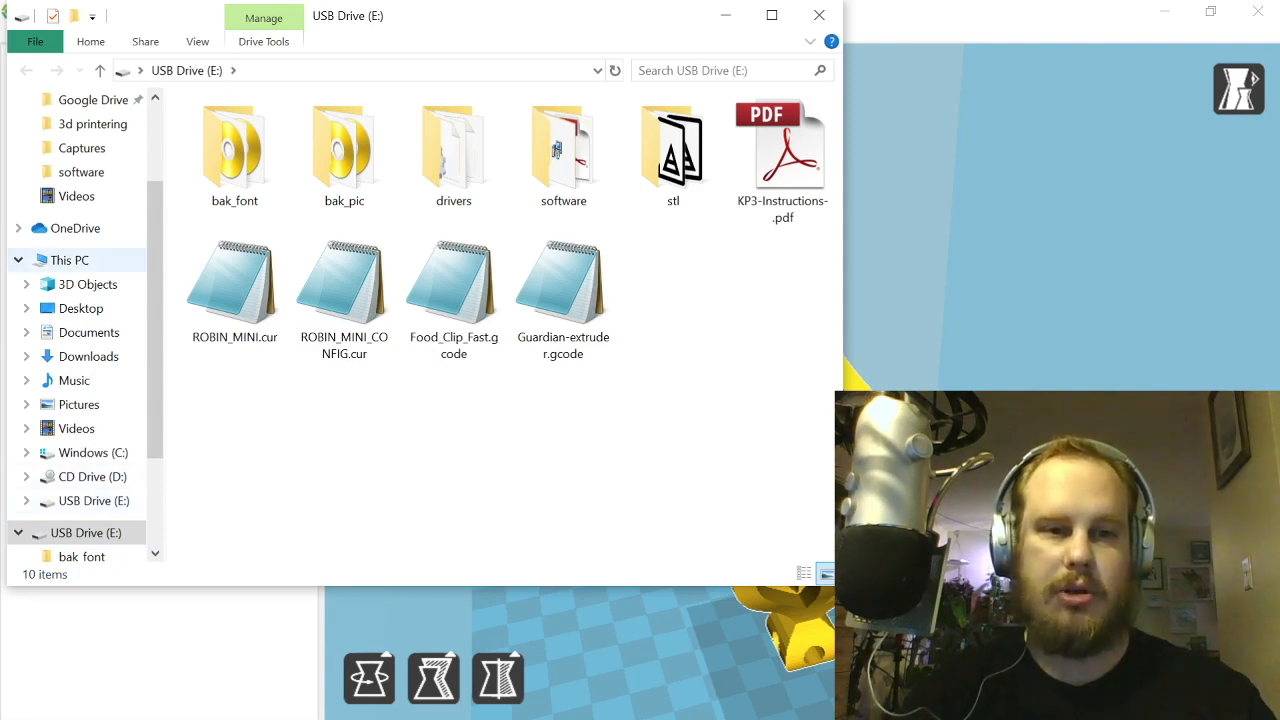
left_click(563, 285)
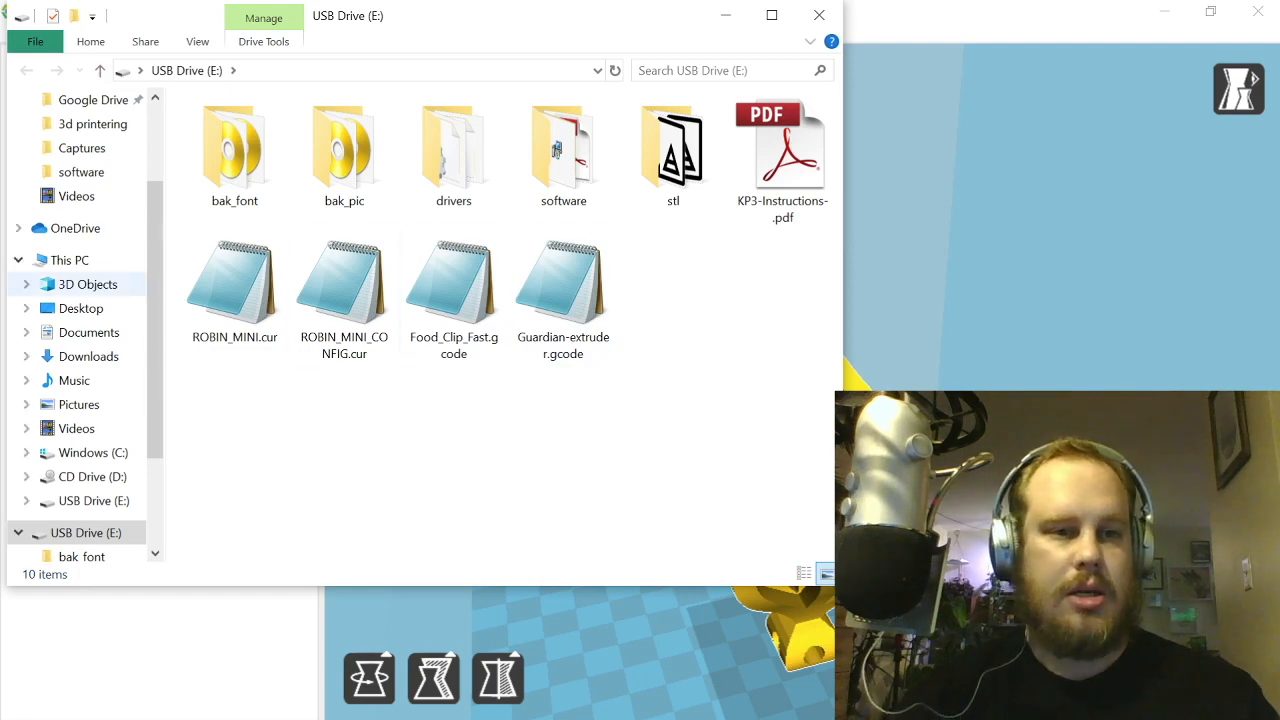
left_click(69, 259)
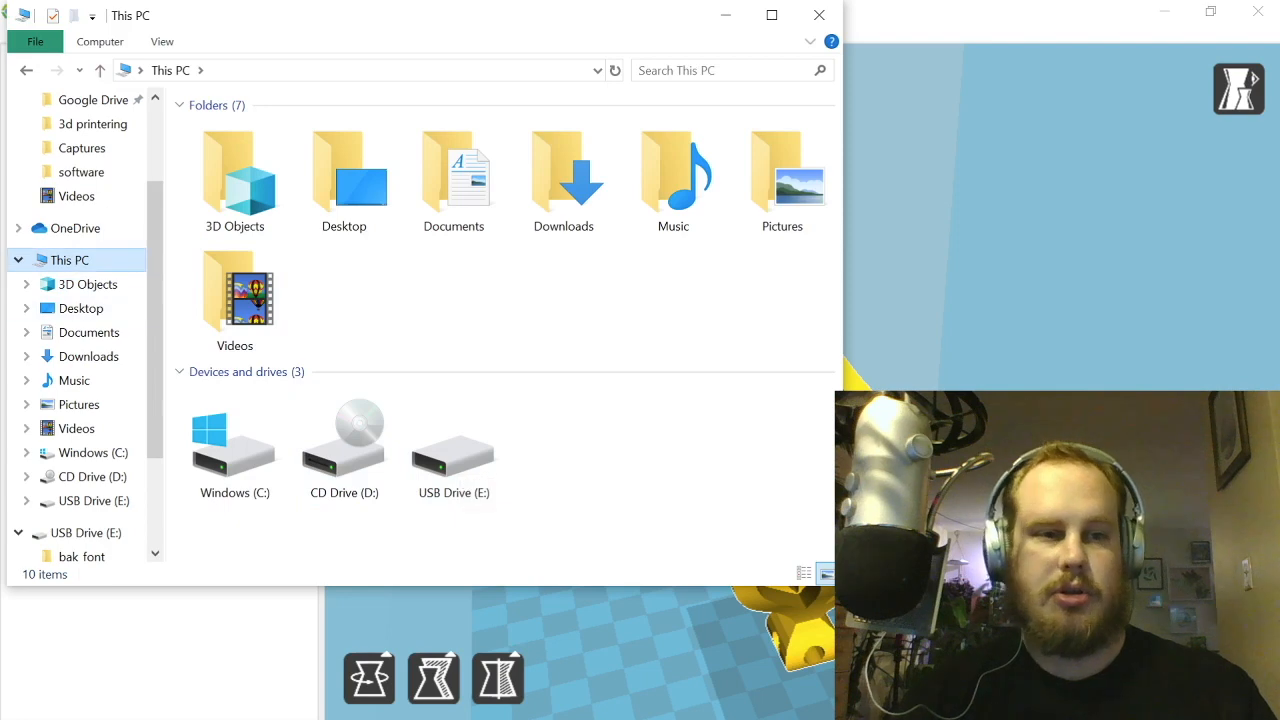
double_click(453, 440)
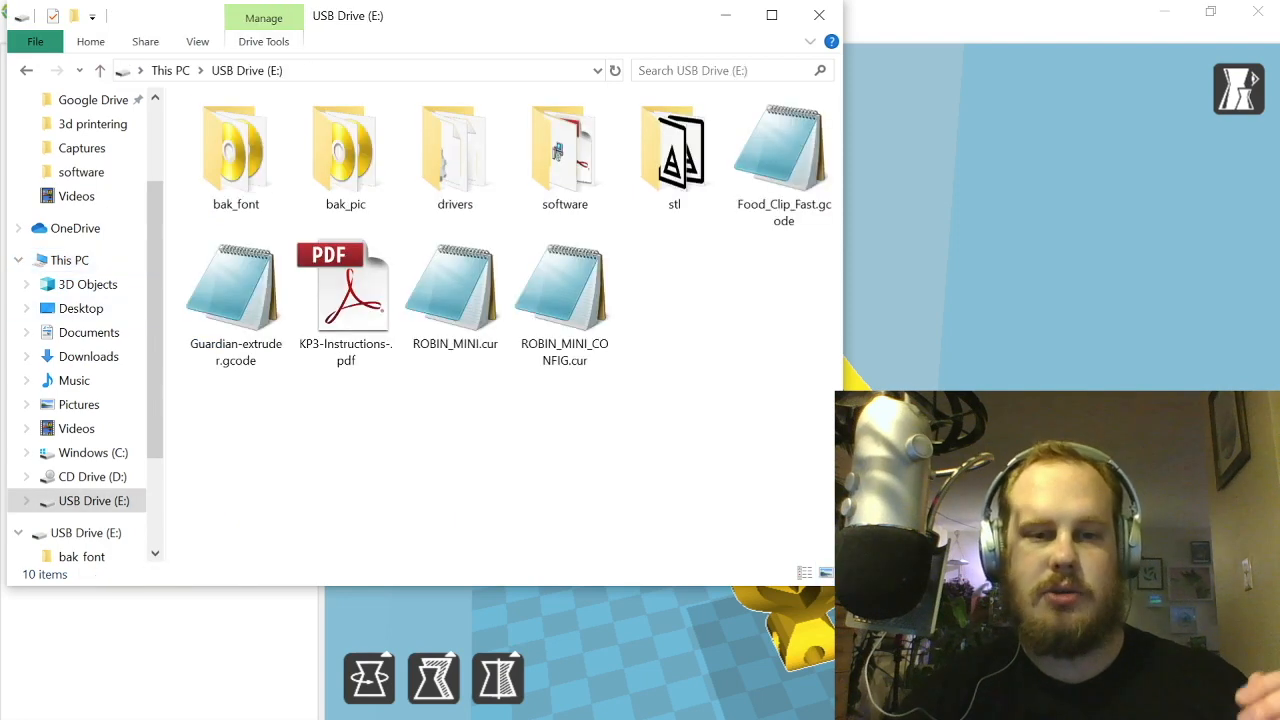
mouse_move(345, 285)
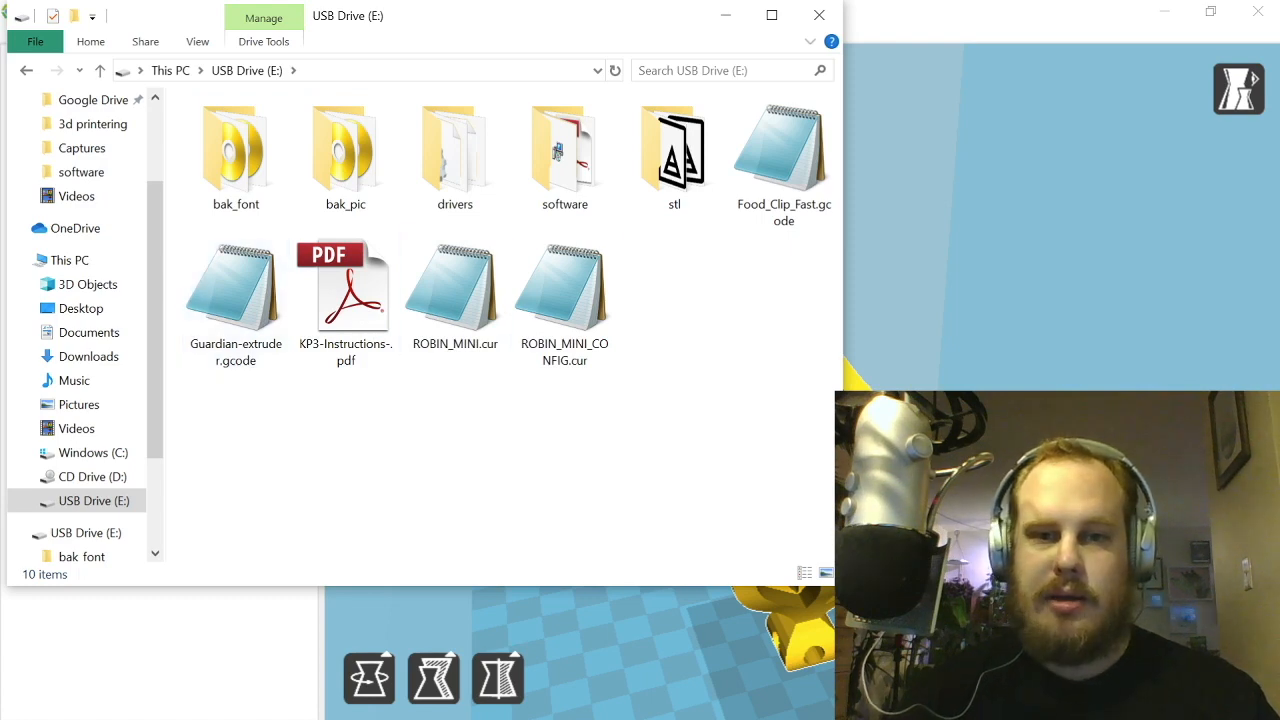
mouse_move(454, 290)
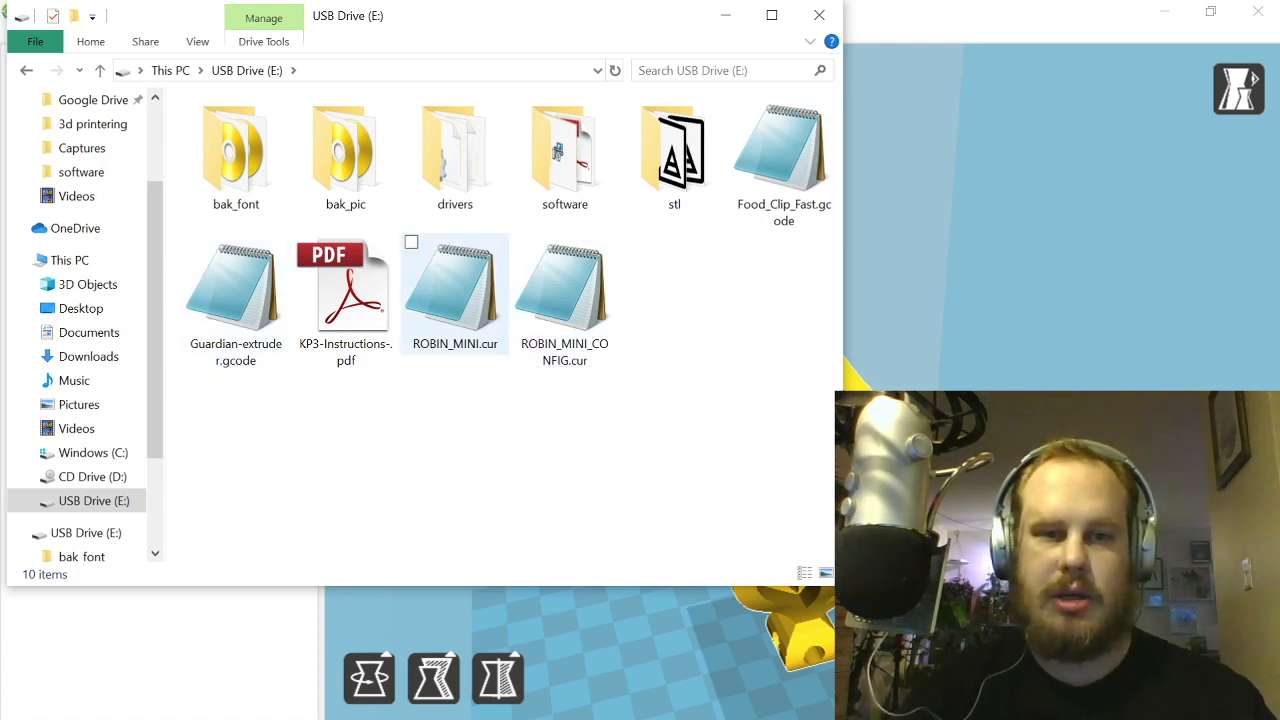
left_click(235, 150)
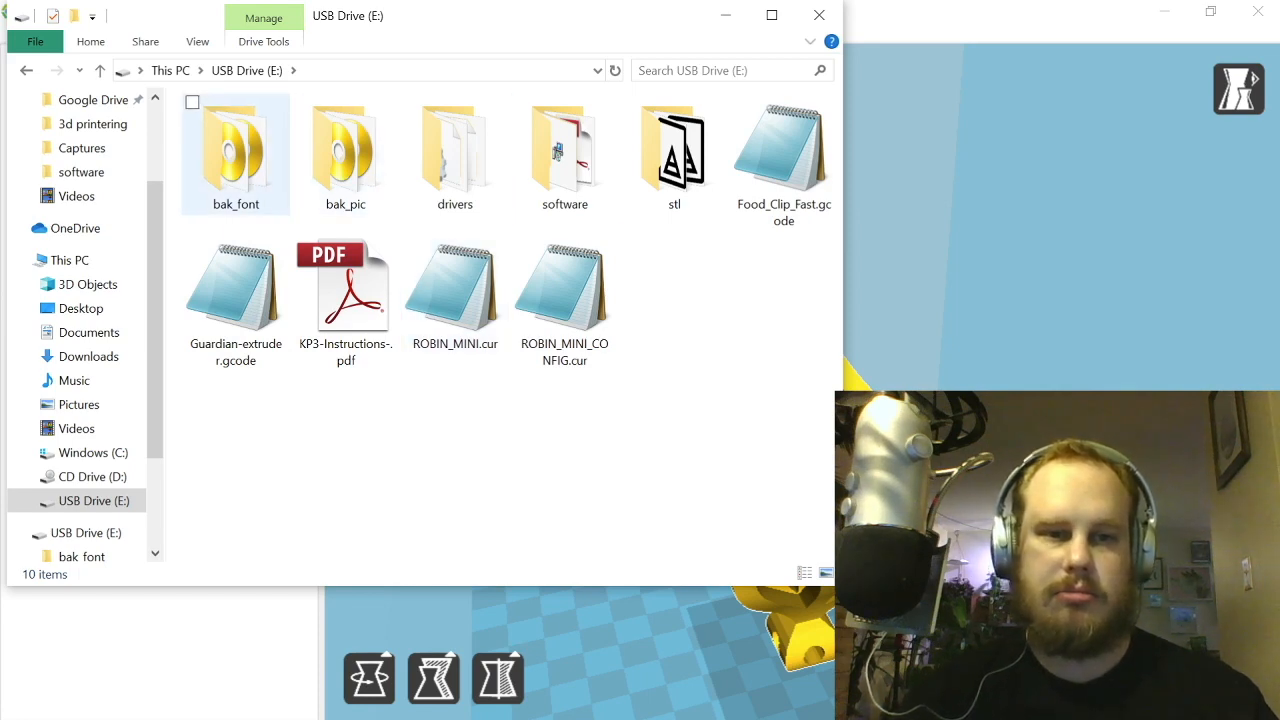
left_click(345, 150)
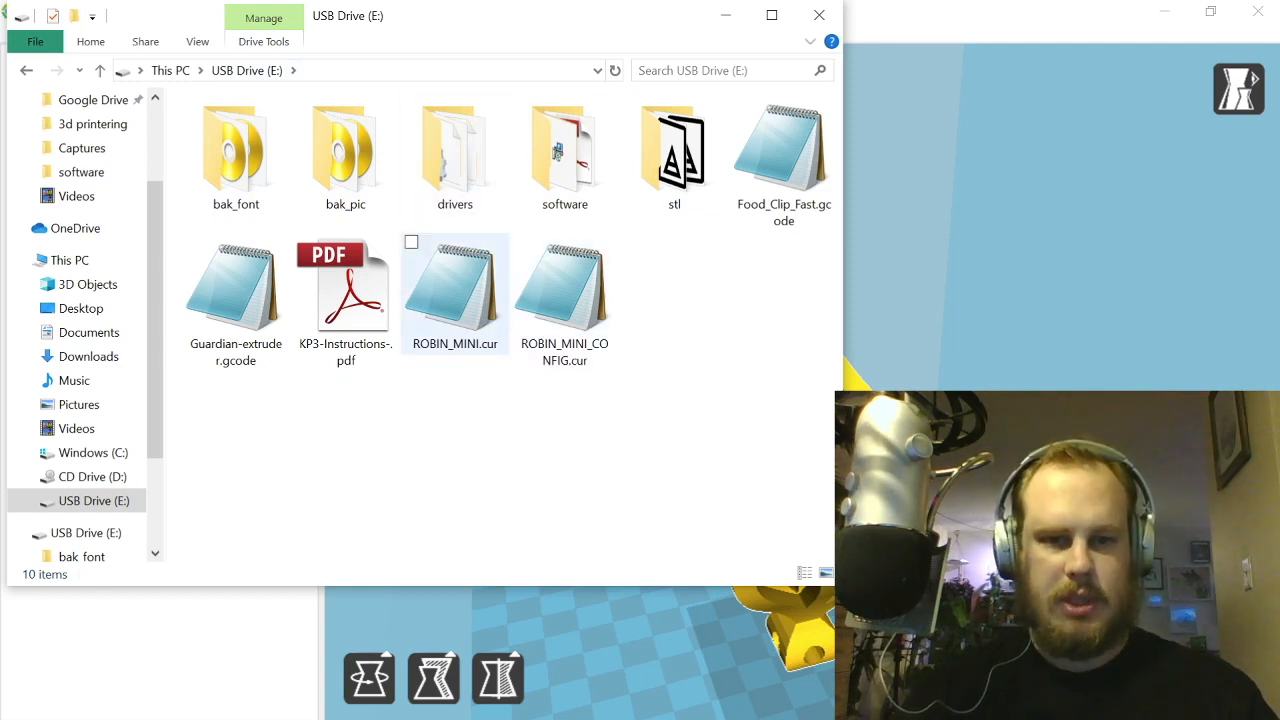
mouse_move(455, 290)
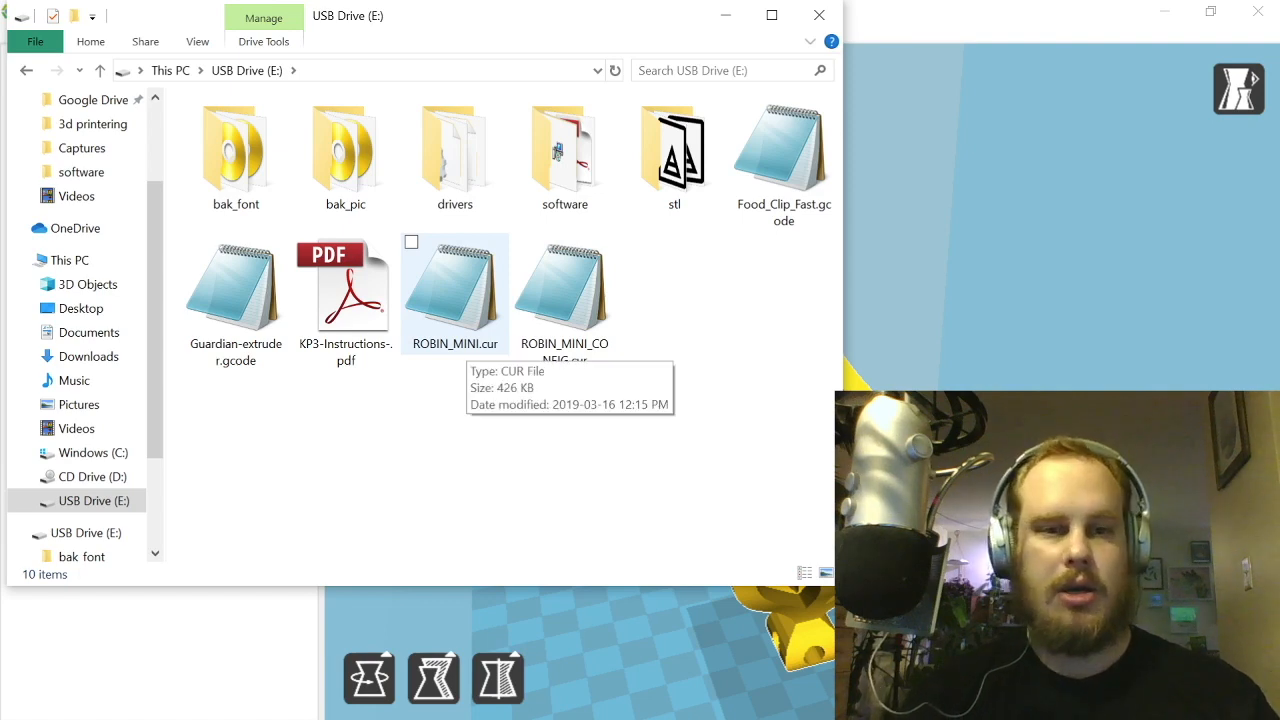
mouse_move(564, 290)
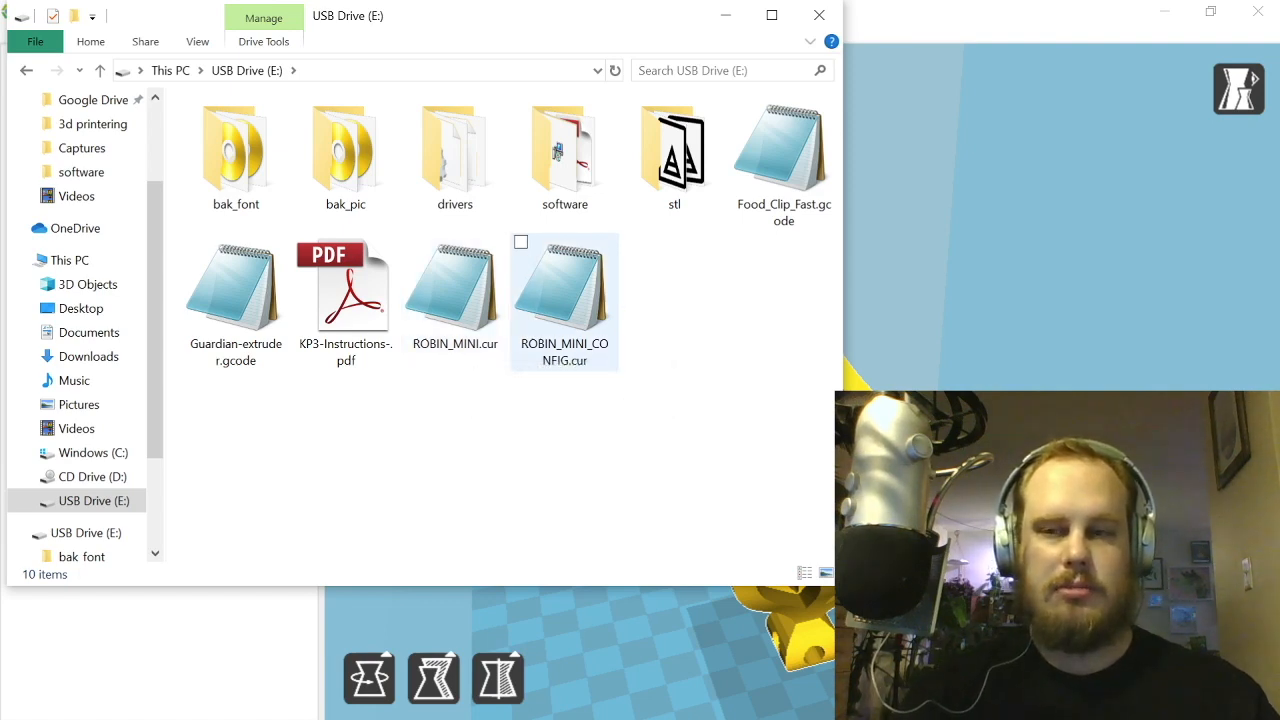
mouse_move(564, 290)
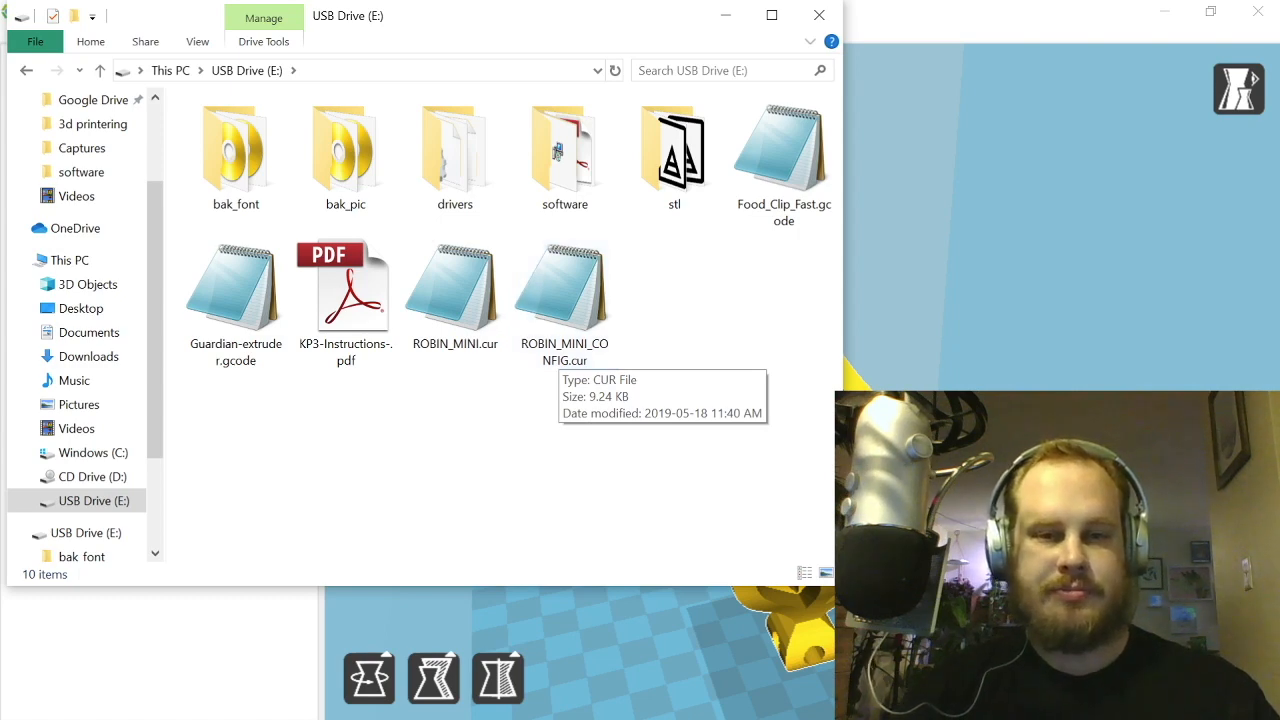
mouse_move(454, 290)
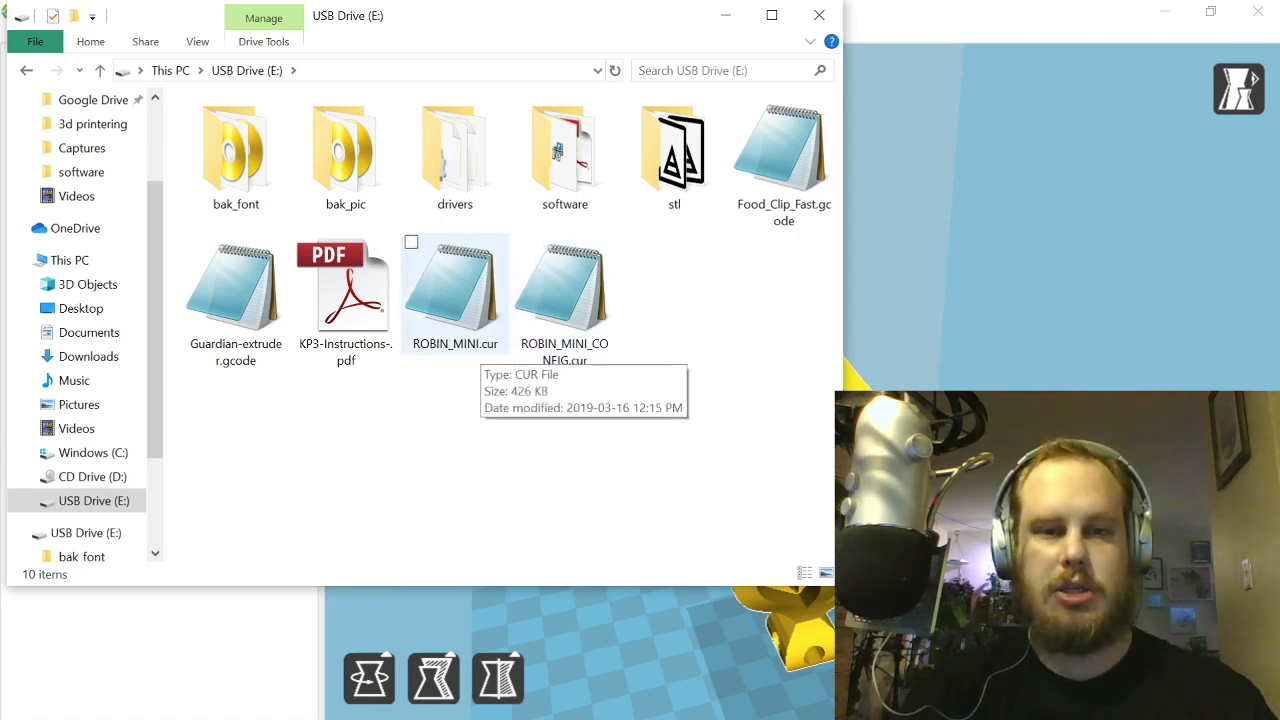
mouse_move(564, 290)
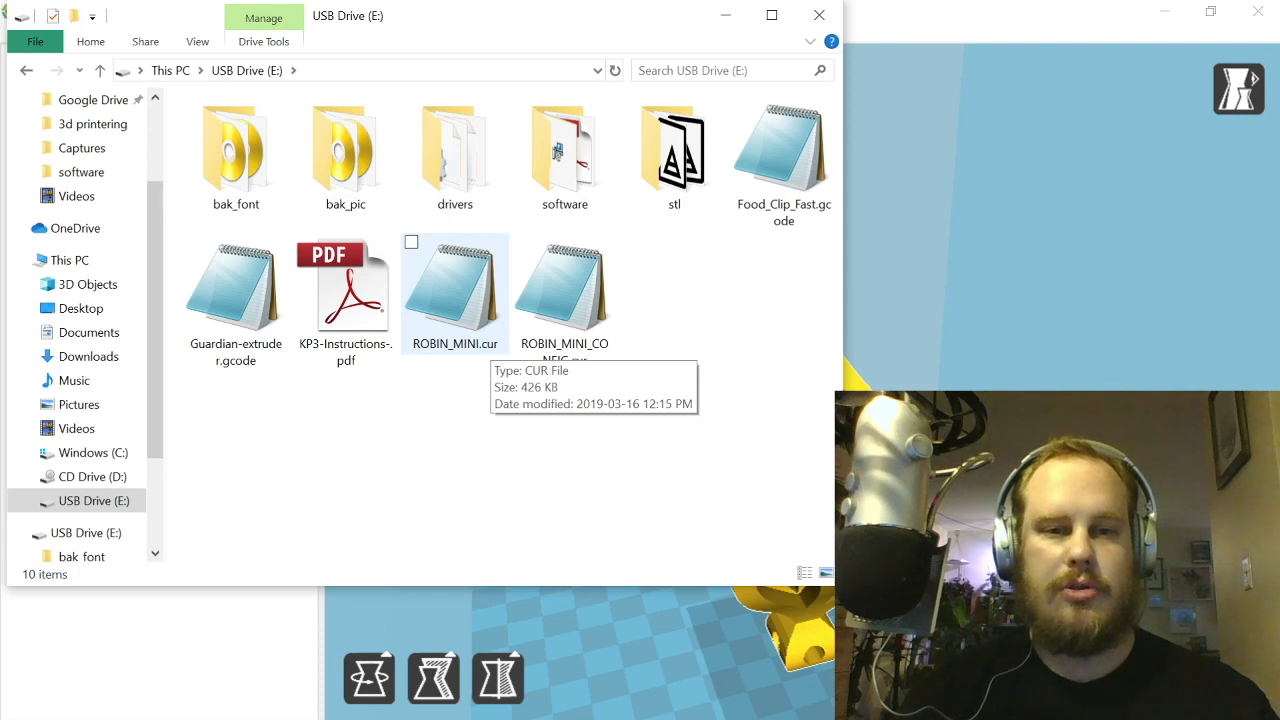
Step: Rename ROBIN_MINI.cur to ROBIN_MINI.bin and confirm the extension-change warning
left_click(454, 285)
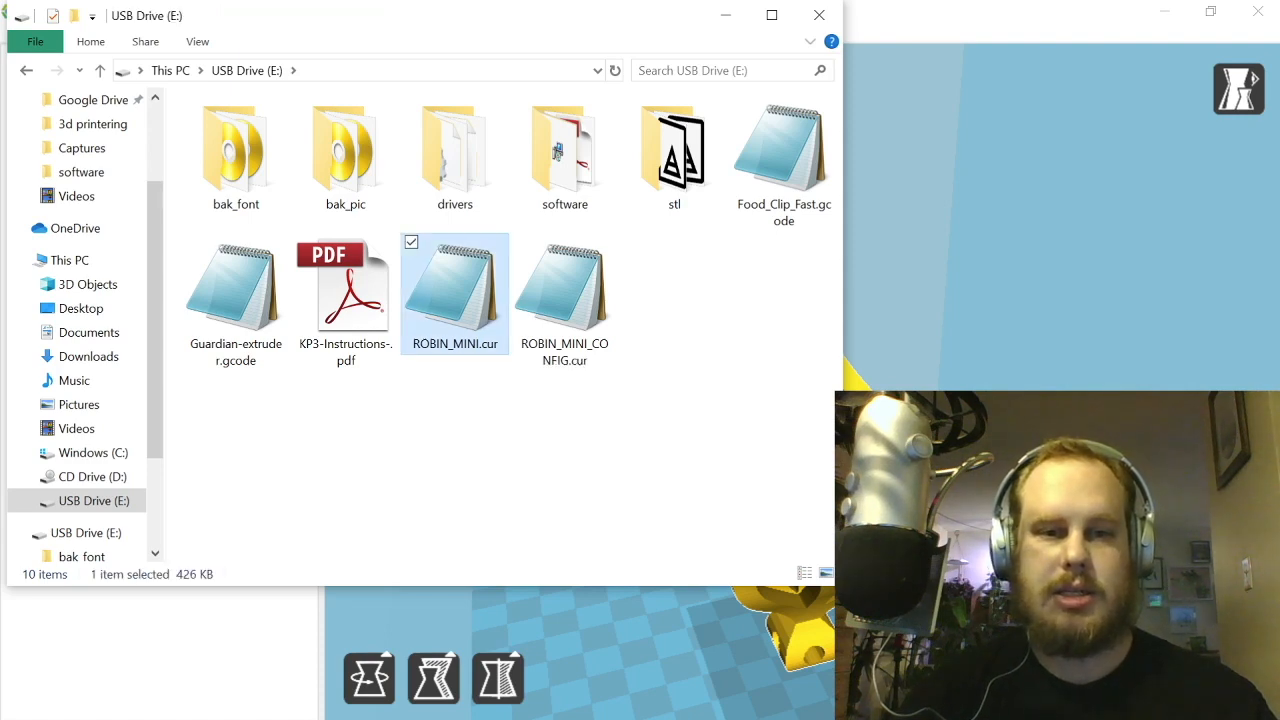
mouse_move(454, 290)
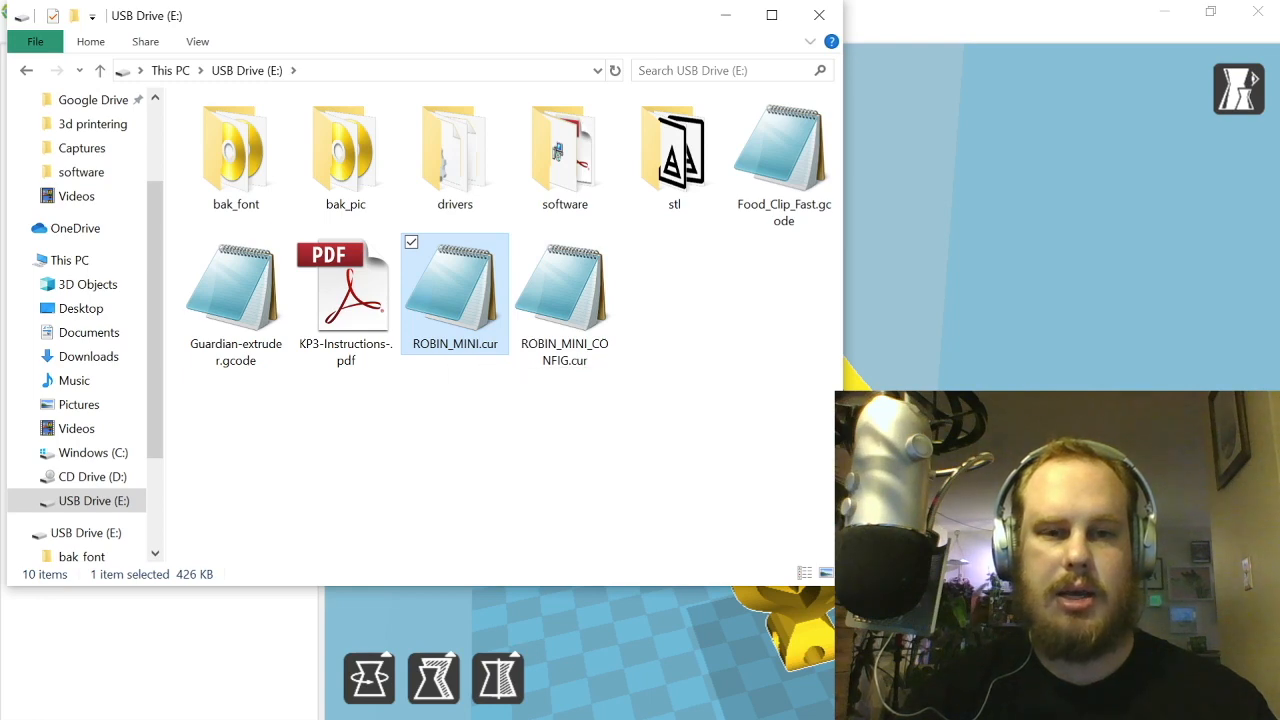
left_click(455, 343)
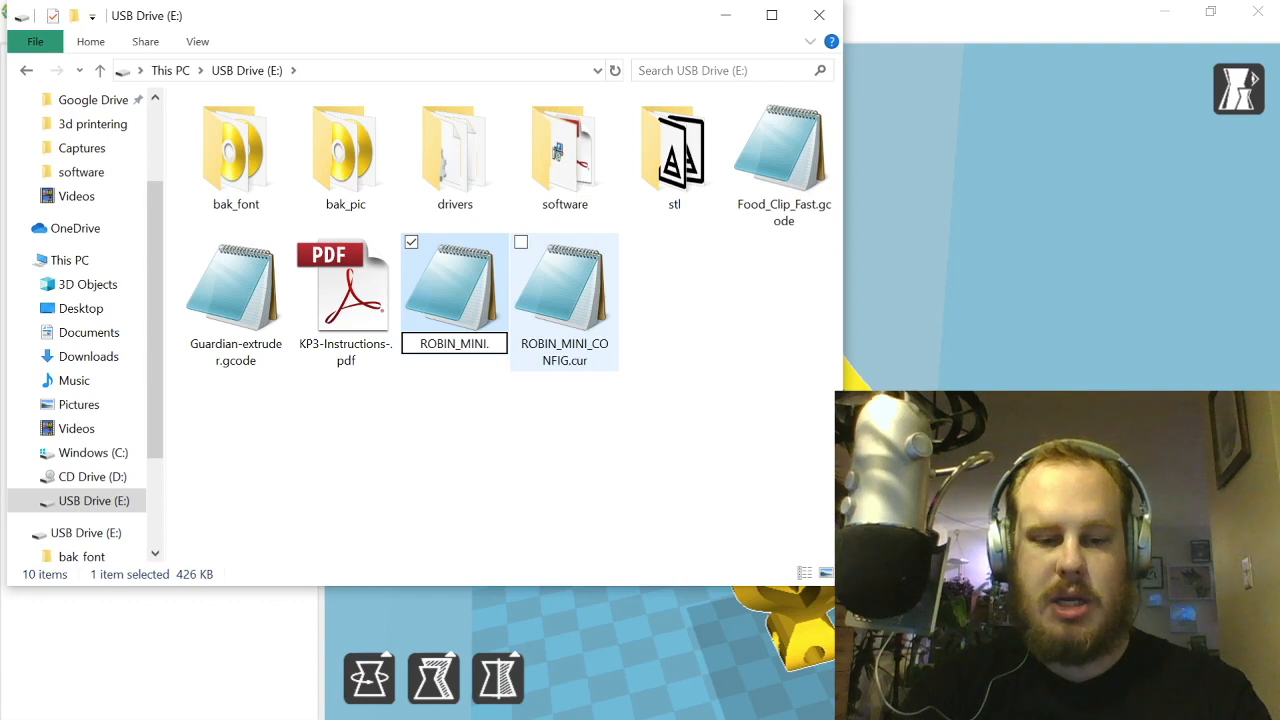
type("bin")
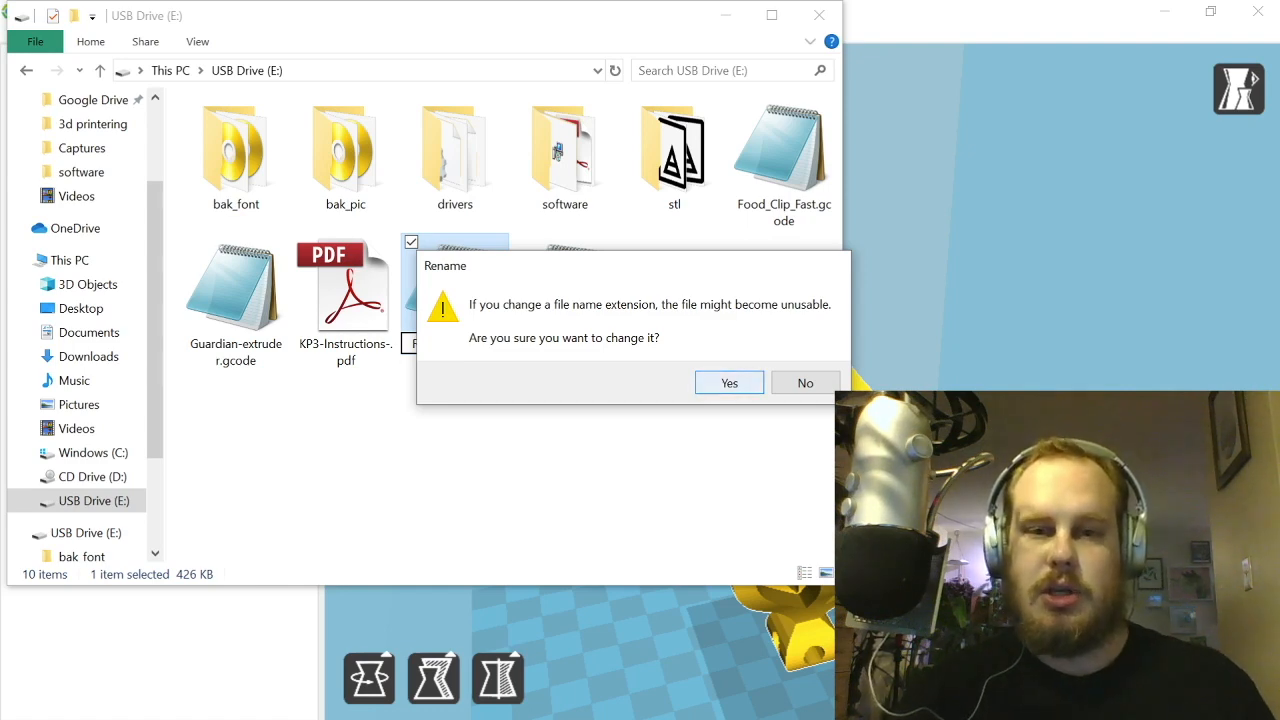
left_click(729, 382)
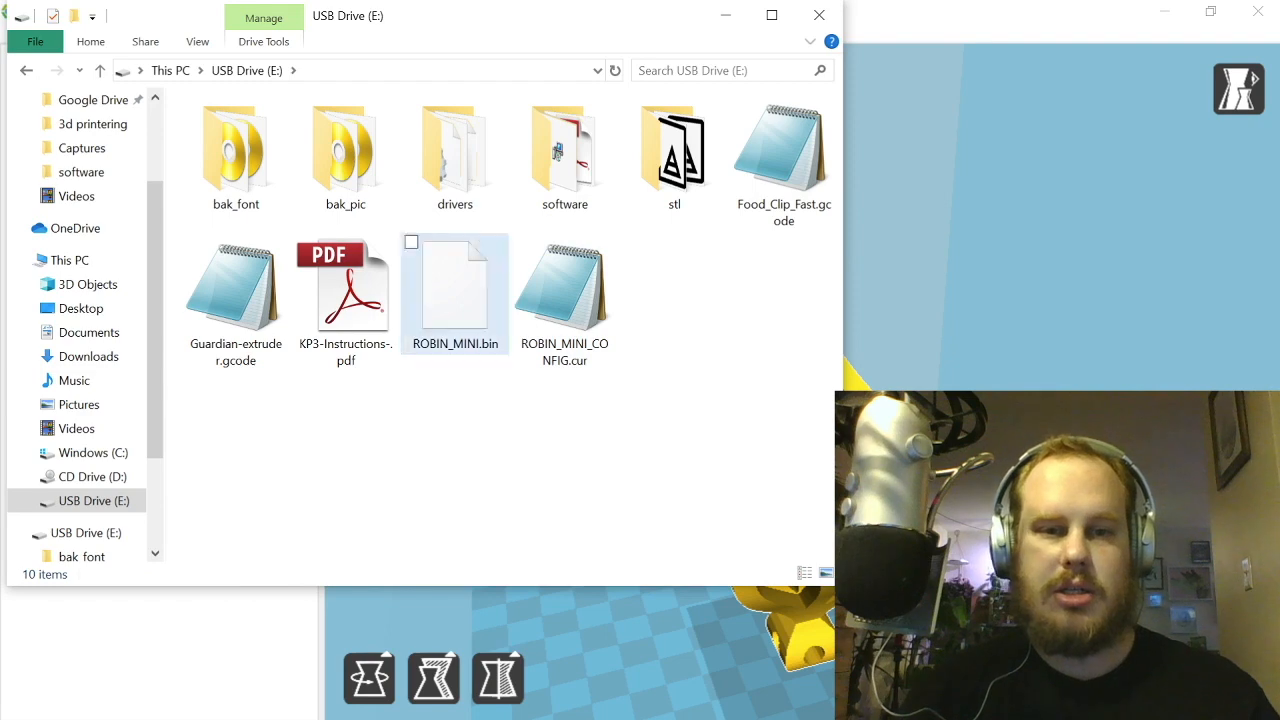
Step: Rename ROBIN_MINI_CONFIG.cur to ROBIN_MINI_CONFIG.txt and confirm the extension-change warning
left_click(564, 290)
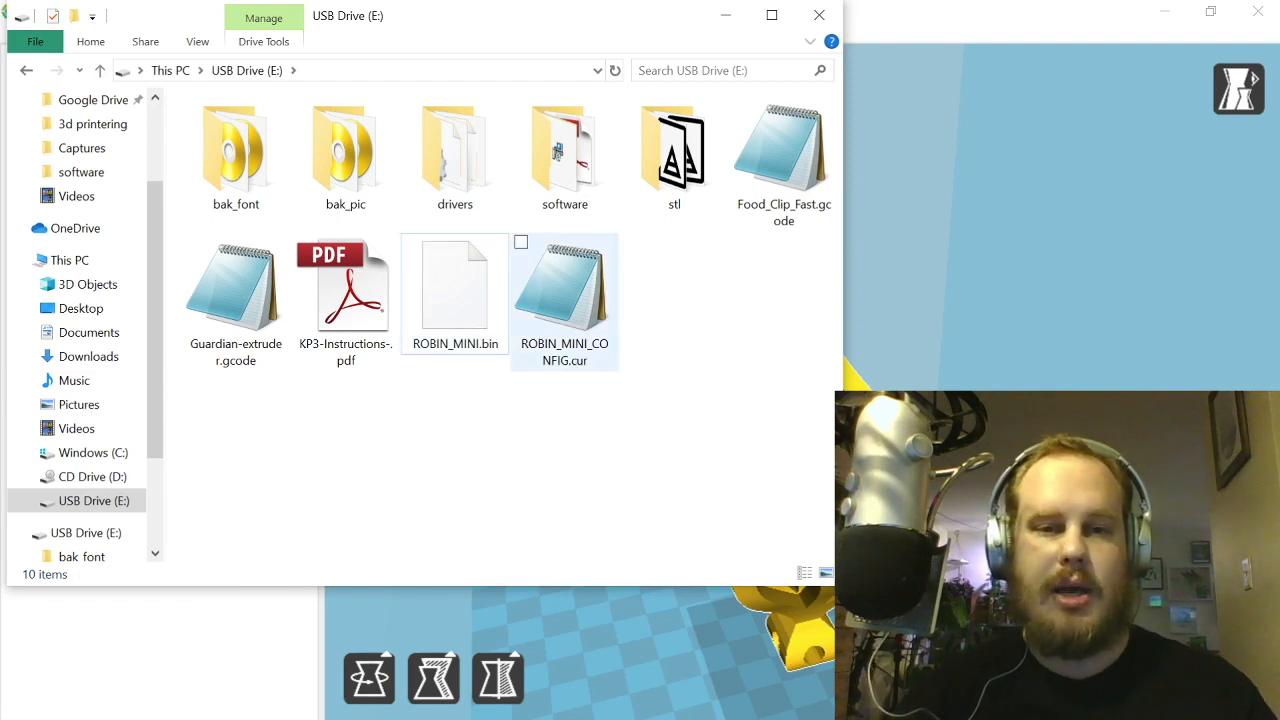
mouse_move(564, 290)
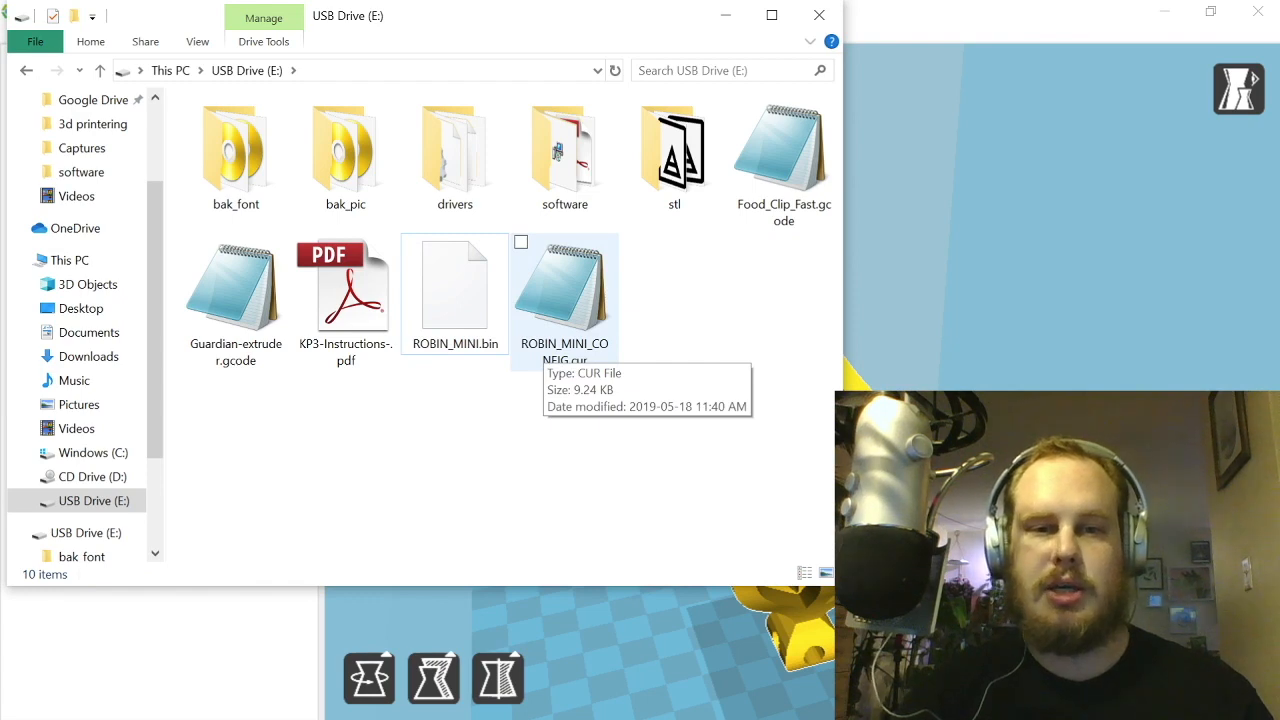
left_click(564, 285)
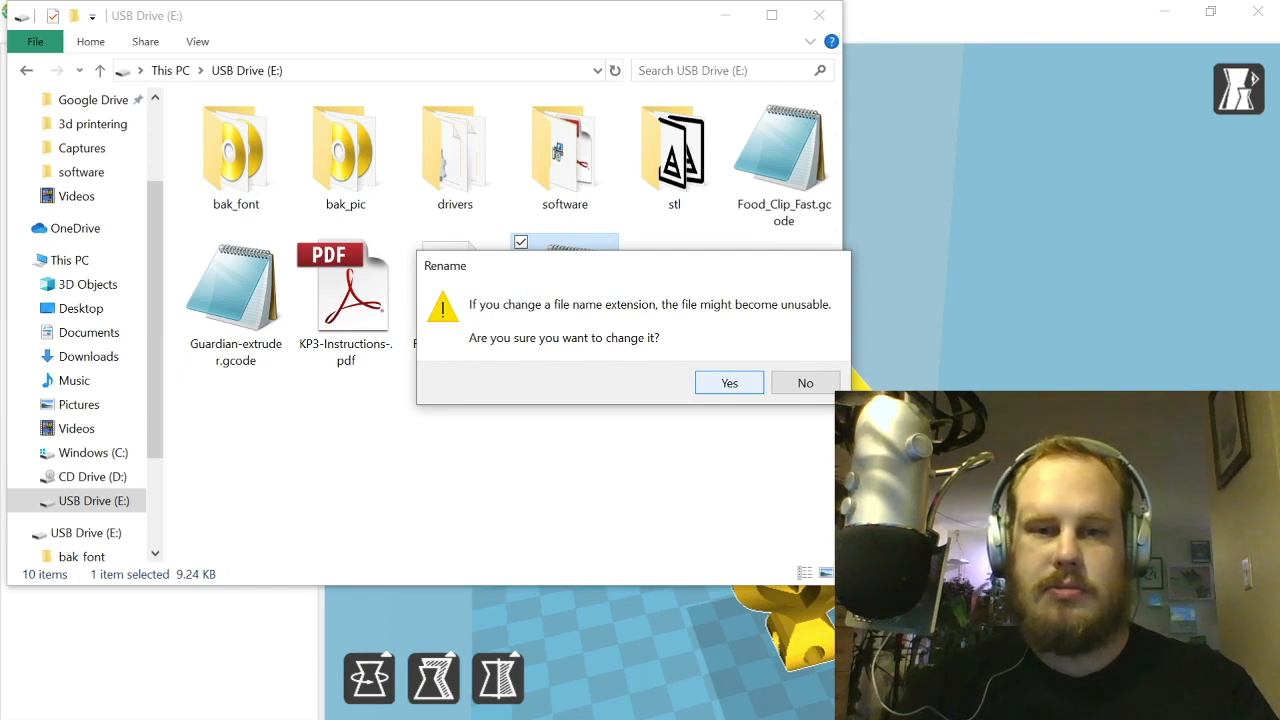
left_click(729, 382)
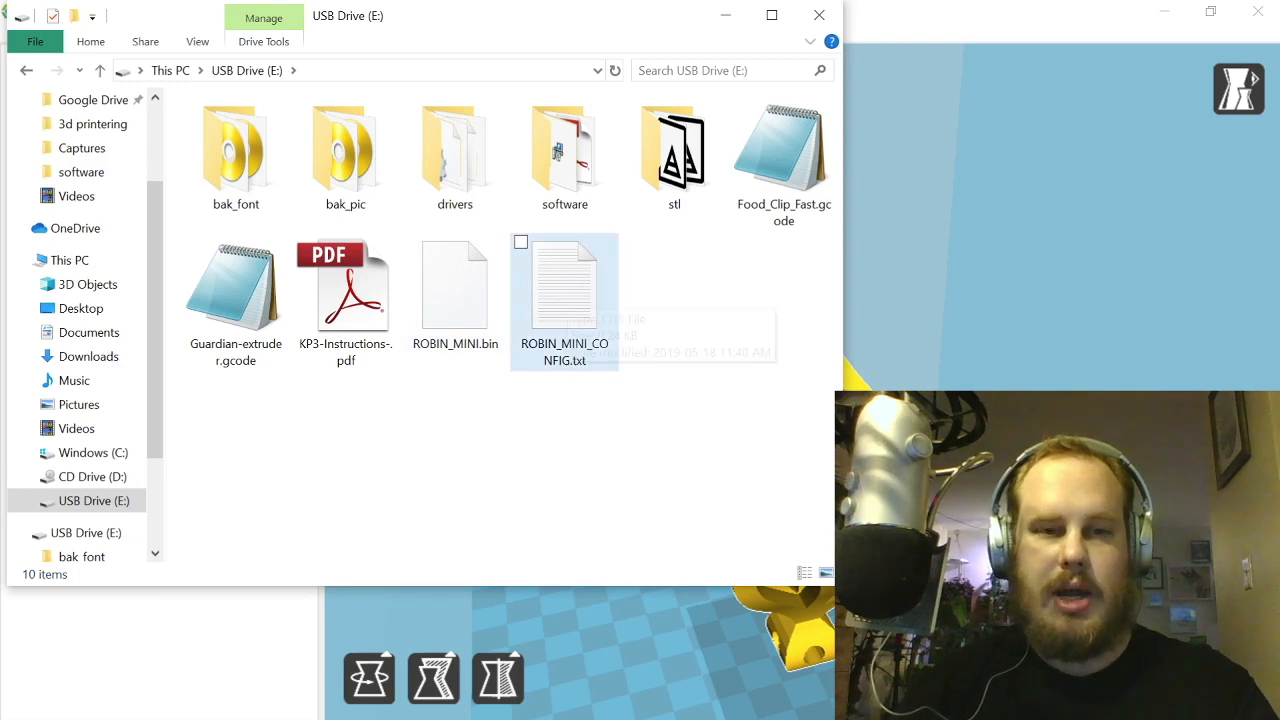
mouse_move(564, 290)
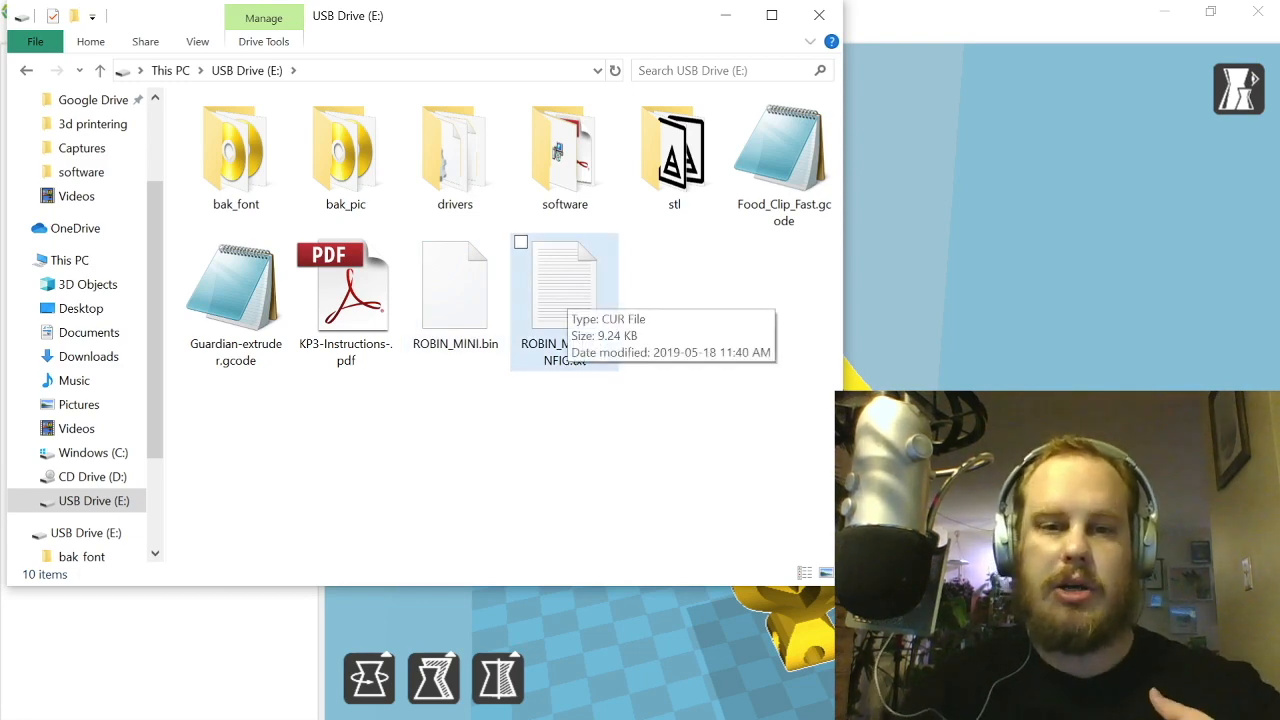
left_click(564, 283)
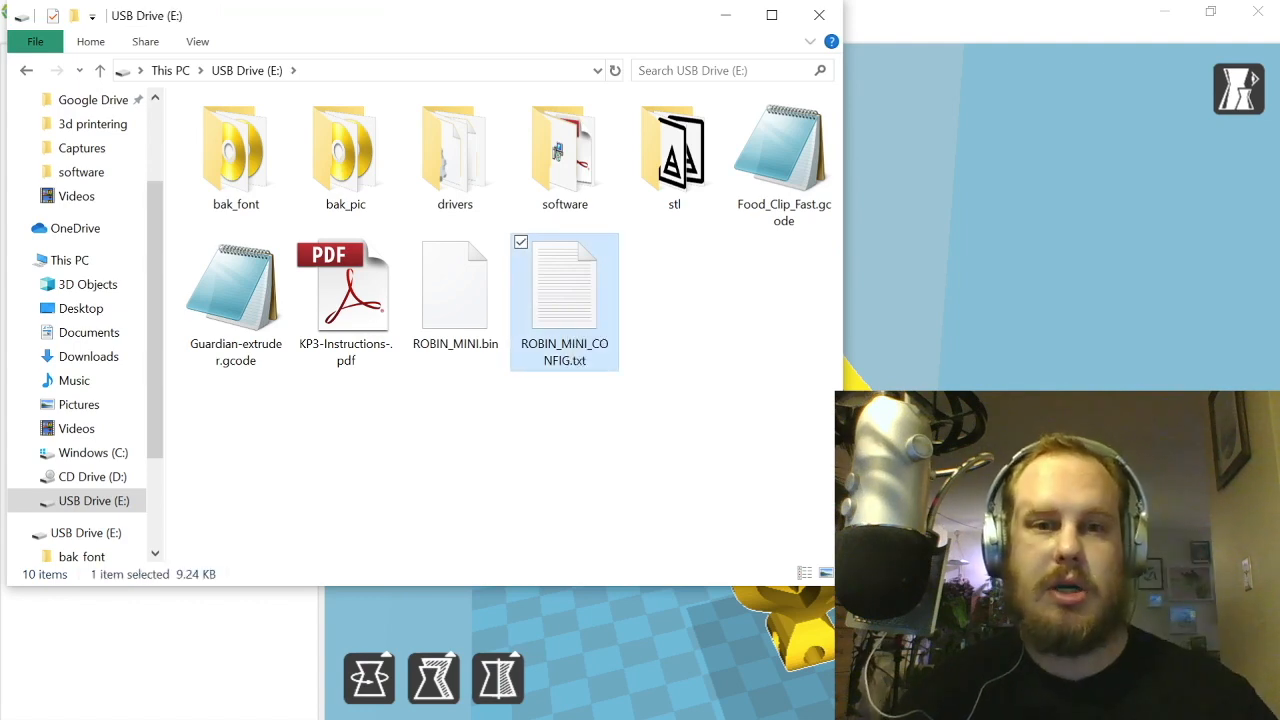
double_click(564, 283)
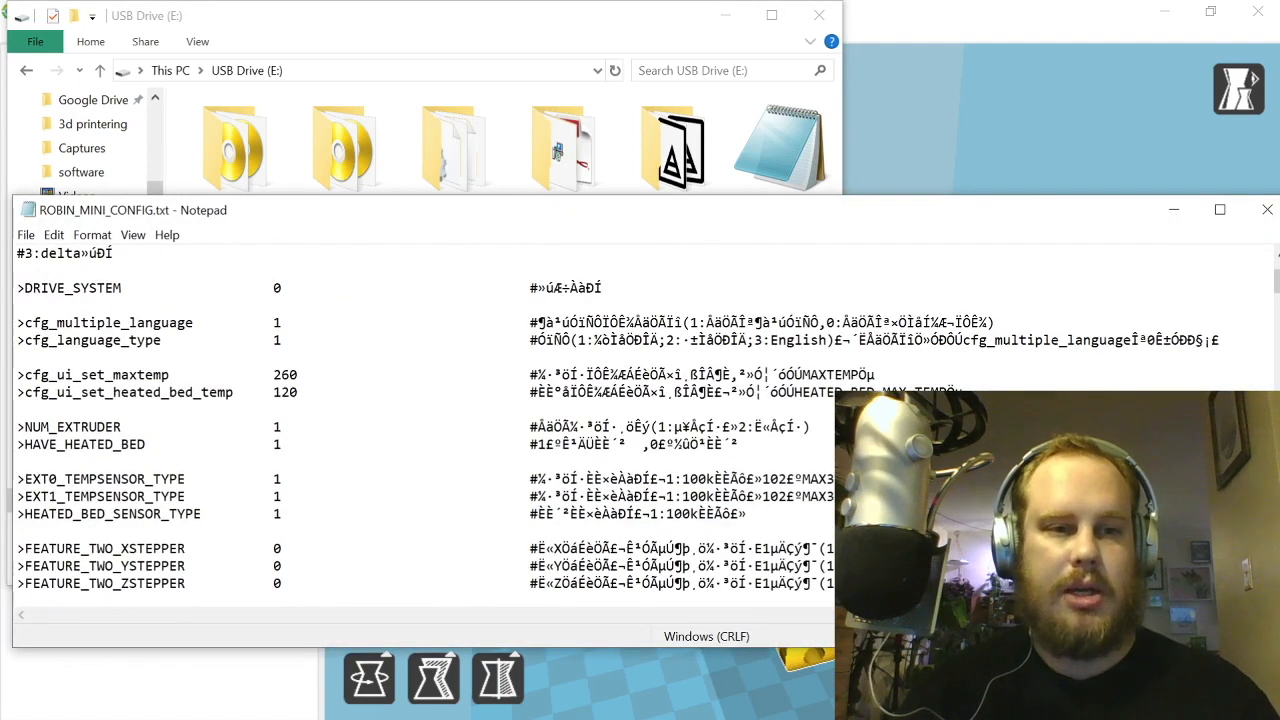
scroll("up", 3)
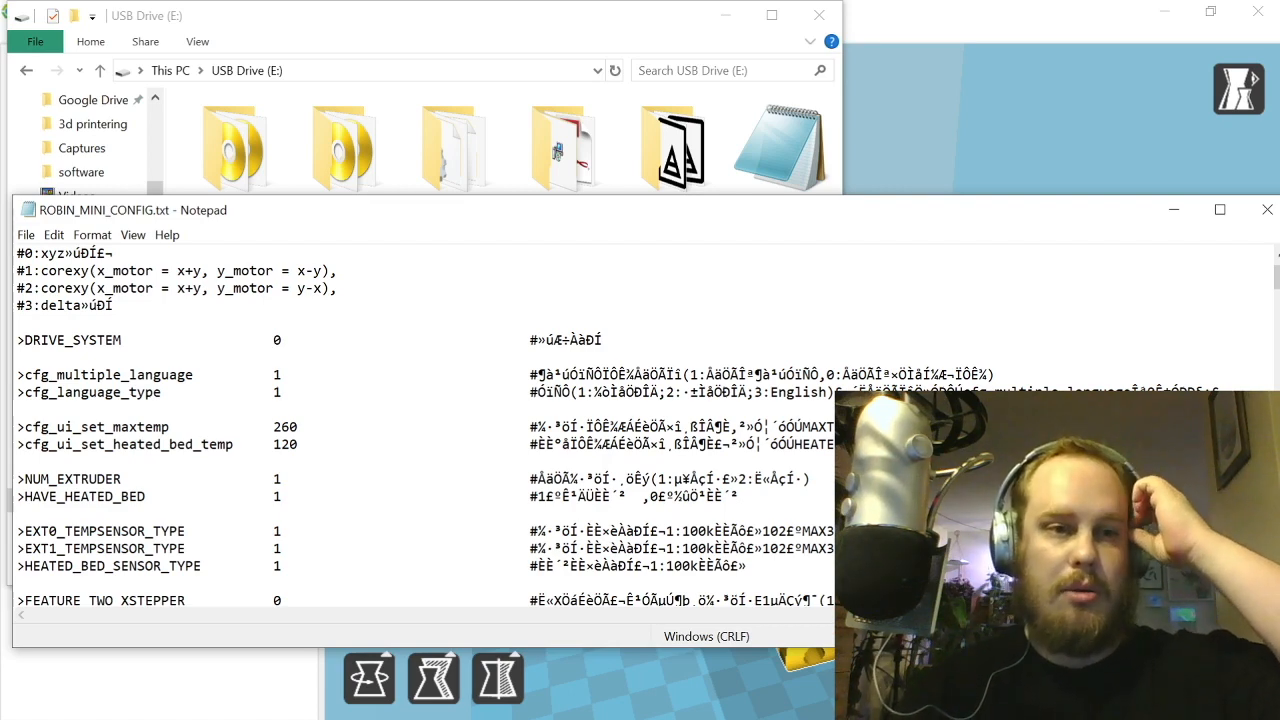
scroll("down", 3)
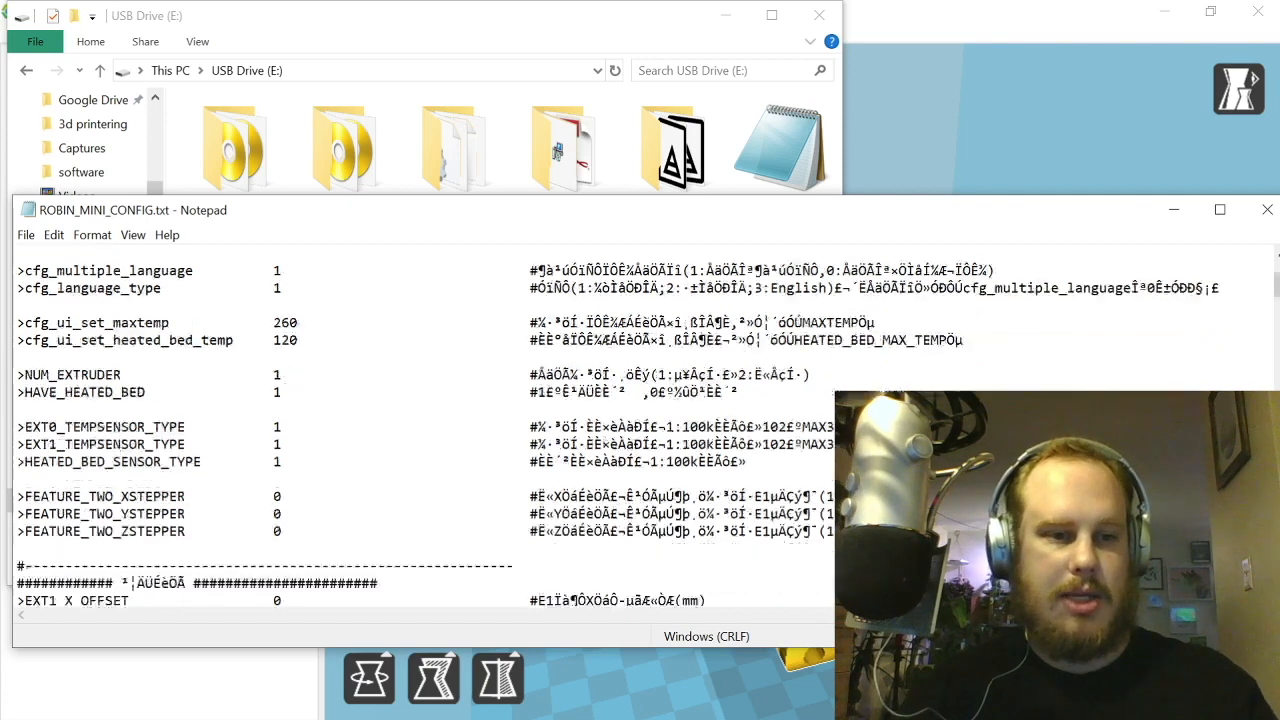
scroll("down", 3)
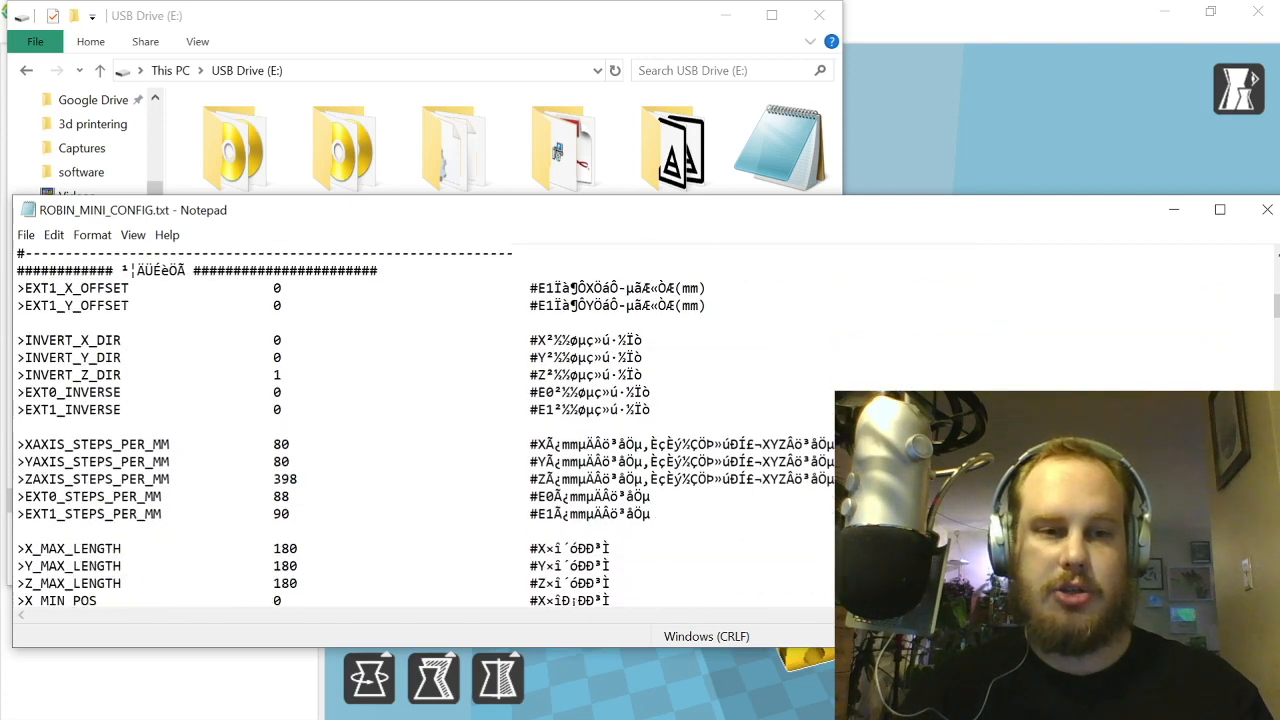
scroll("down", 3)
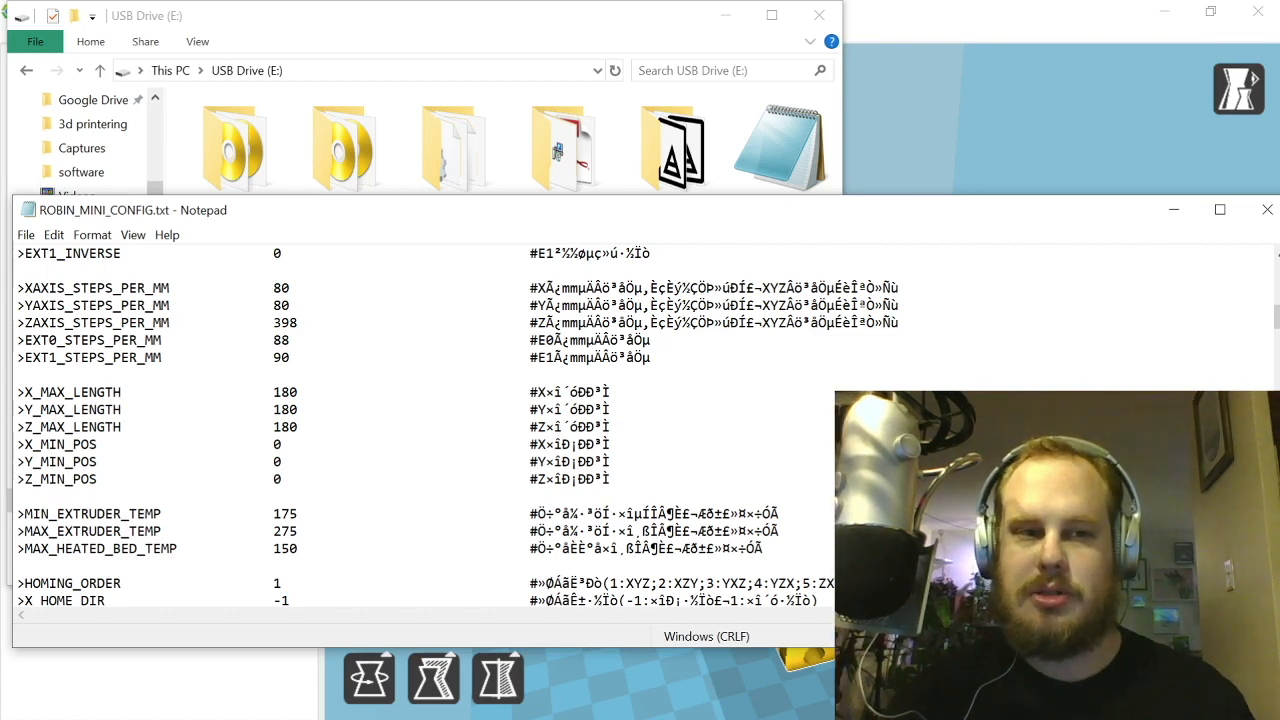
scroll("down", 3)
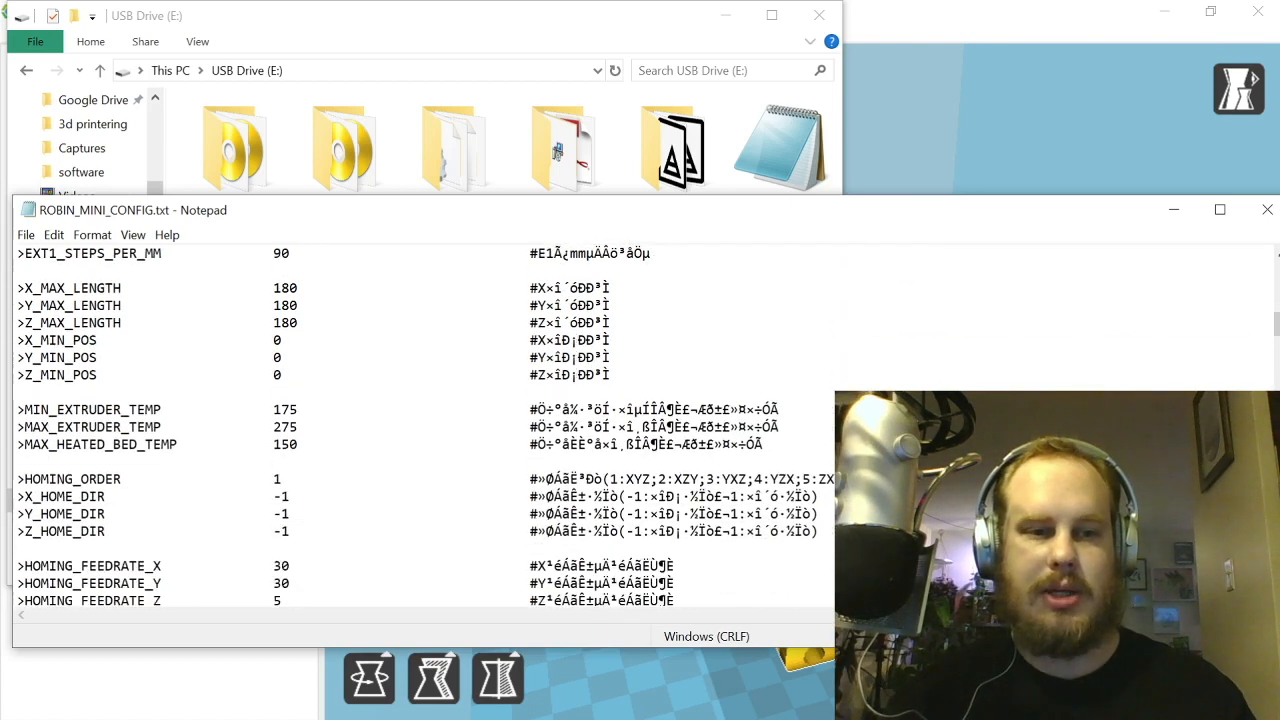
scroll("down", 3)
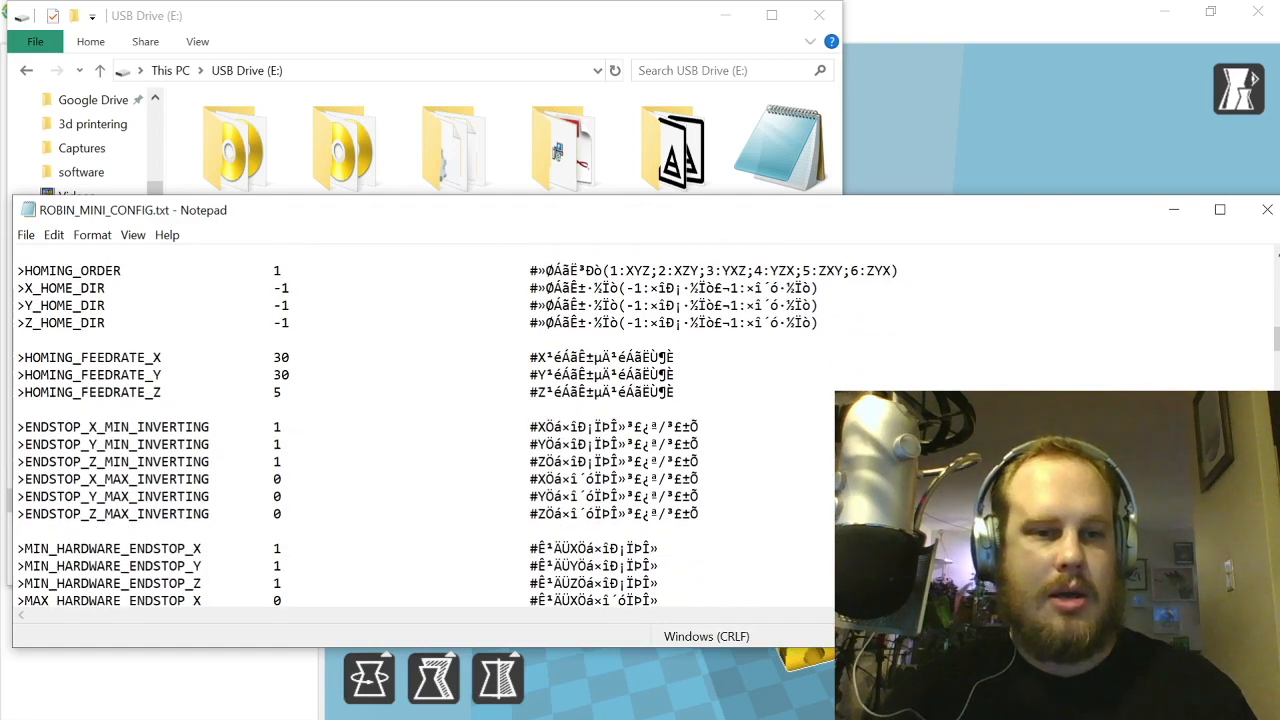
scroll("down", 3)
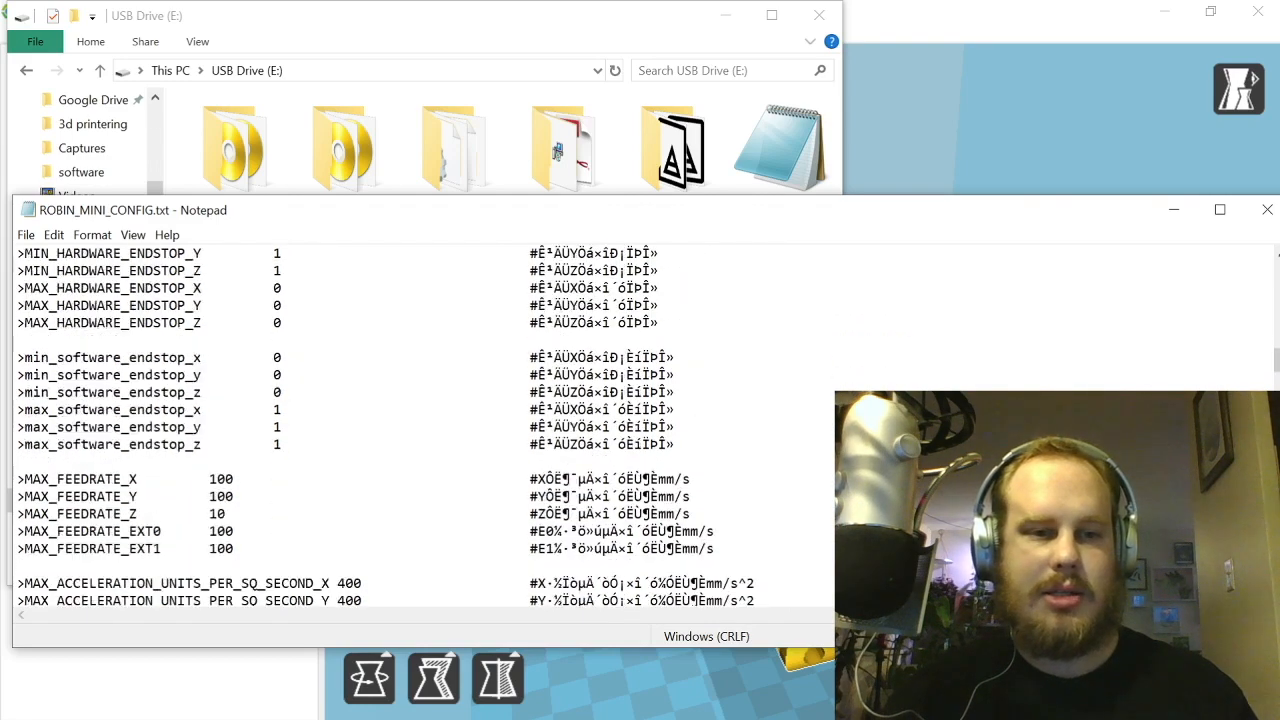
scroll("down", 3)
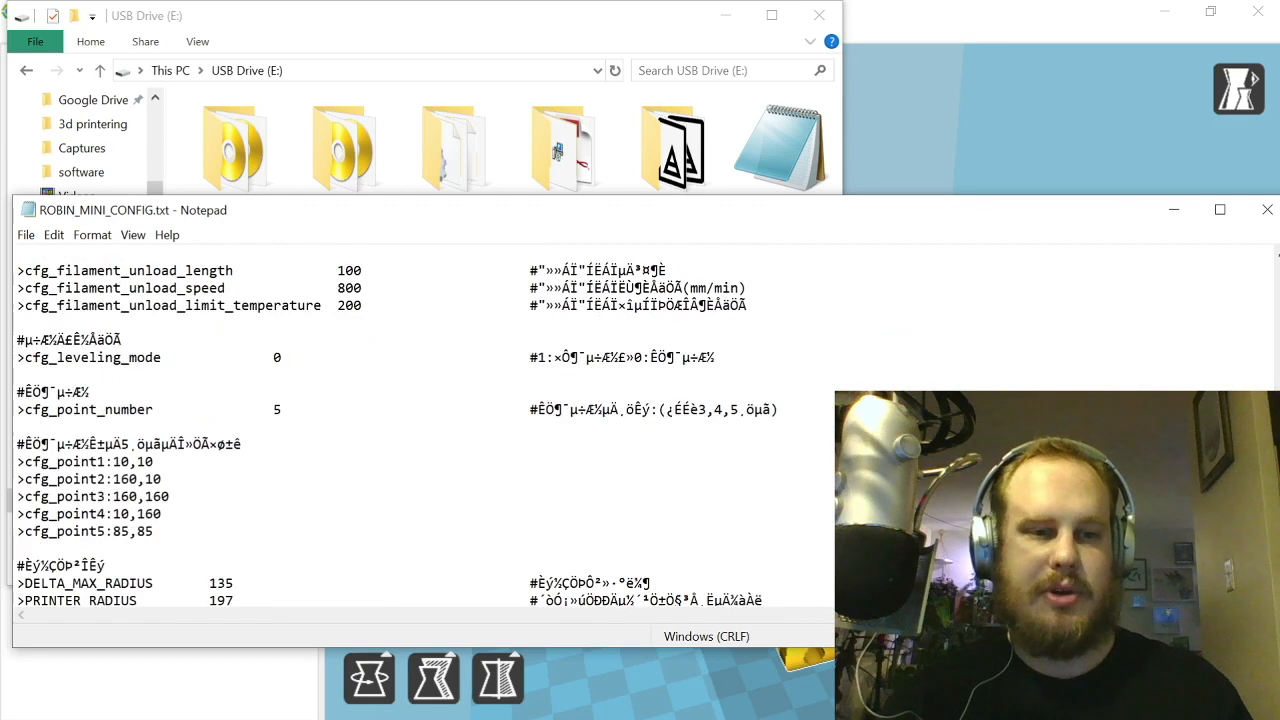
scroll("down", 3)
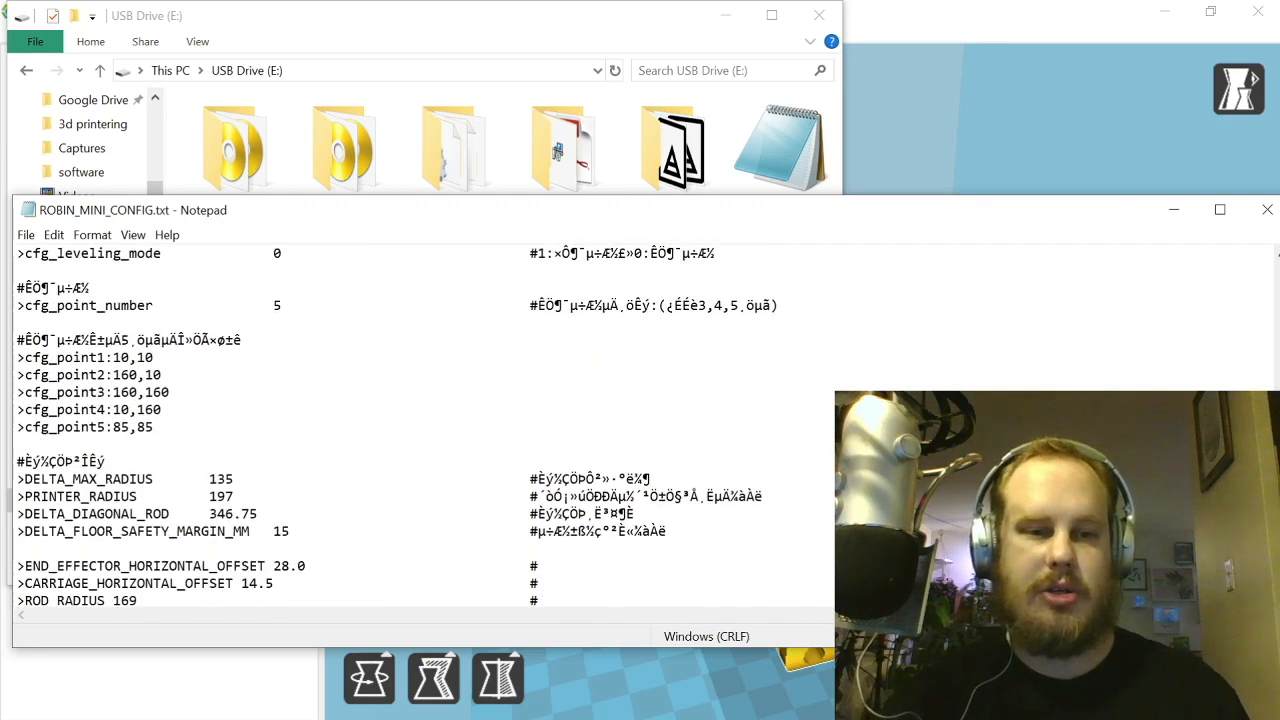
scroll("down", 3)
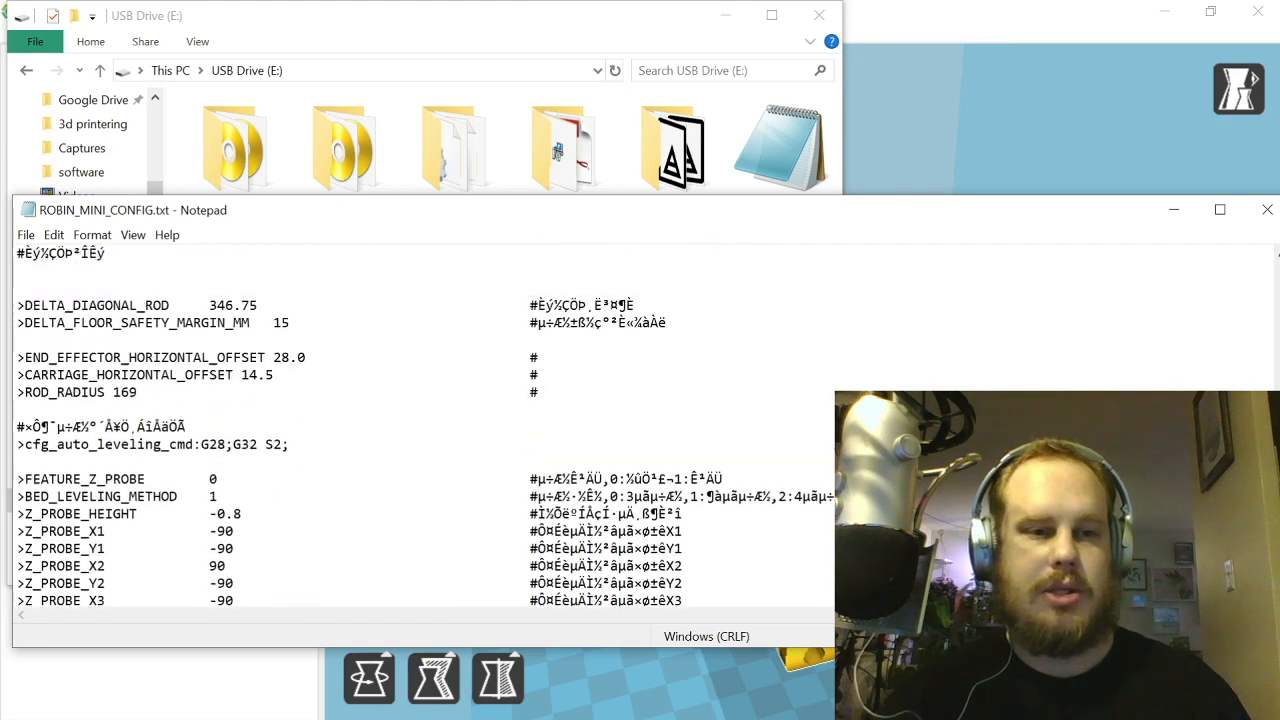
scroll("down", 3)
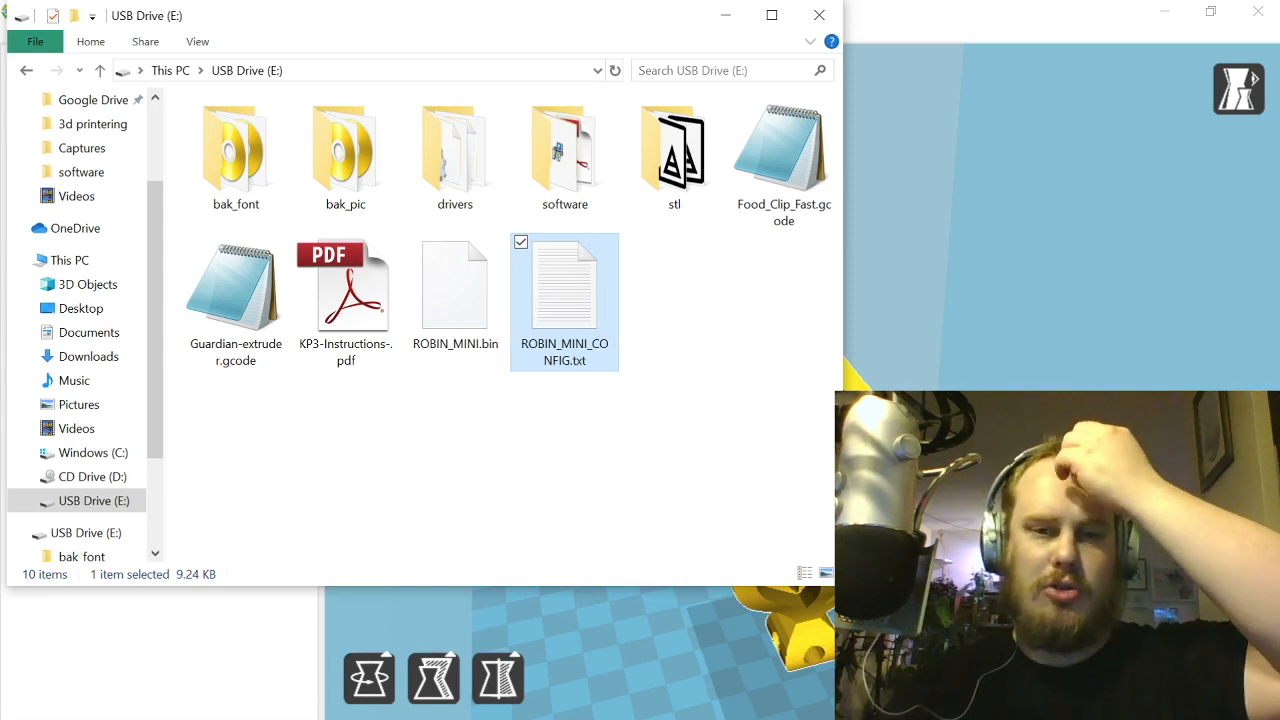
mouse_move(564, 280)
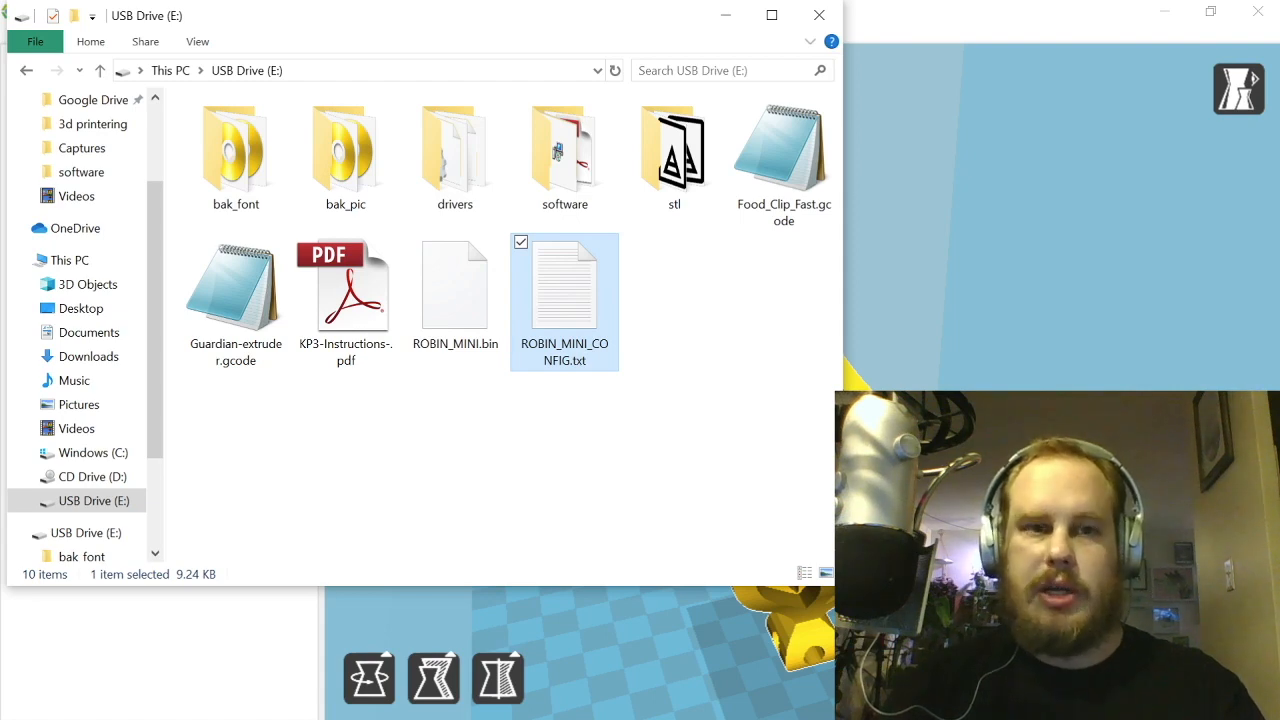
mouse_move(345, 285)
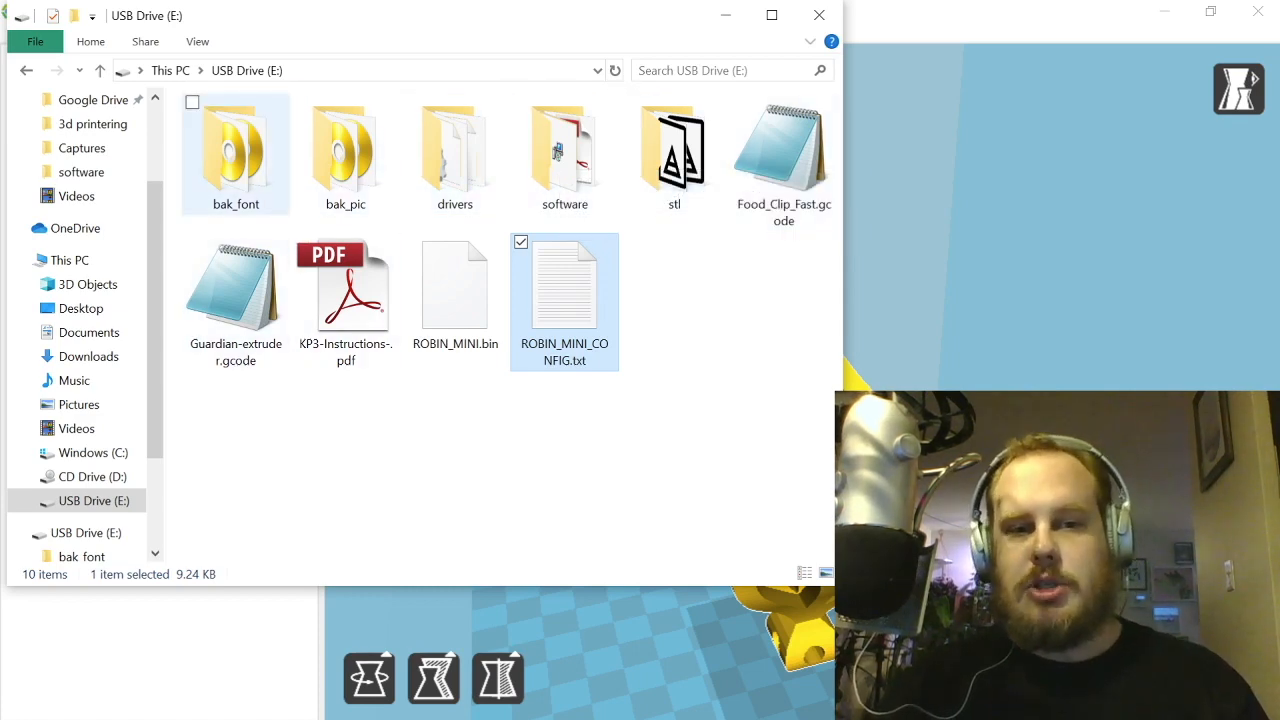
double_click(236, 150)
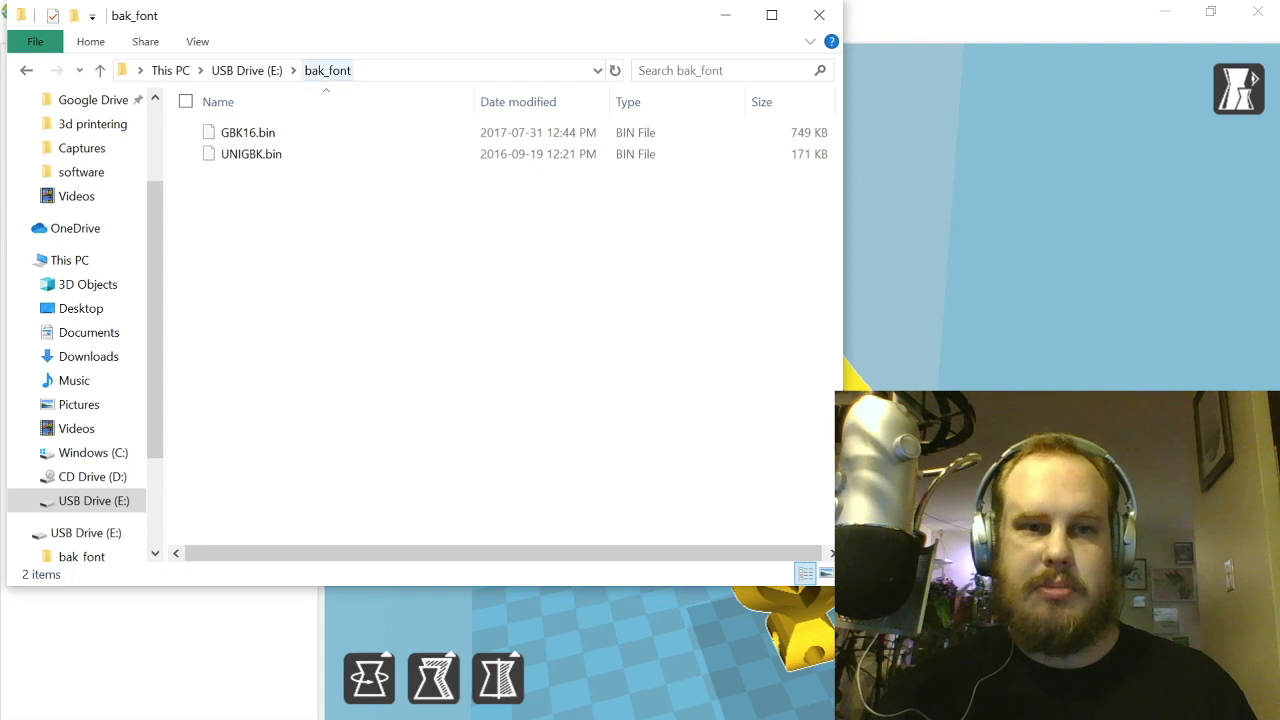
left_click(251, 153)
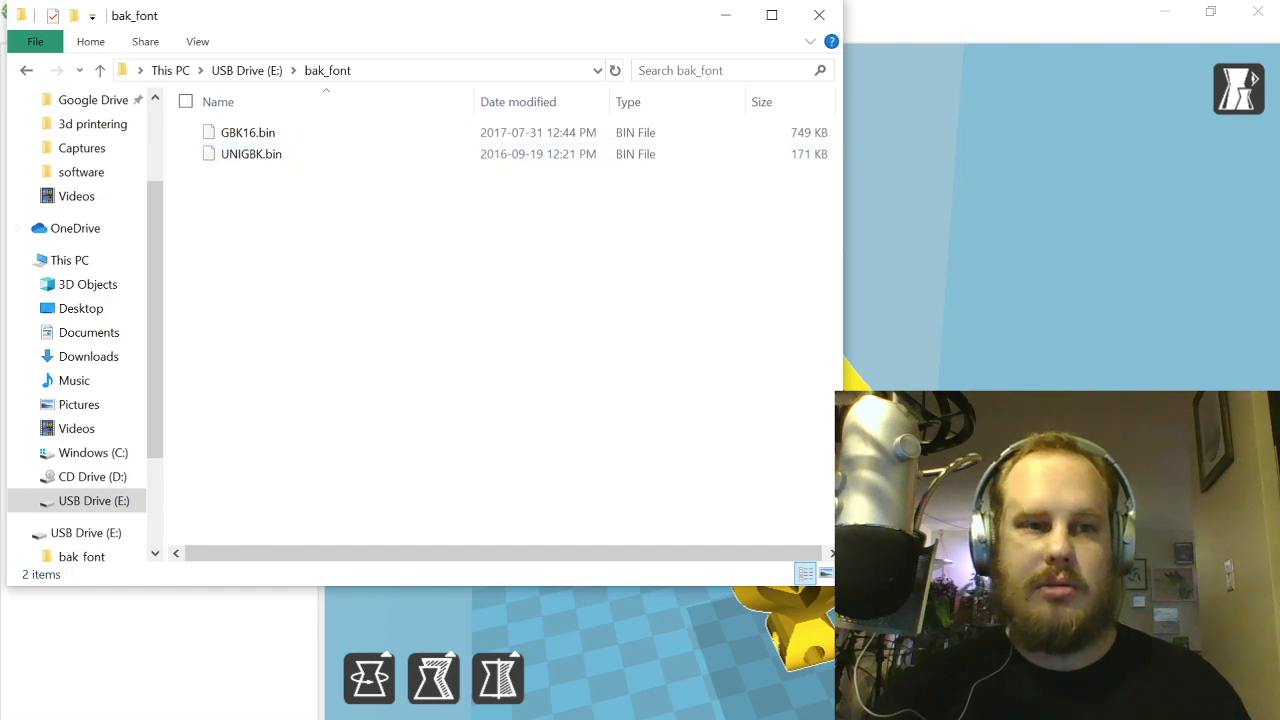
left_click(99, 70)
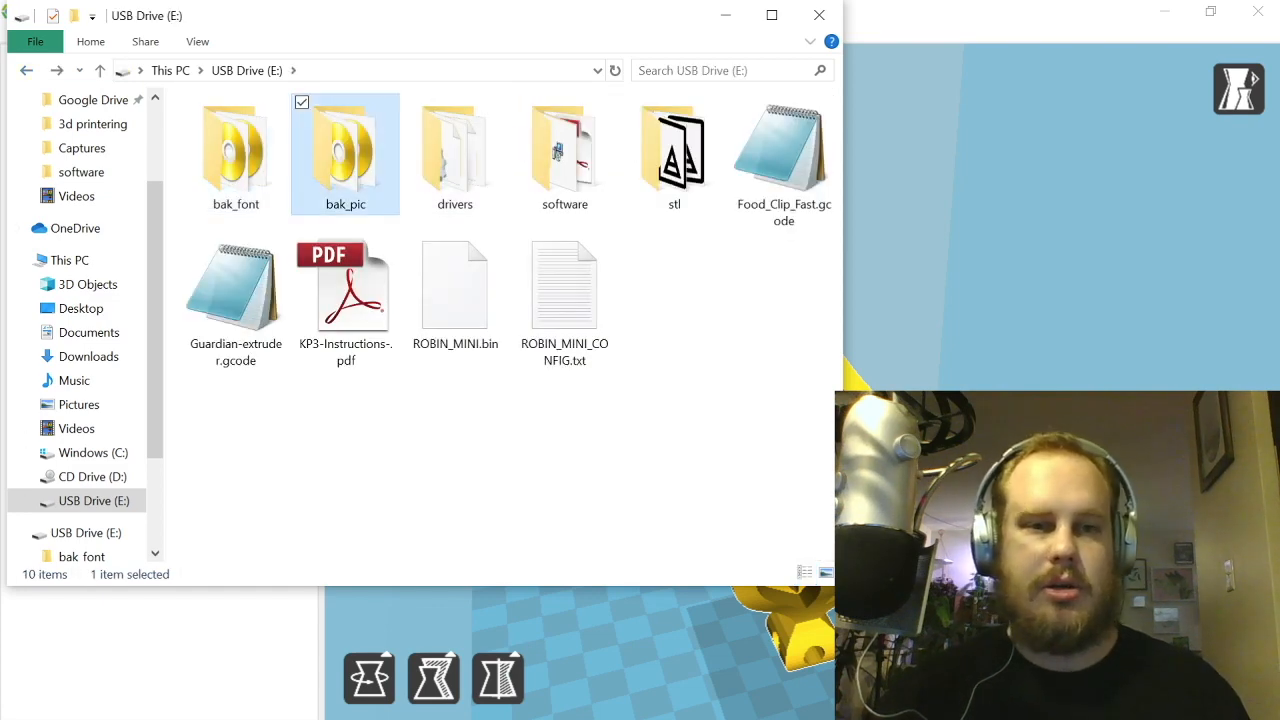
double_click(345, 153)
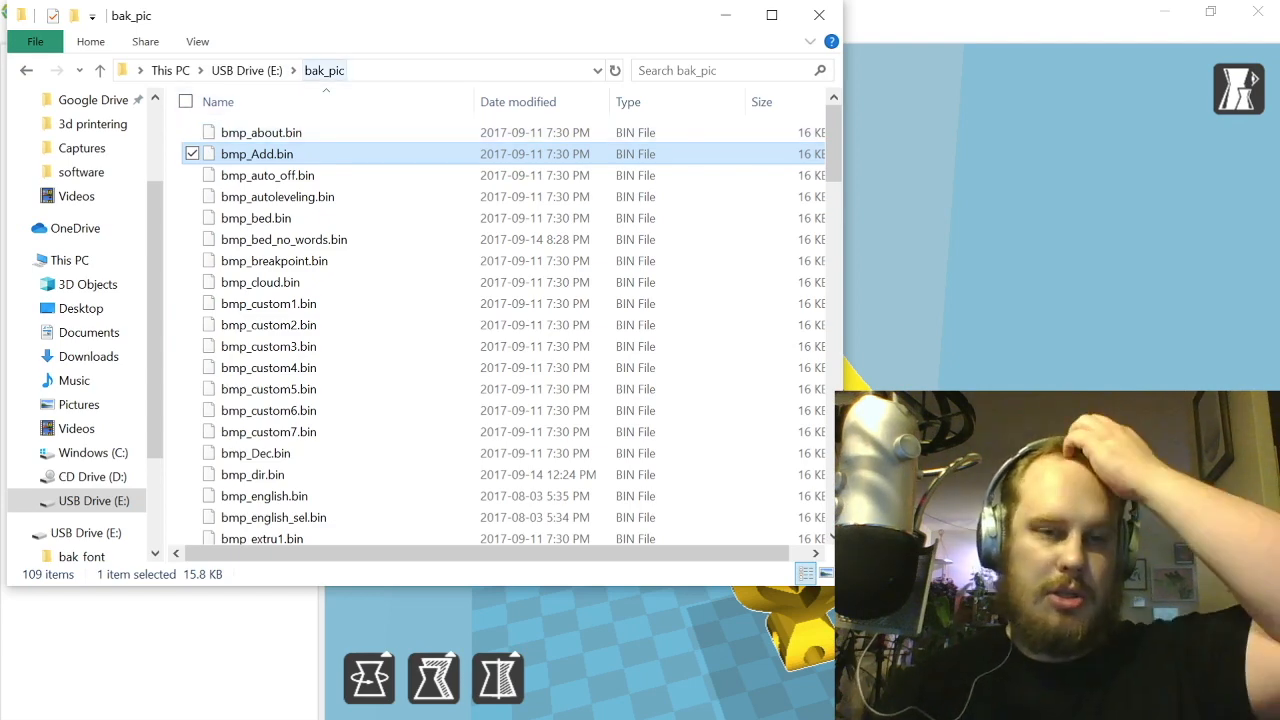
scroll("down", 3)
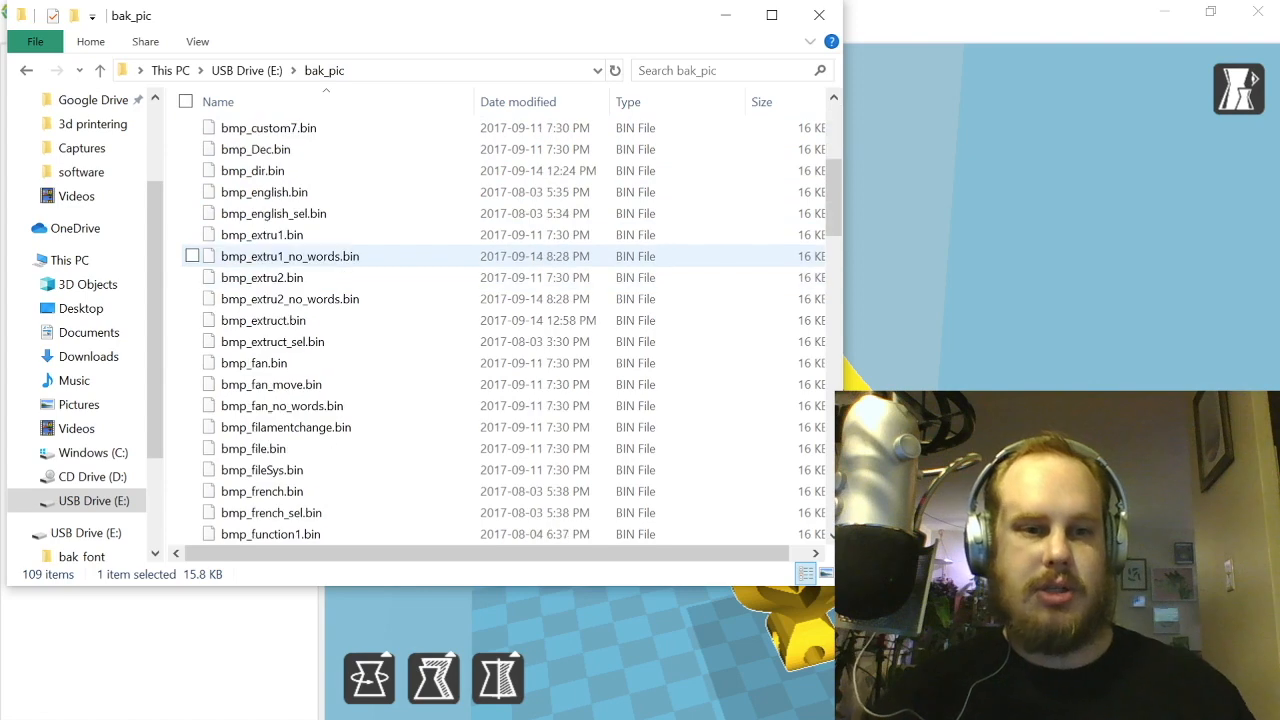
scroll("down", 3)
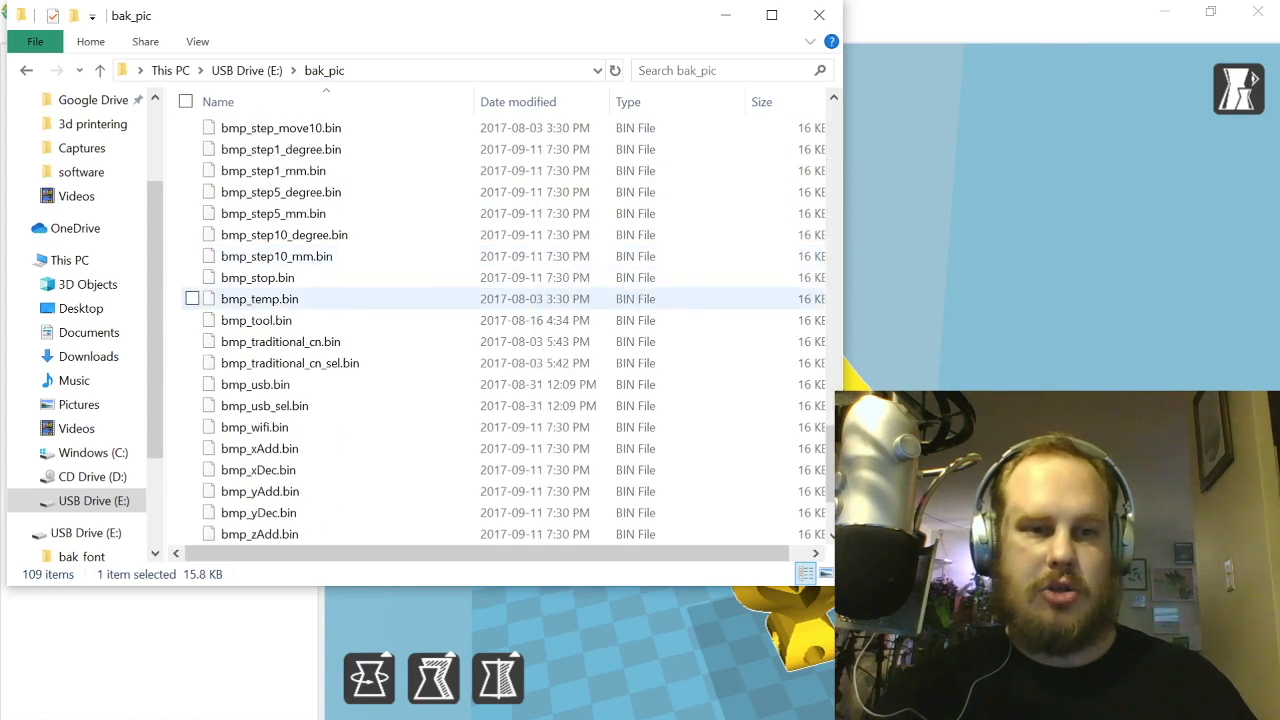
scroll("down", 3)
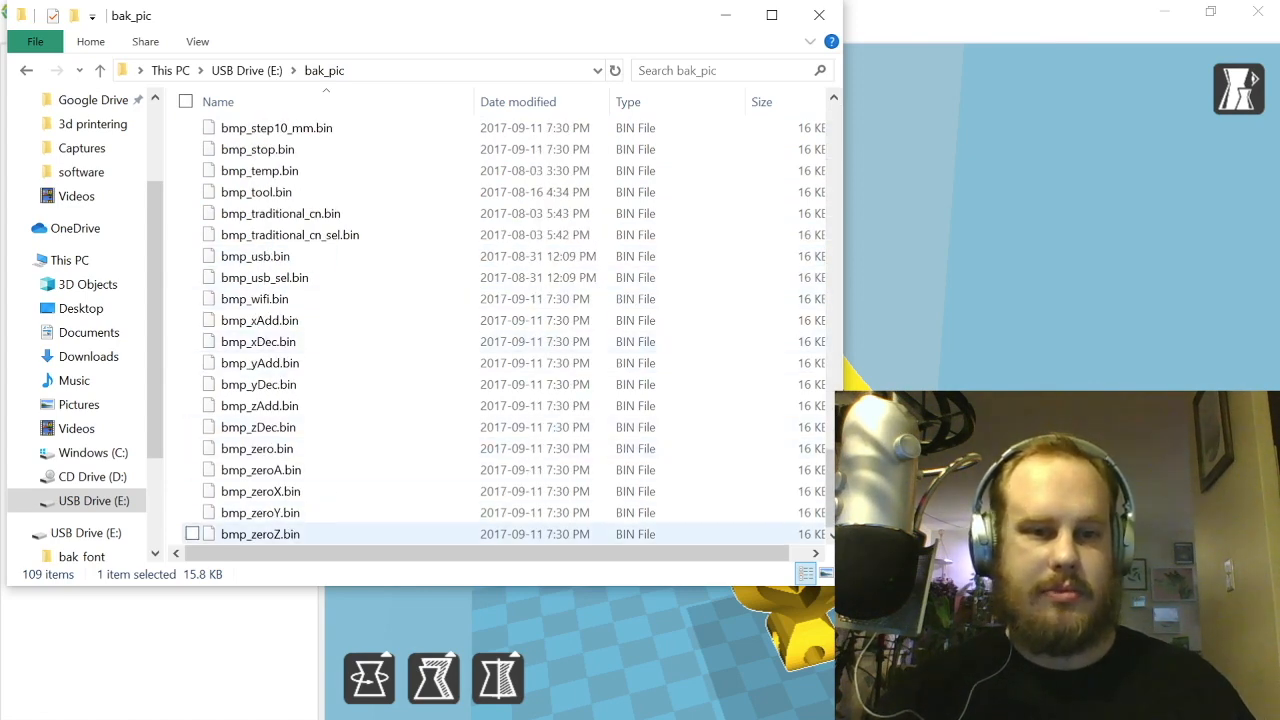
scroll("up", 3)
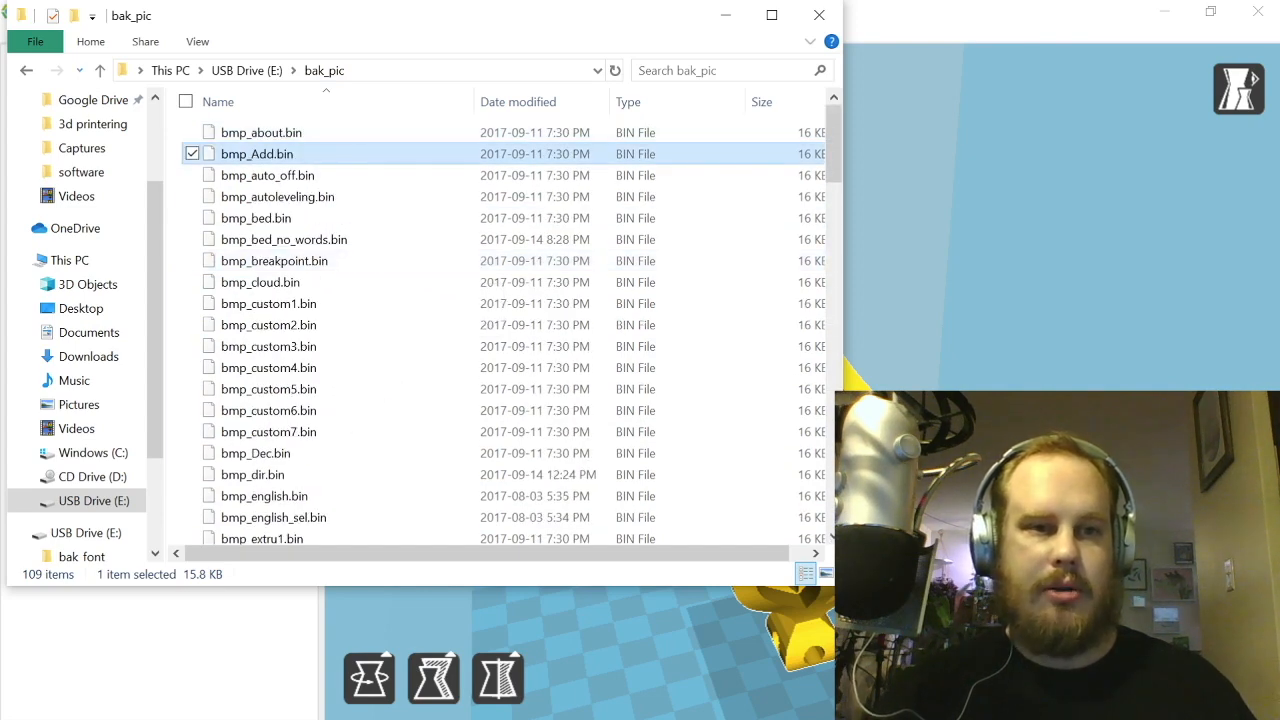
left_click(98, 70)
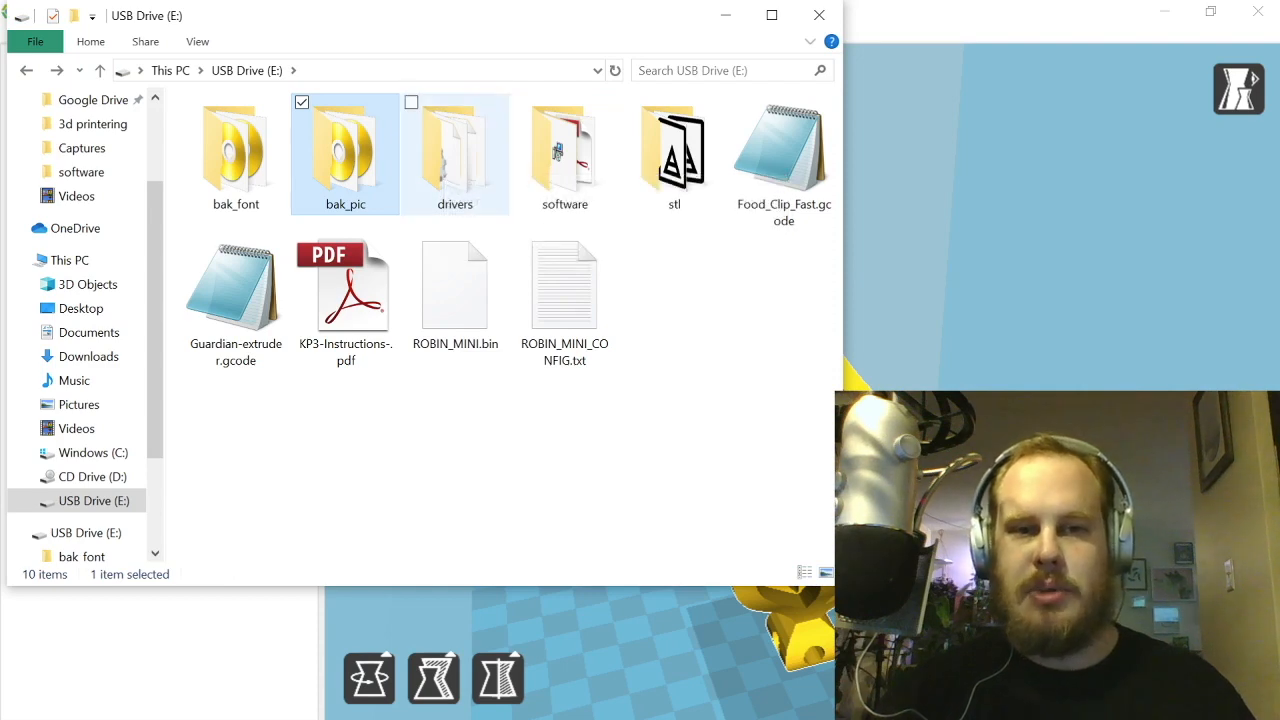
mouse_move(454, 150)
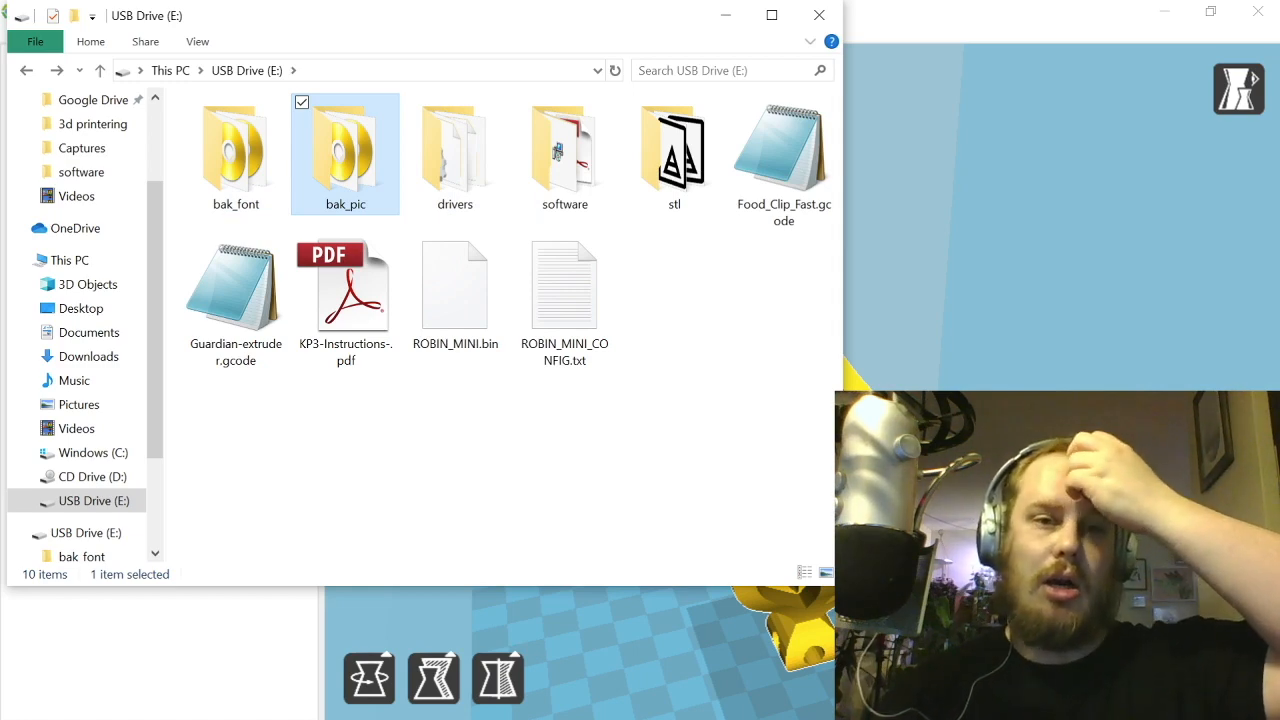
mouse_move(454, 150)
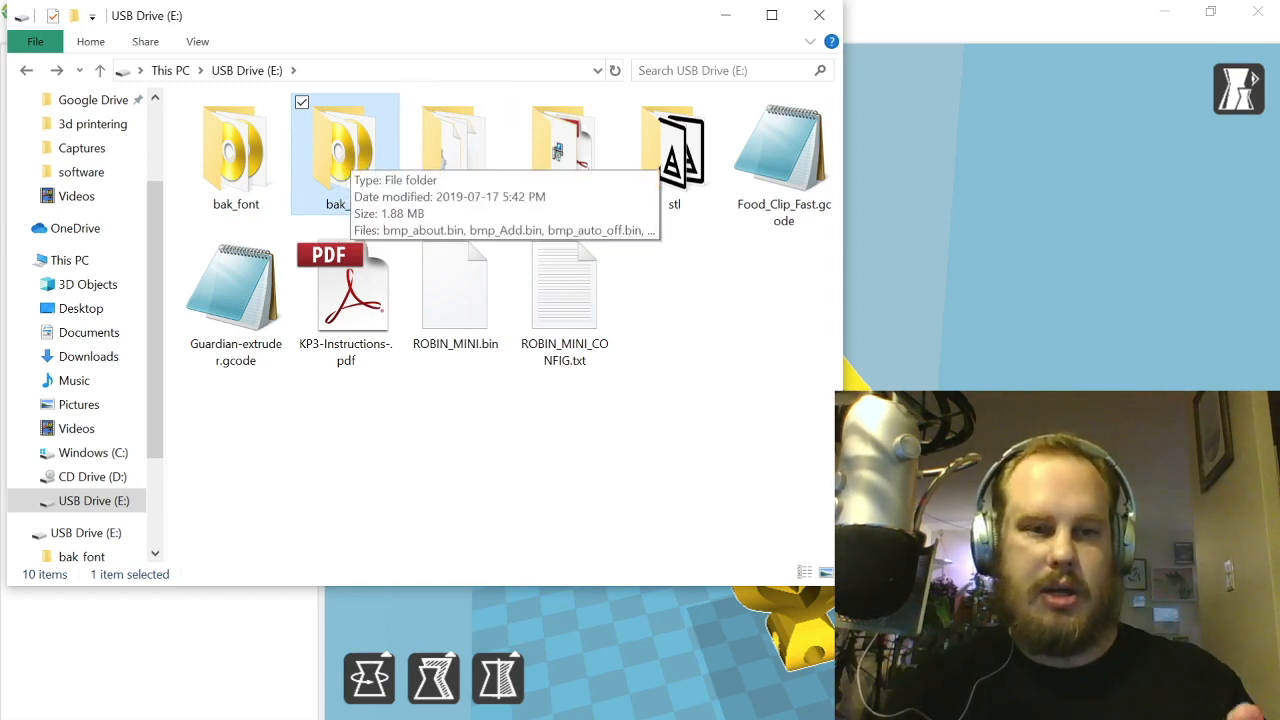
mouse_move(455, 155)
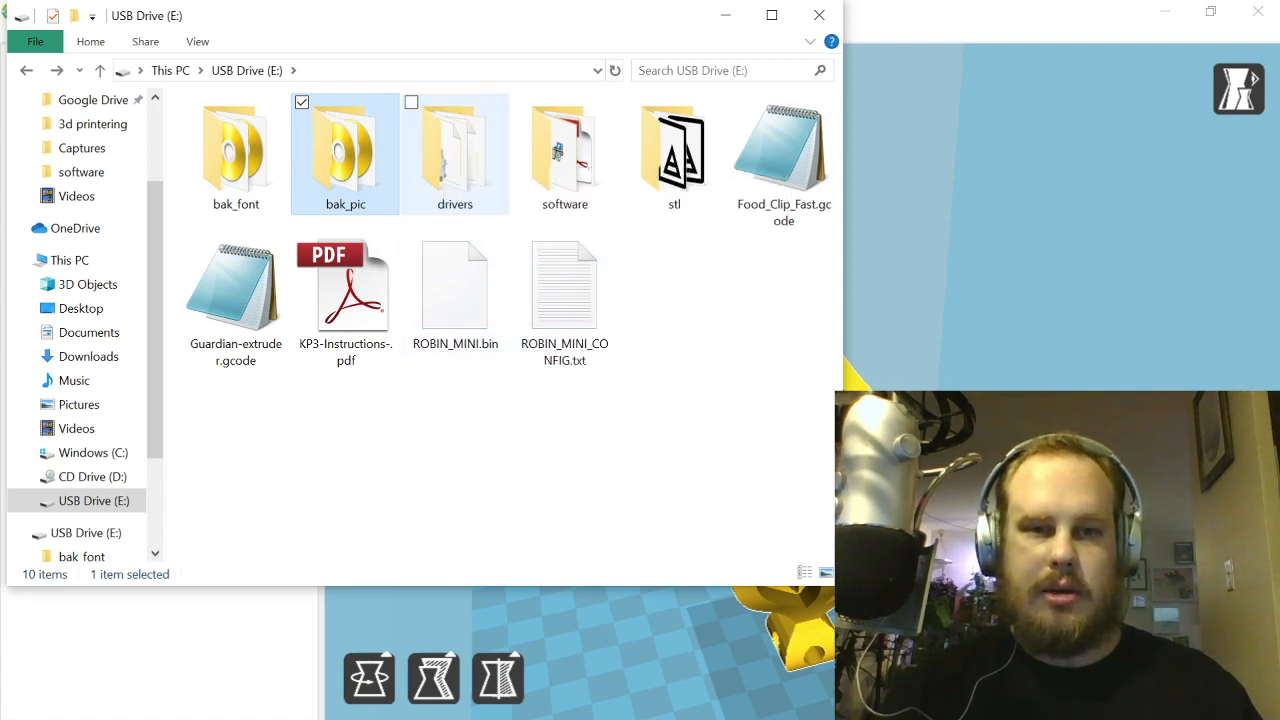
mouse_move(455, 150)
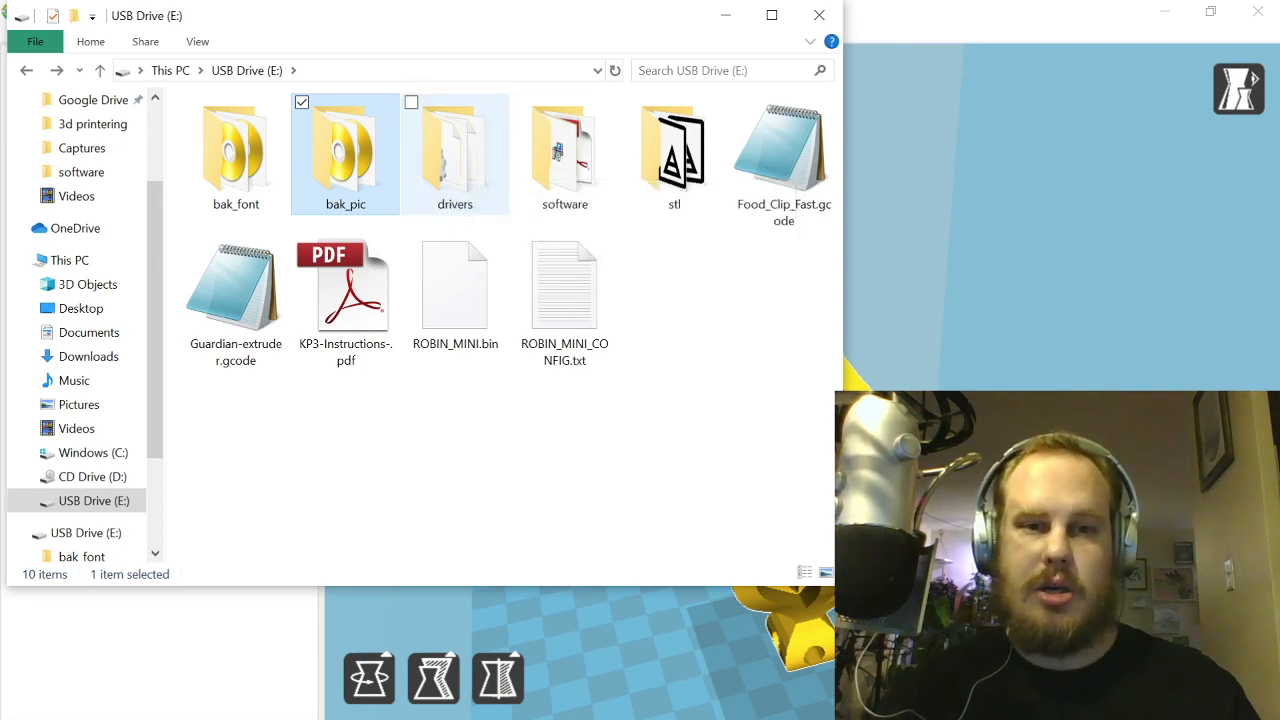
double_click(455, 150)
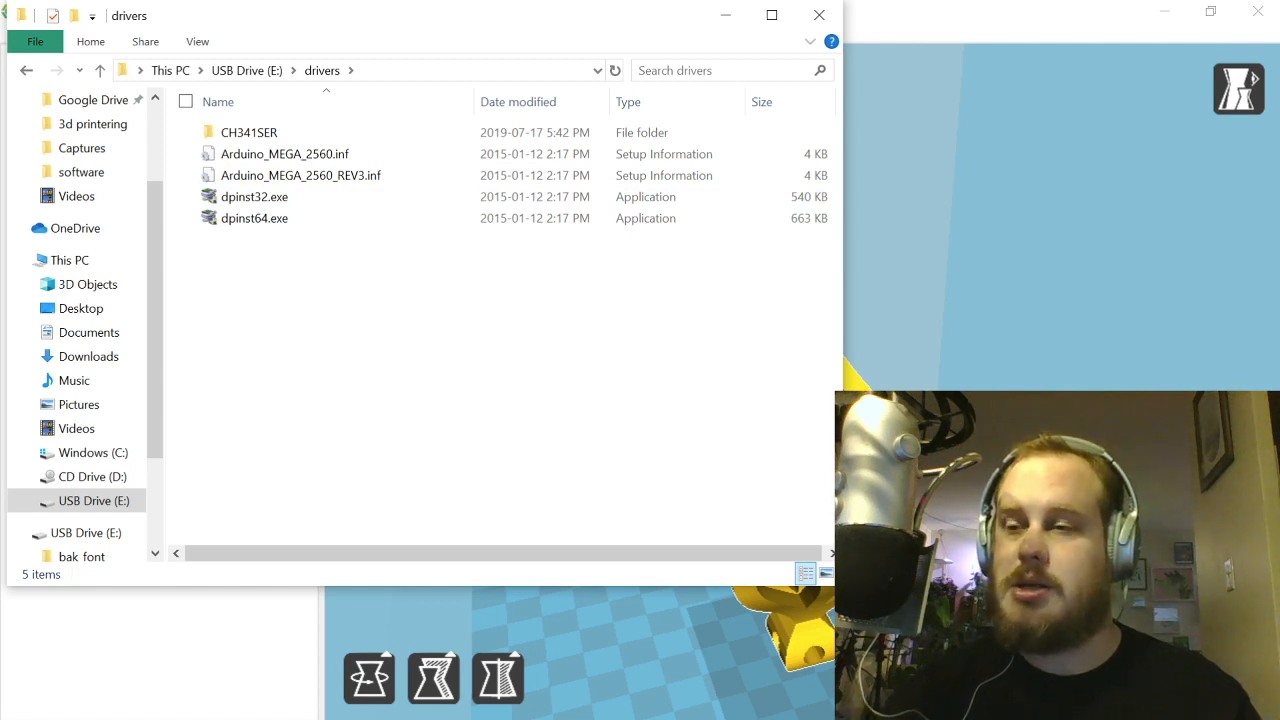
left_click(255, 196)
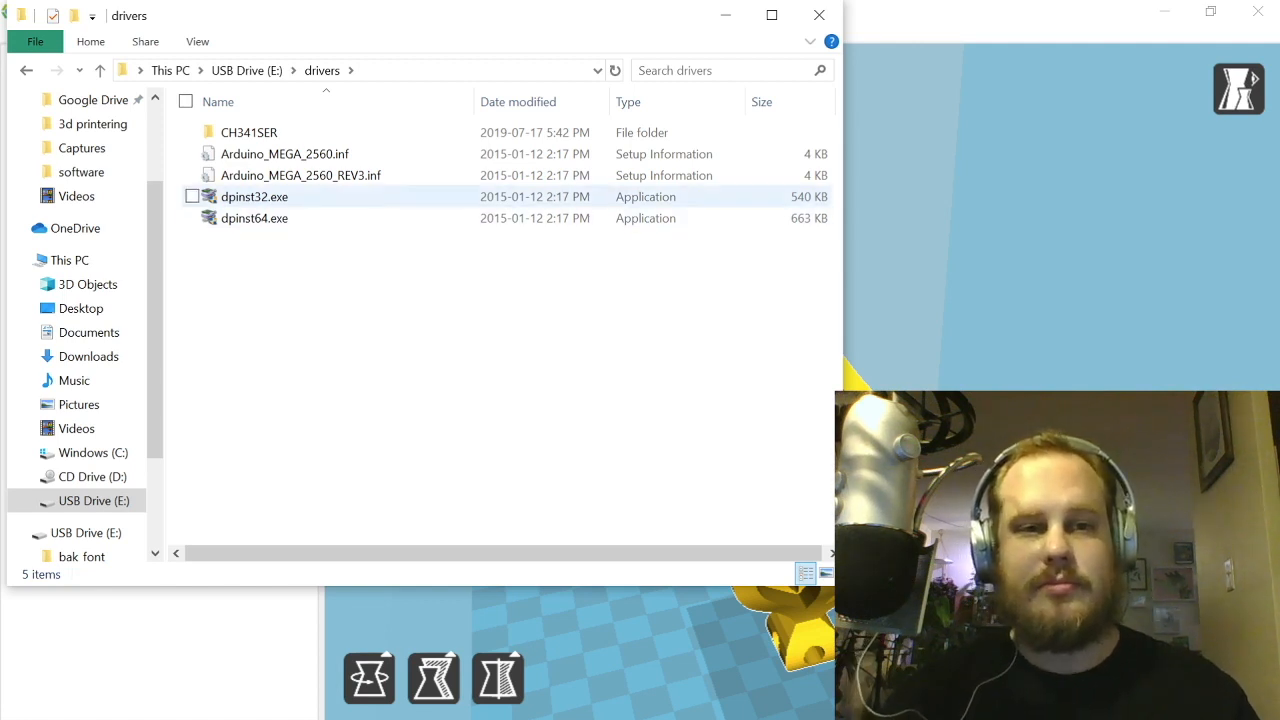
mouse_move(255, 197)
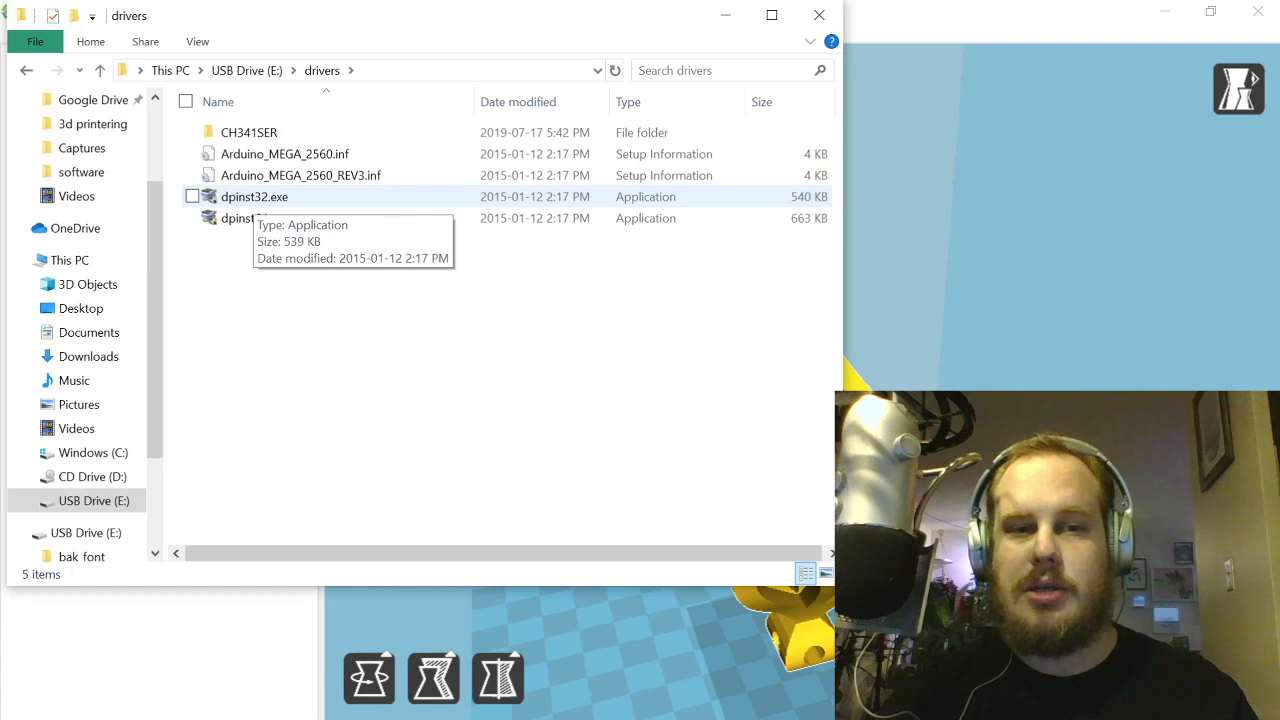
mouse_move(254, 218)
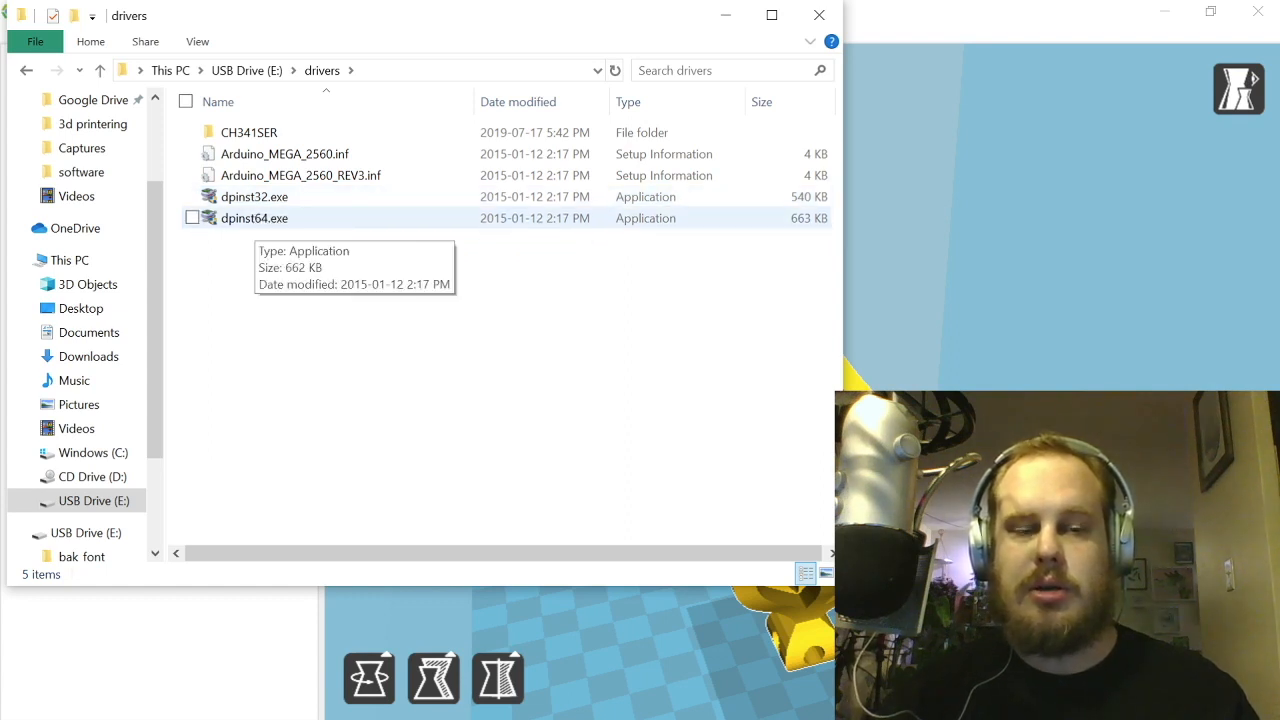
left_click(255, 196)
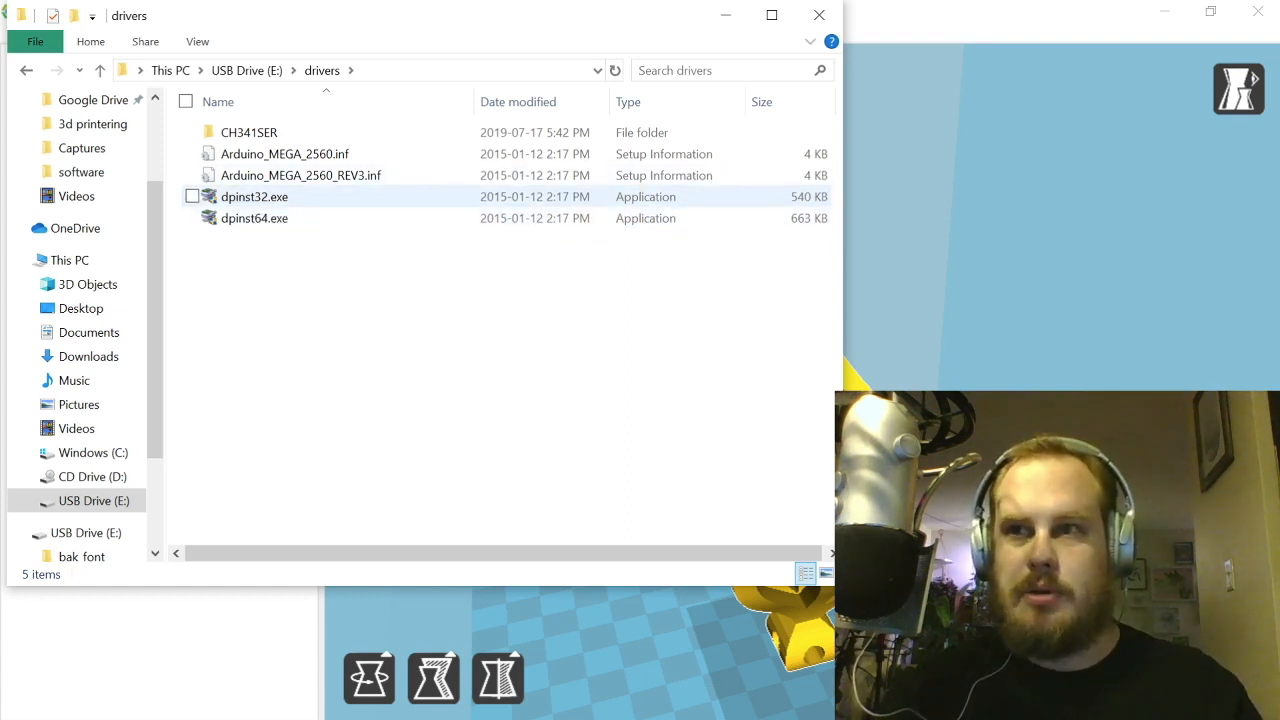
mouse_move(254, 218)
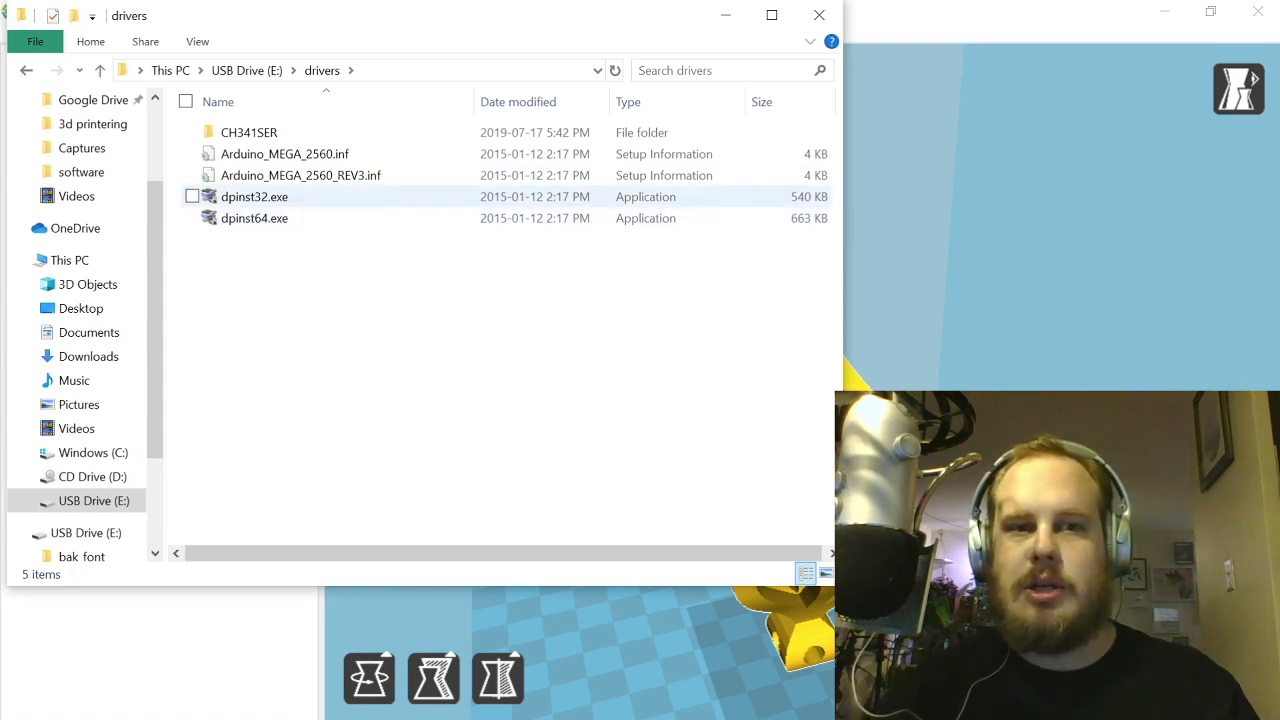
mouse_move(254, 197)
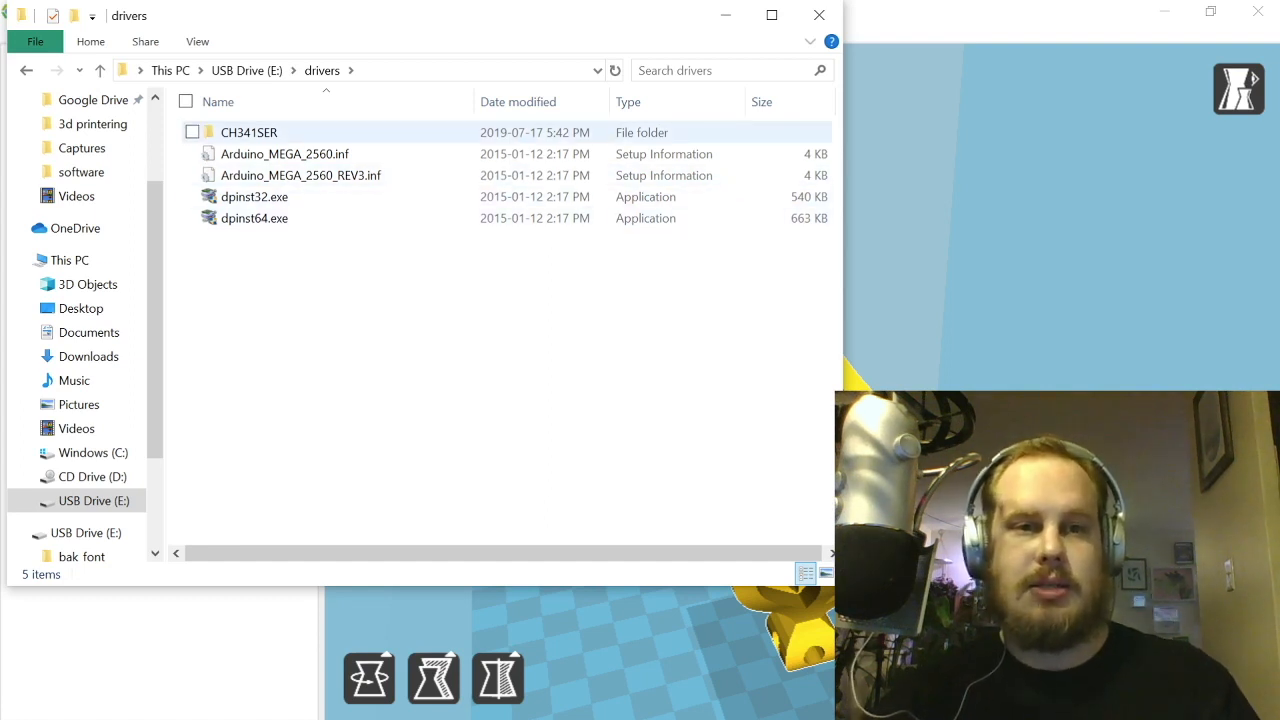
left_click(255, 197)
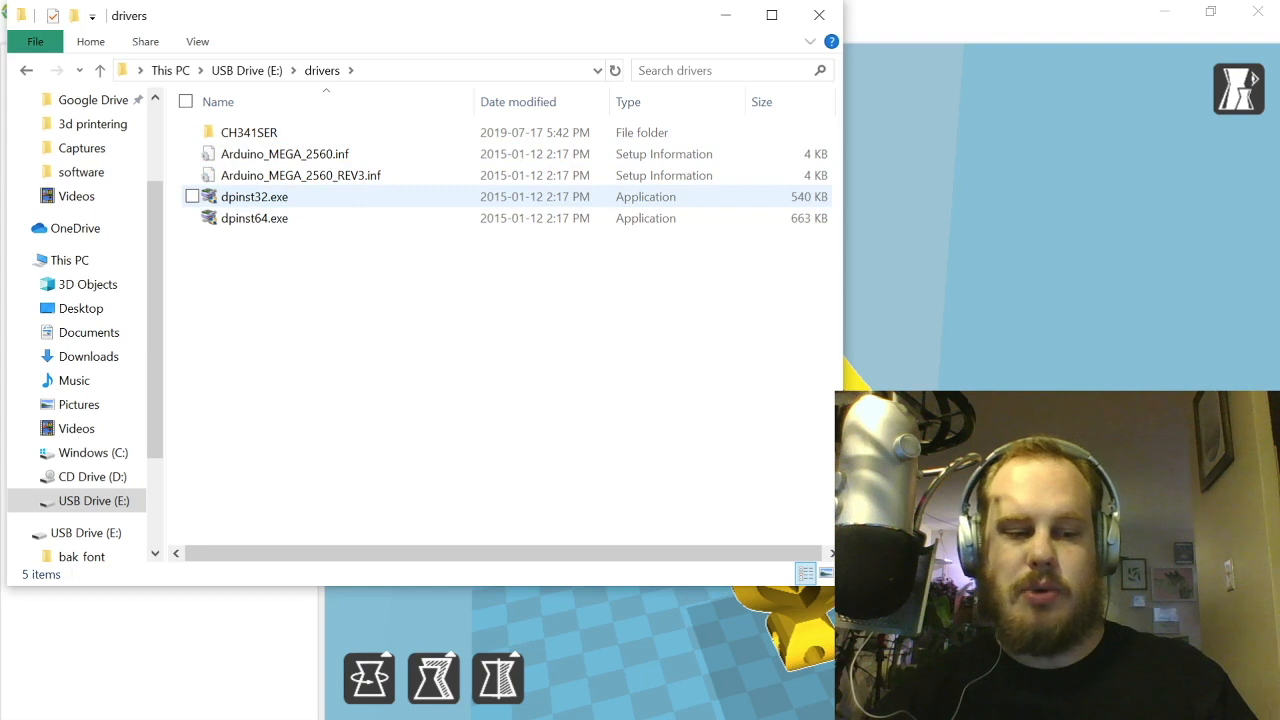
mouse_move(255, 197)
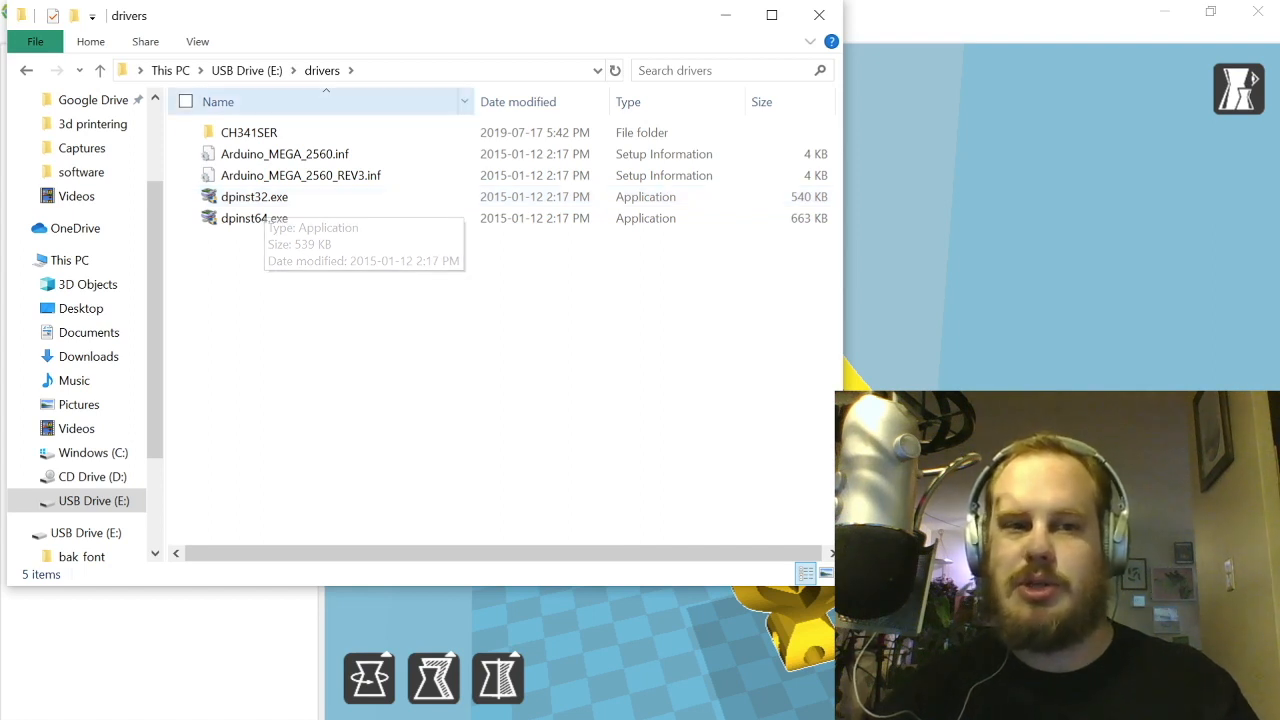
left_click(300, 175)
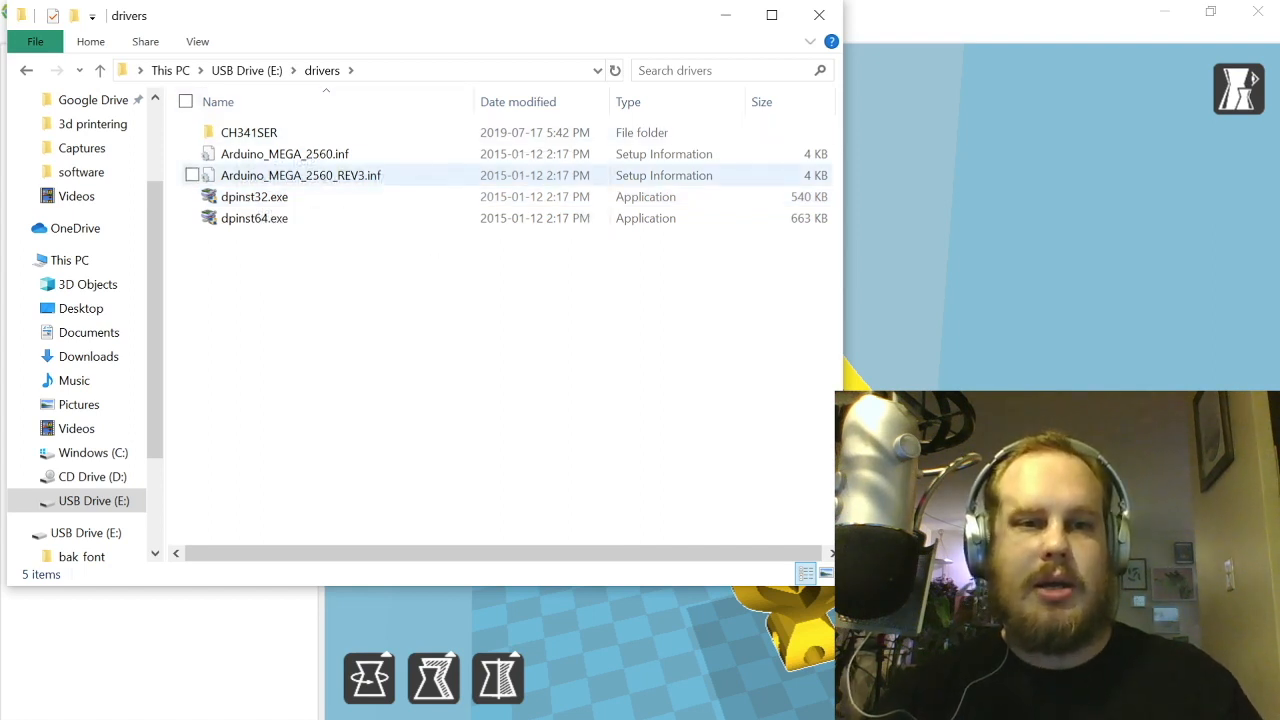
mouse_move(300, 175)
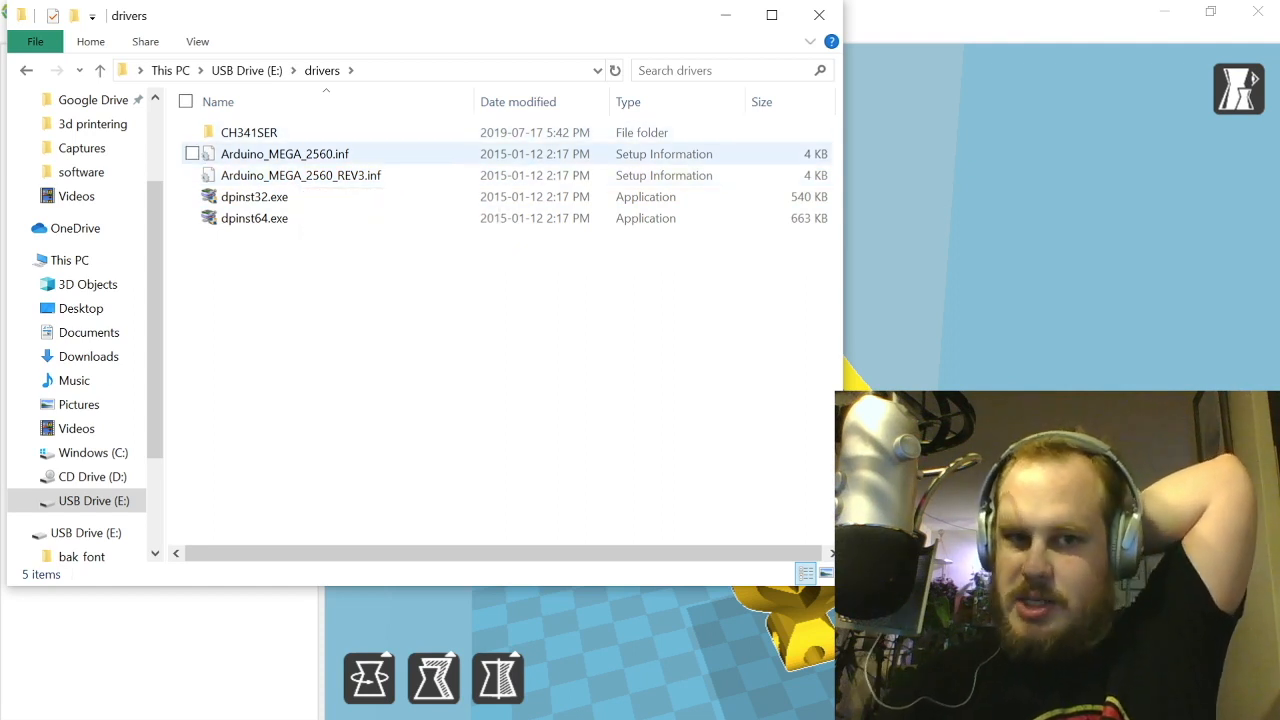
mouse_move(300, 175)
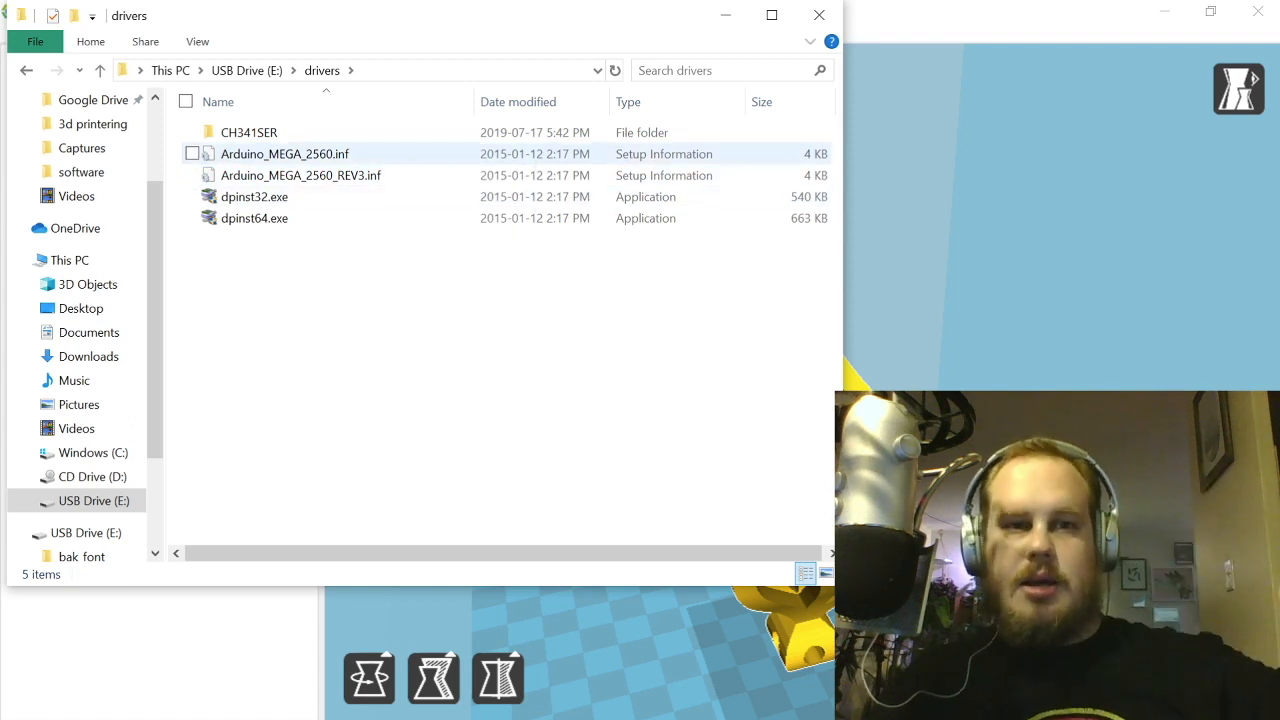
mouse_move(249, 132)
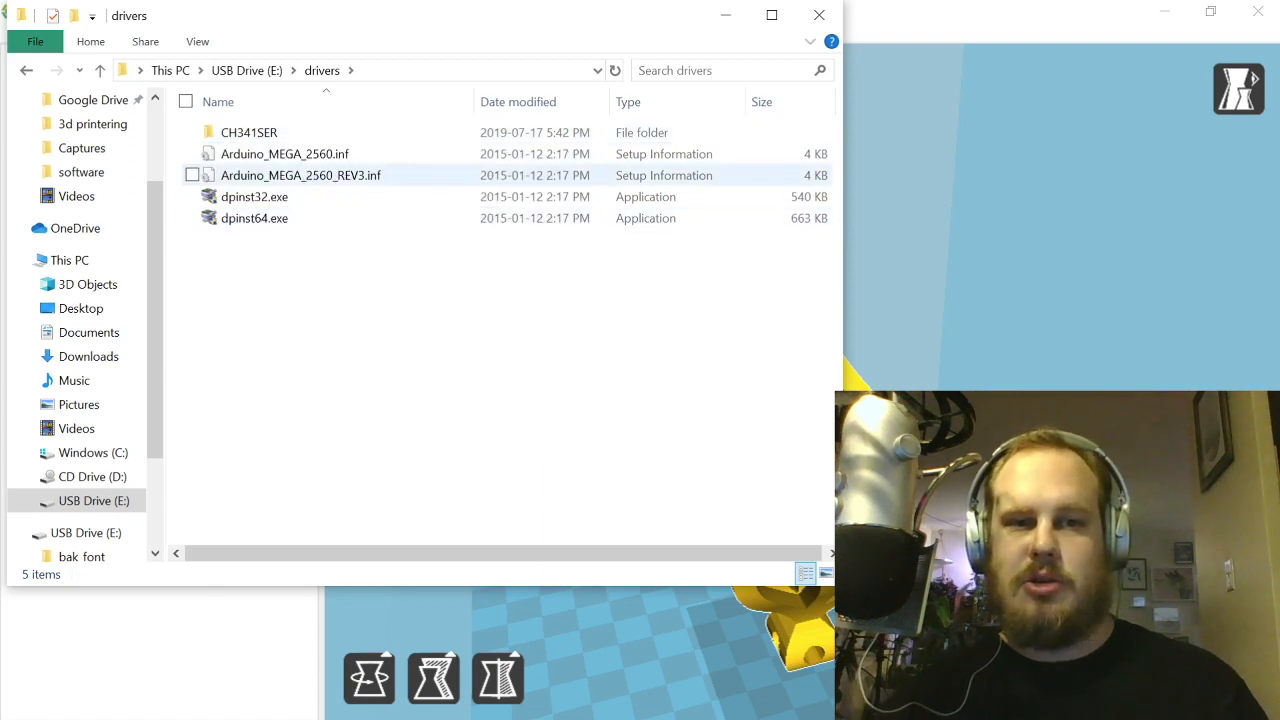
left_click(254, 218)
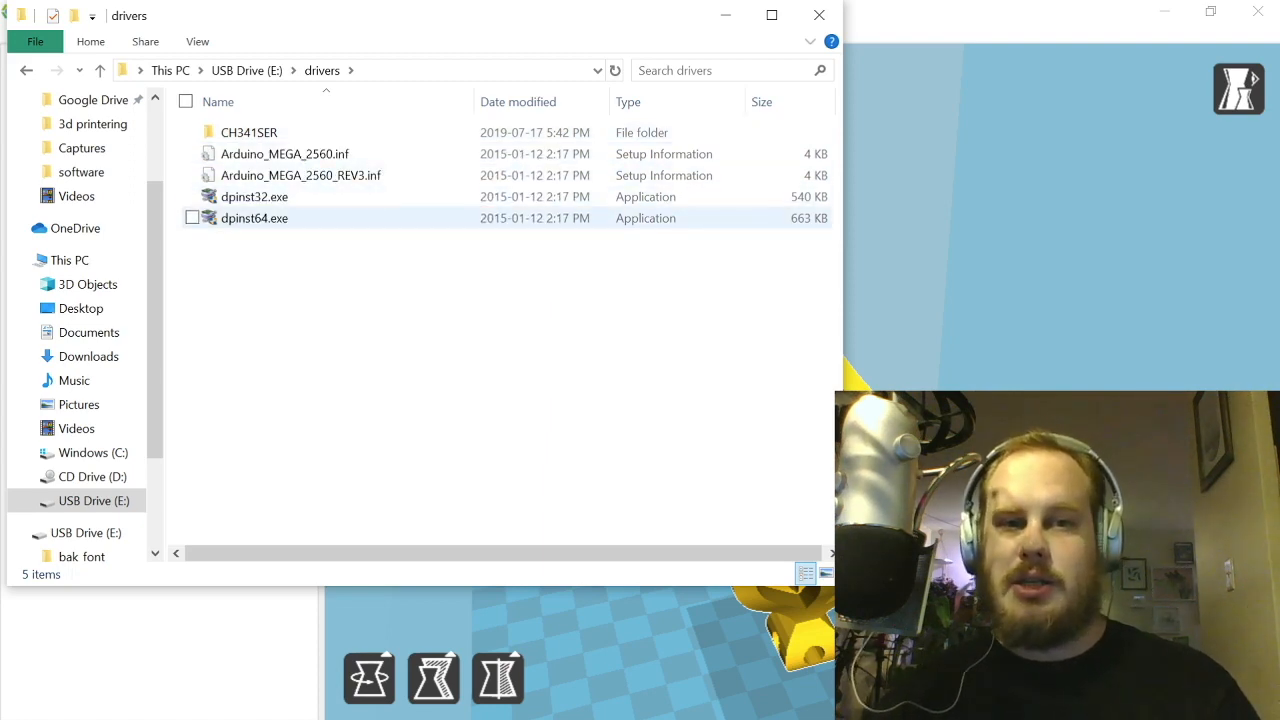
left_click(255, 196)
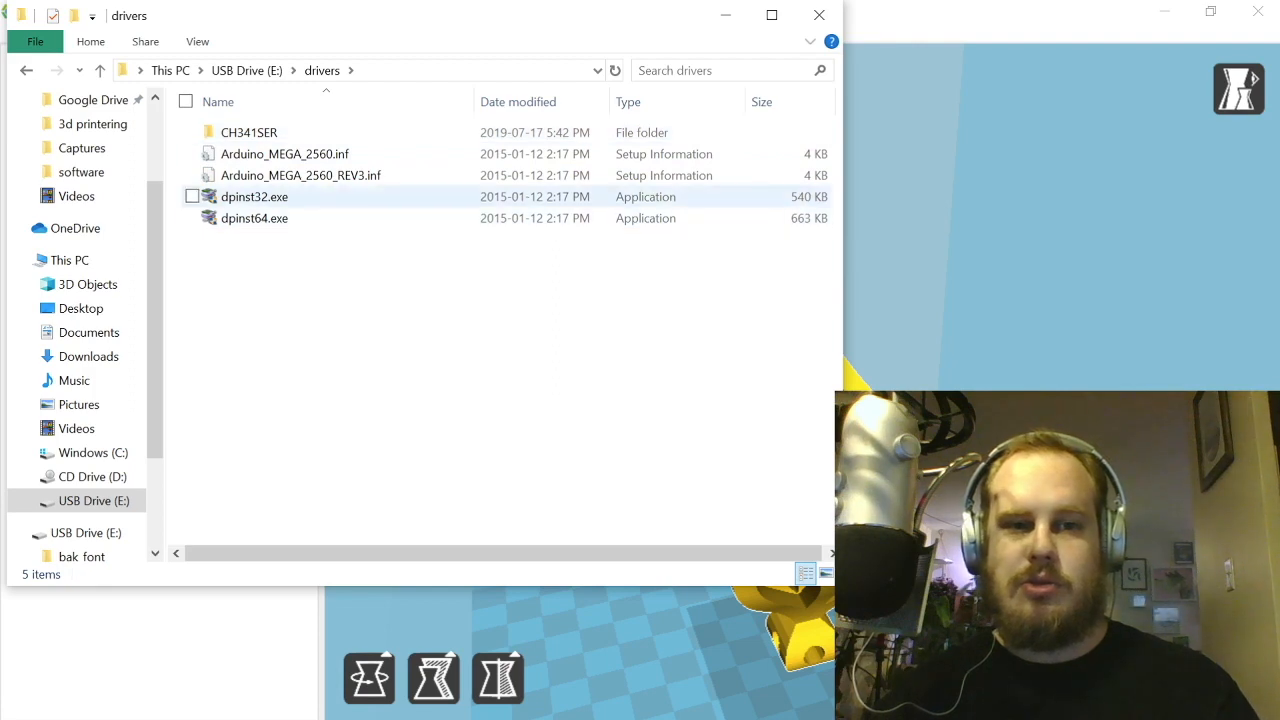
left_click(248, 132)
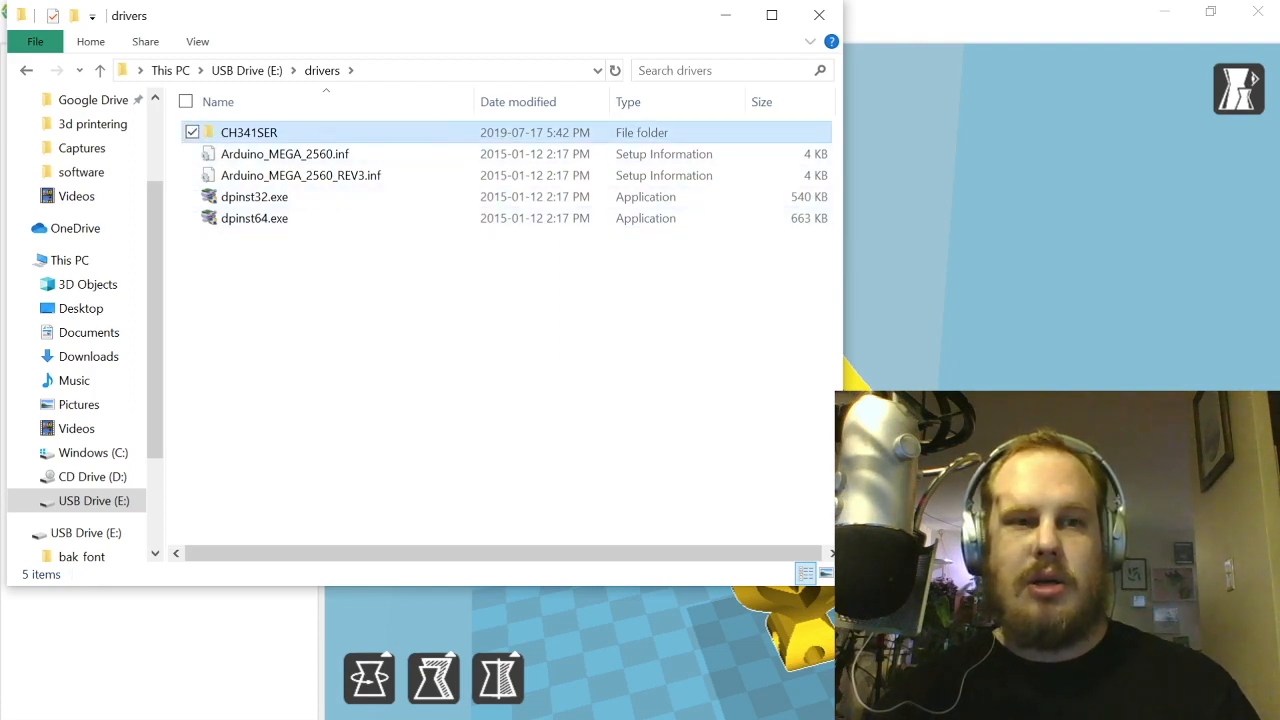
Step: Browse the CH341SER driver folder, then return to the USB drive's top level
double_click(248, 132)
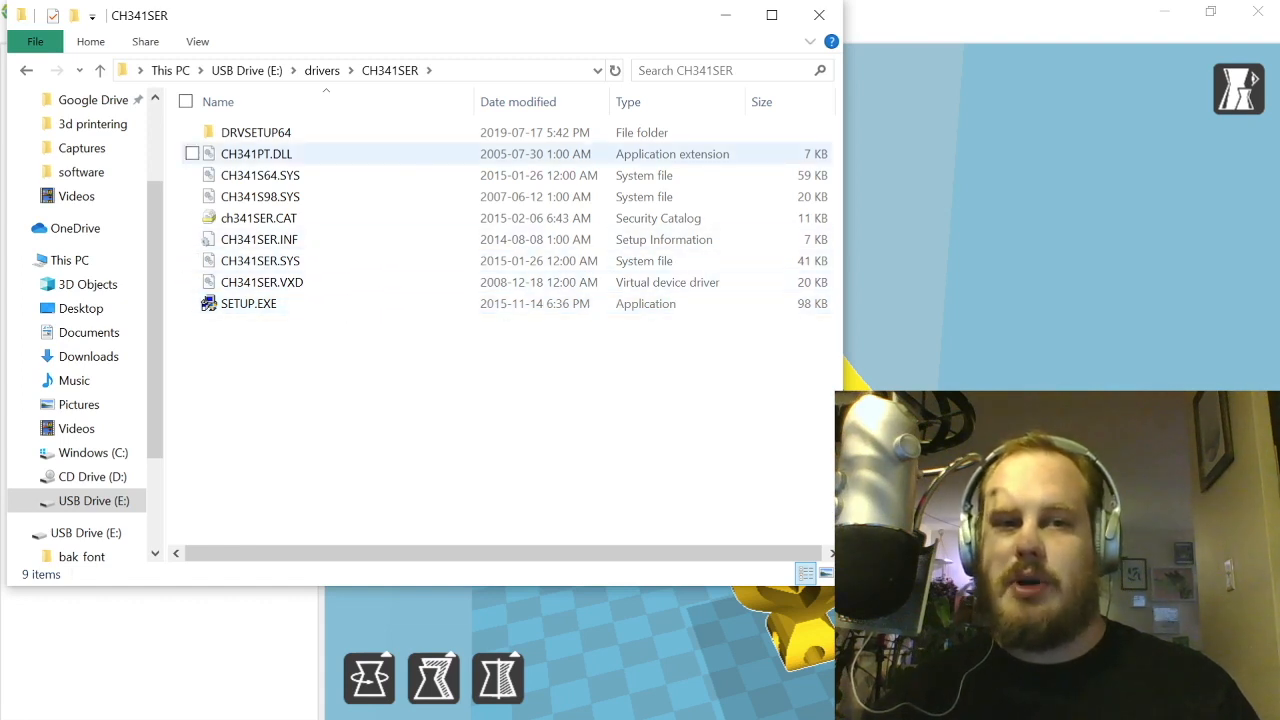
mouse_move(256, 132)
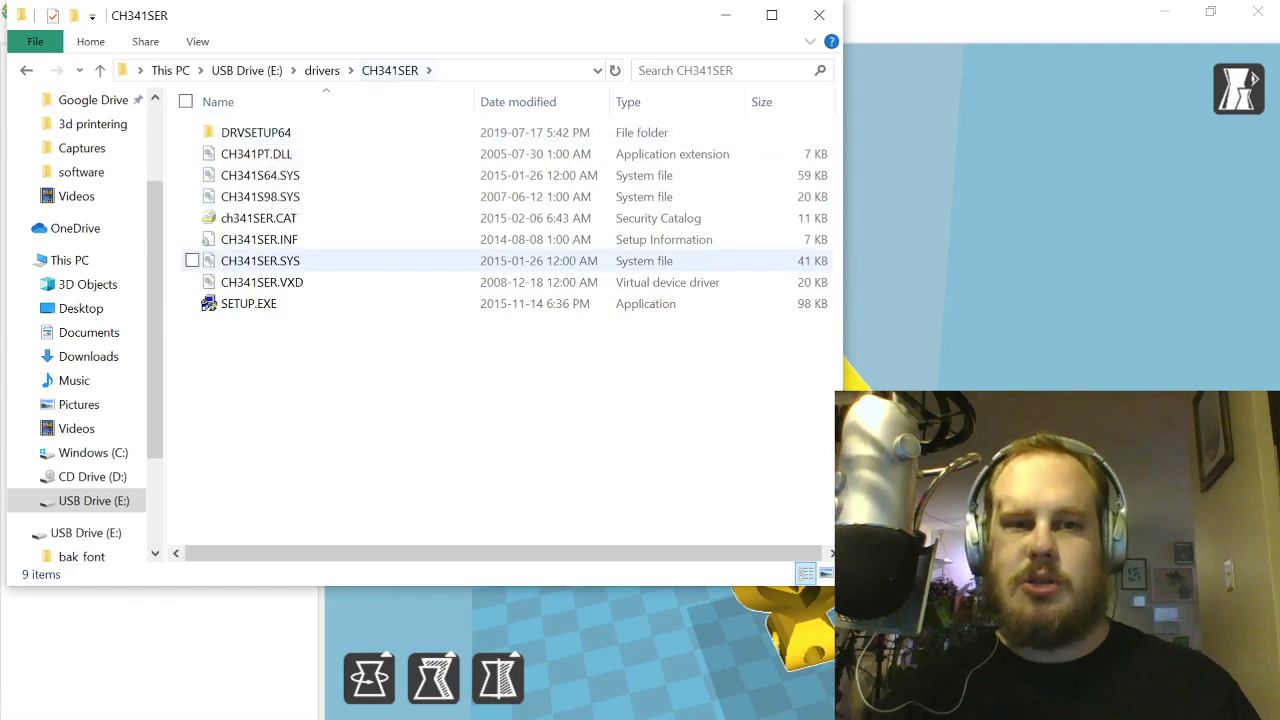
left_click(256, 132)
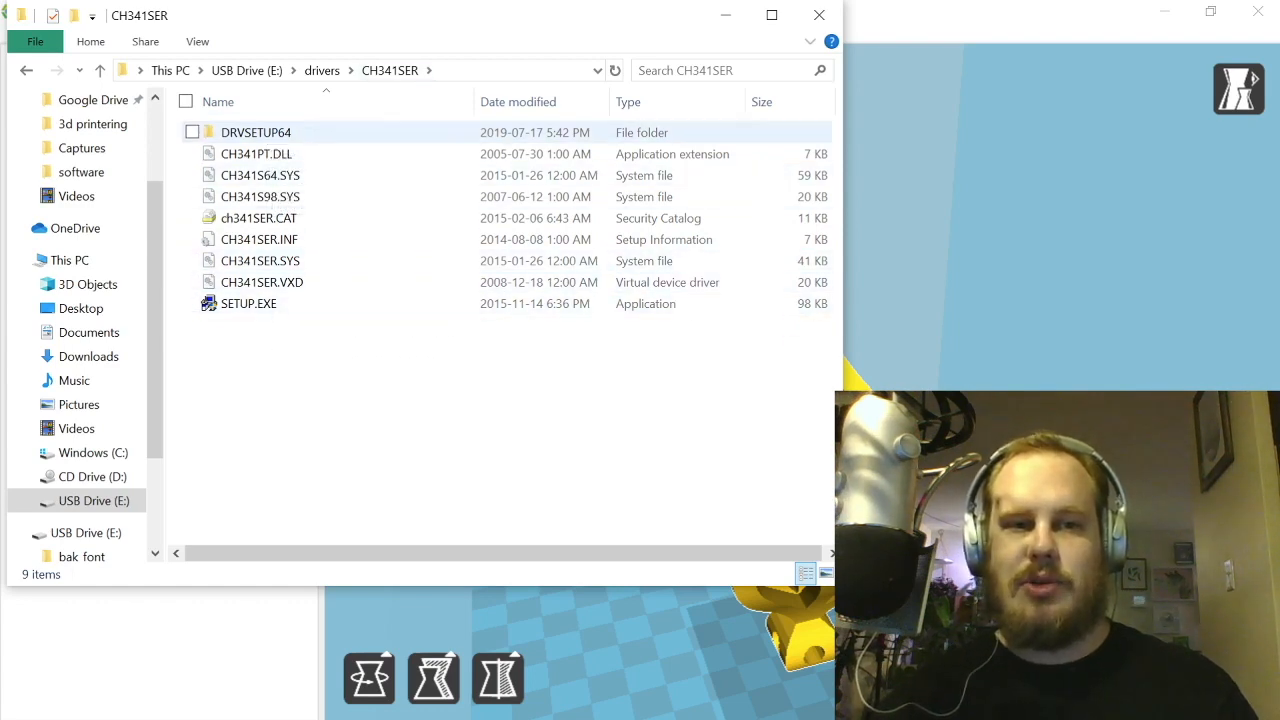
double_click(255, 132)
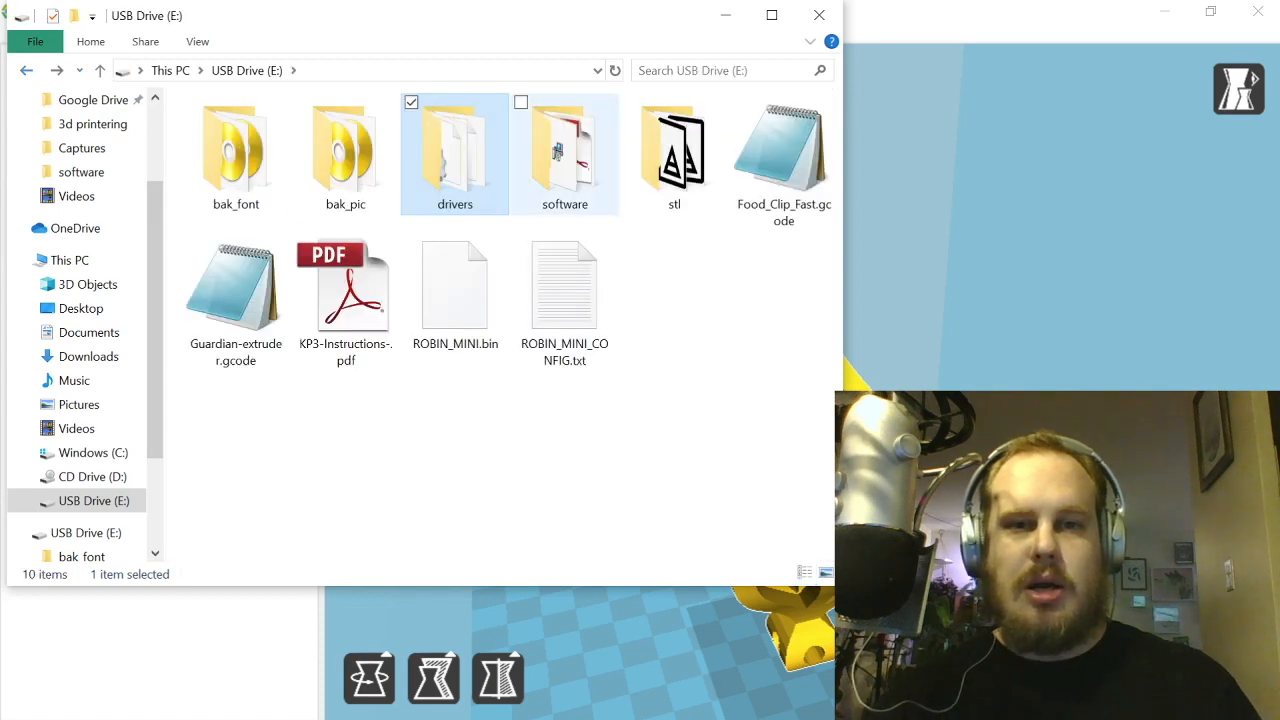
Step: Browse the software folder (Kingroon PDF, KingRoon3D installer) and return to the USB drive
double_click(564, 150)
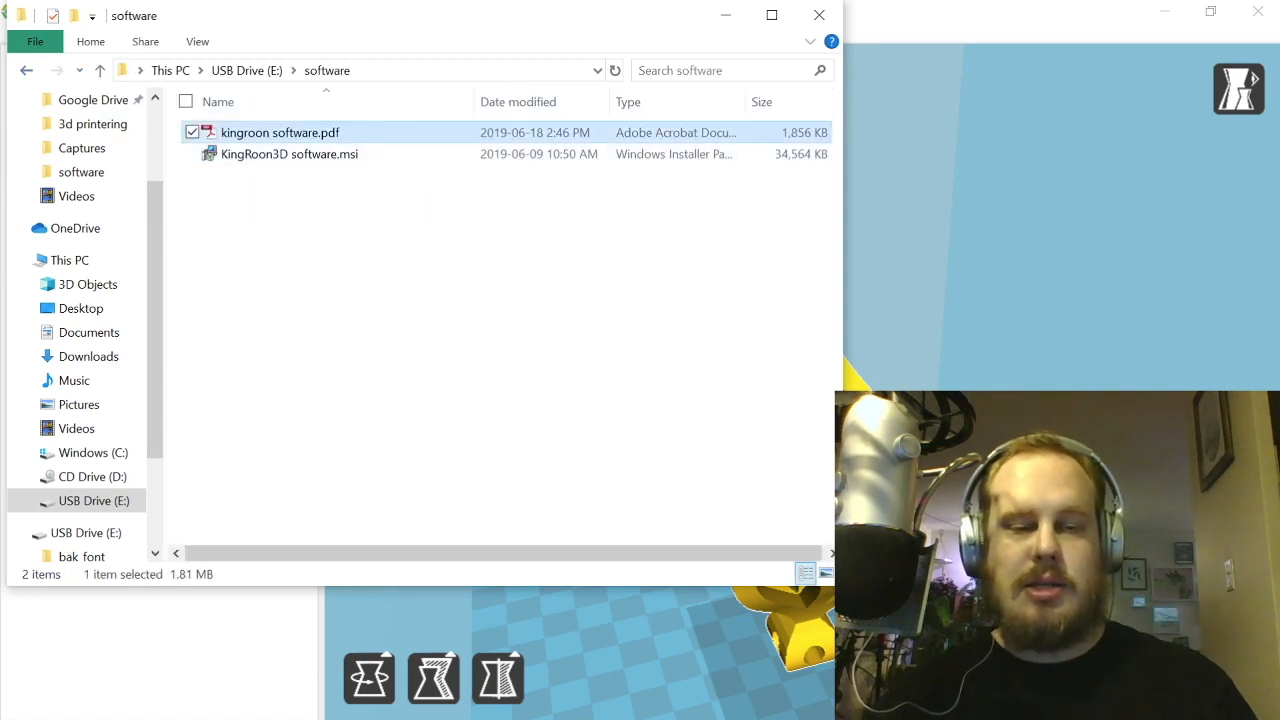
double_click(280, 132)
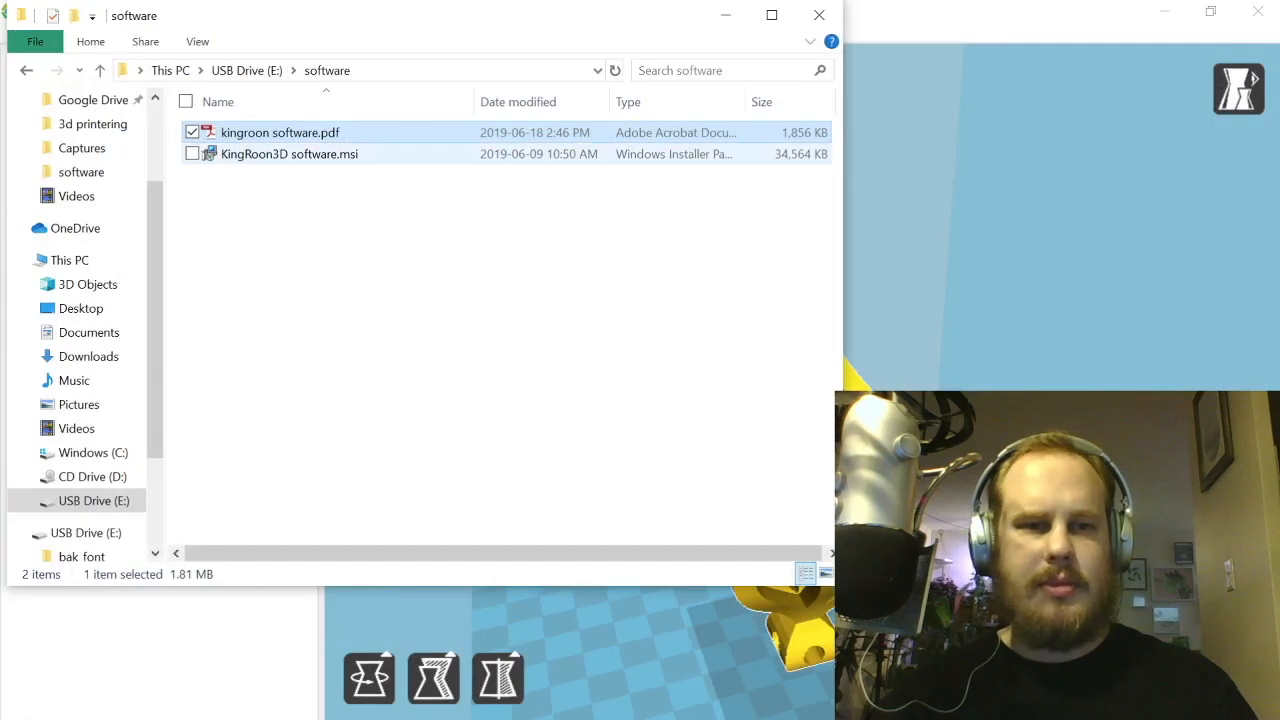
mouse_move(289, 153)
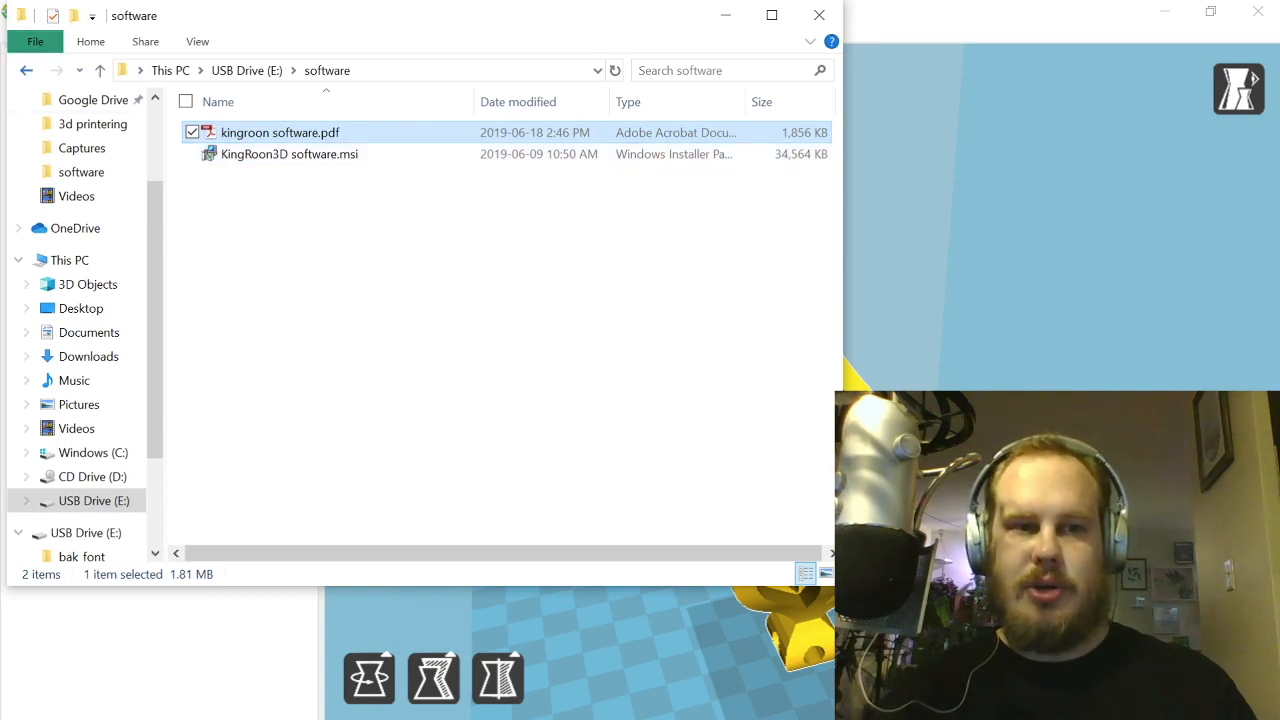
left_click(99, 70)
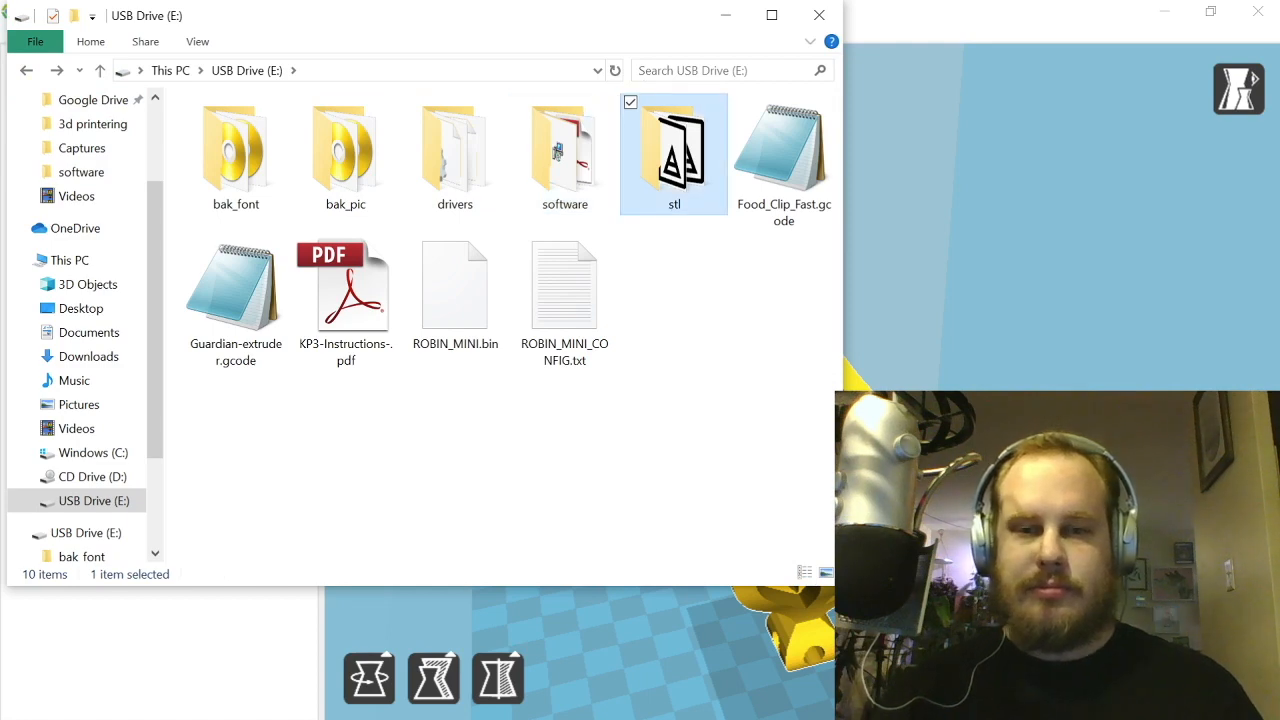
Step: Open the stl folder of 3D models and select key ring.STL
double_click(673, 152)
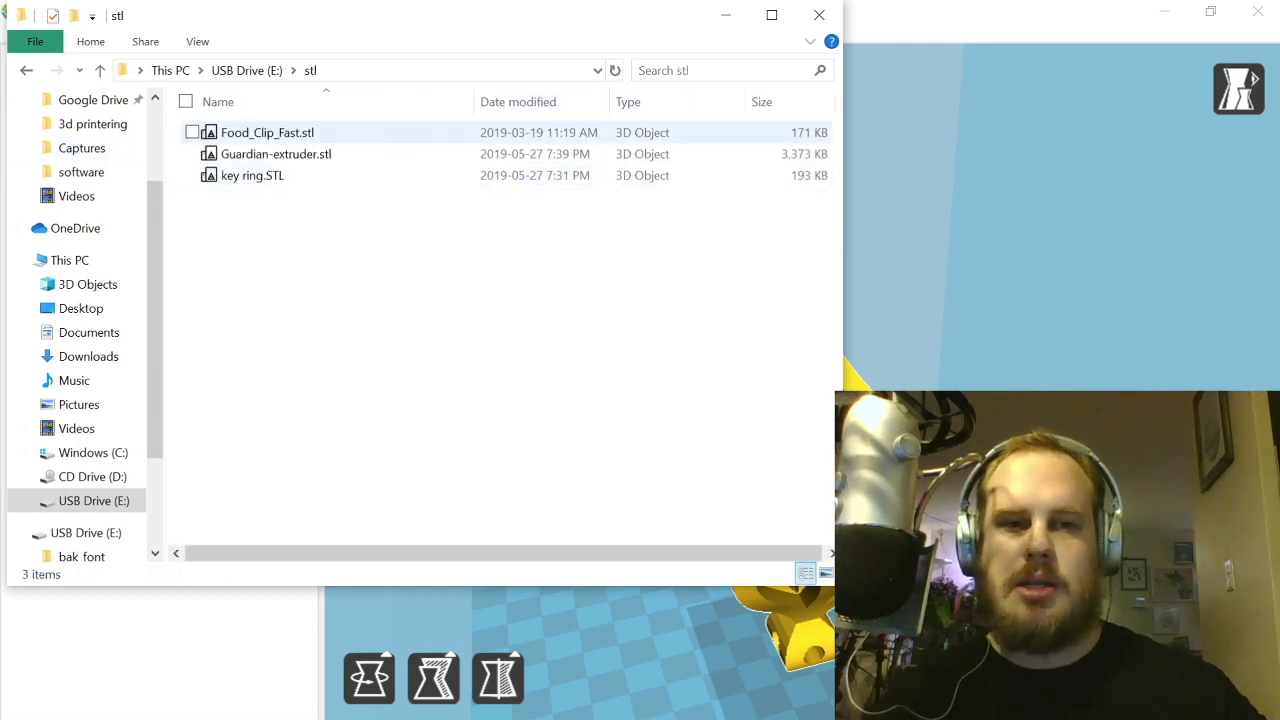
left_click(99, 70)
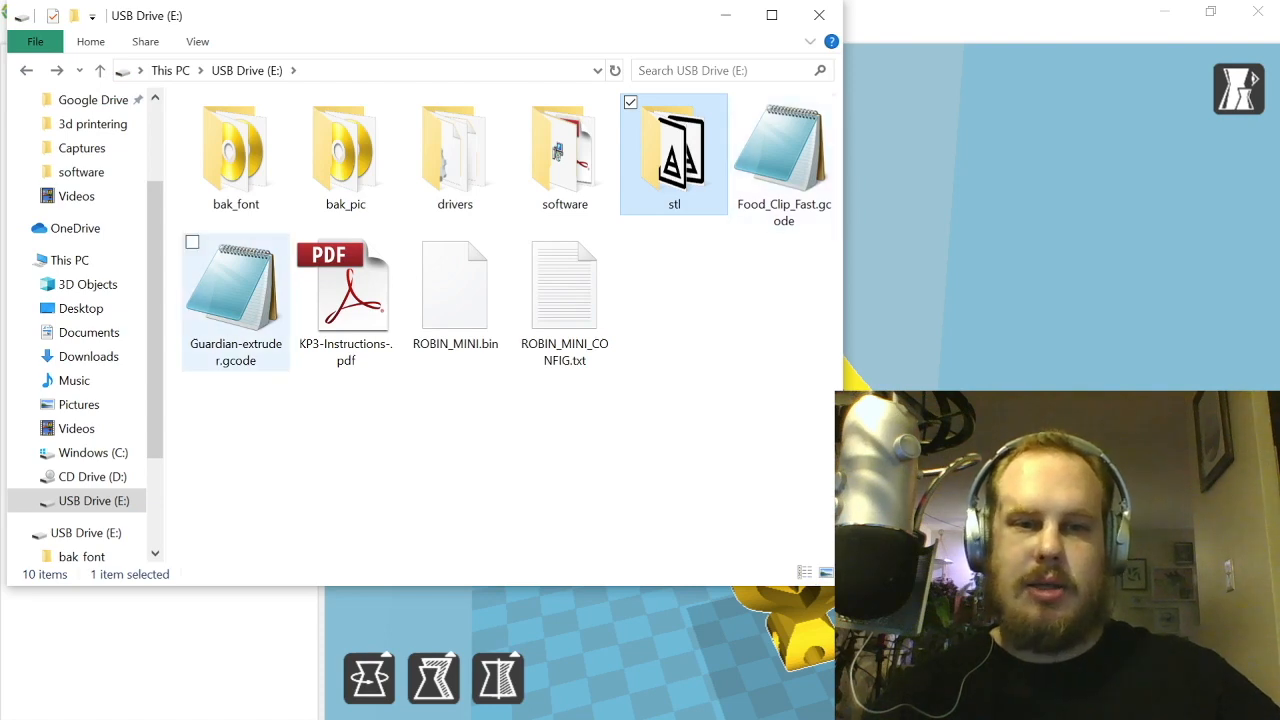
double_click(674, 150)
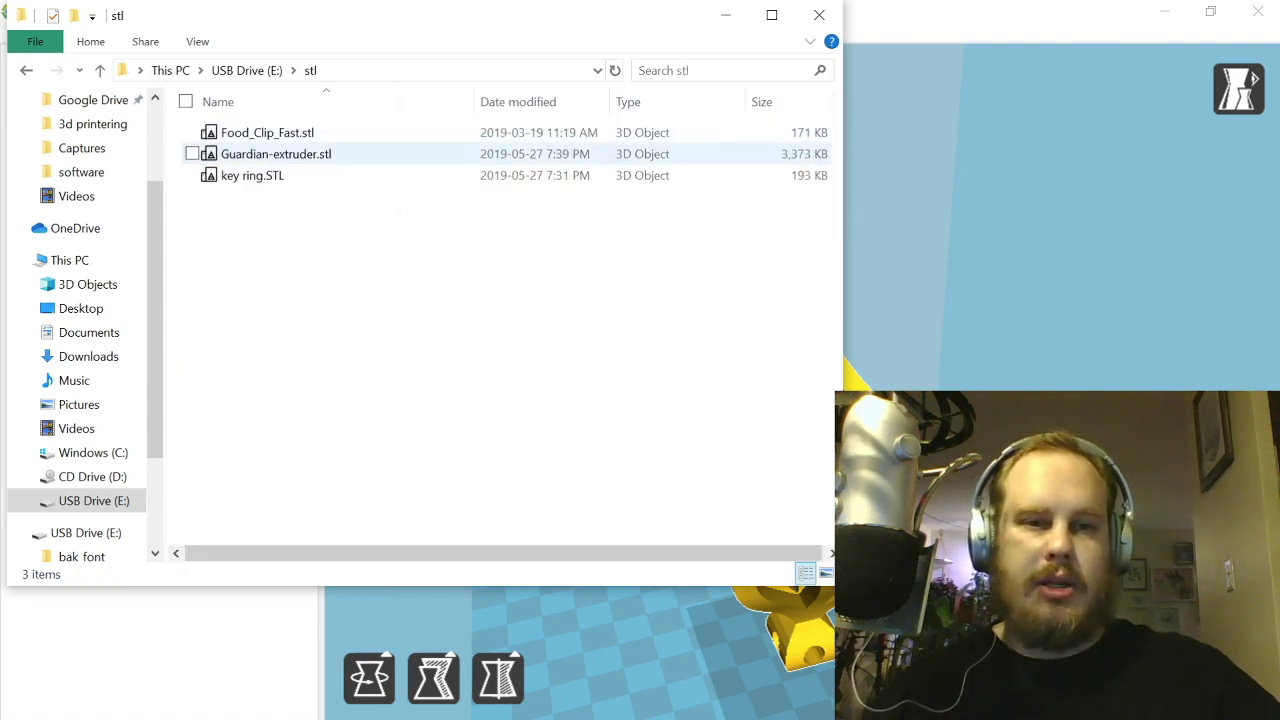
left_click(253, 175)
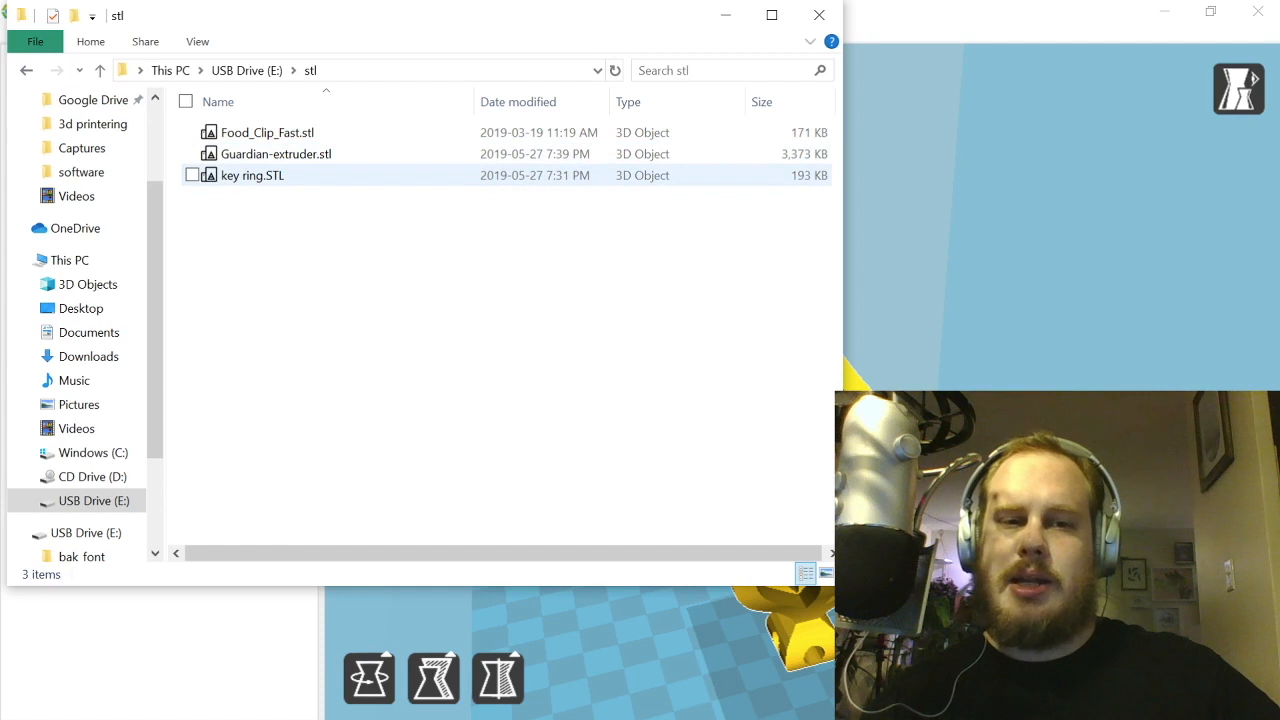
mouse_move(252, 175)
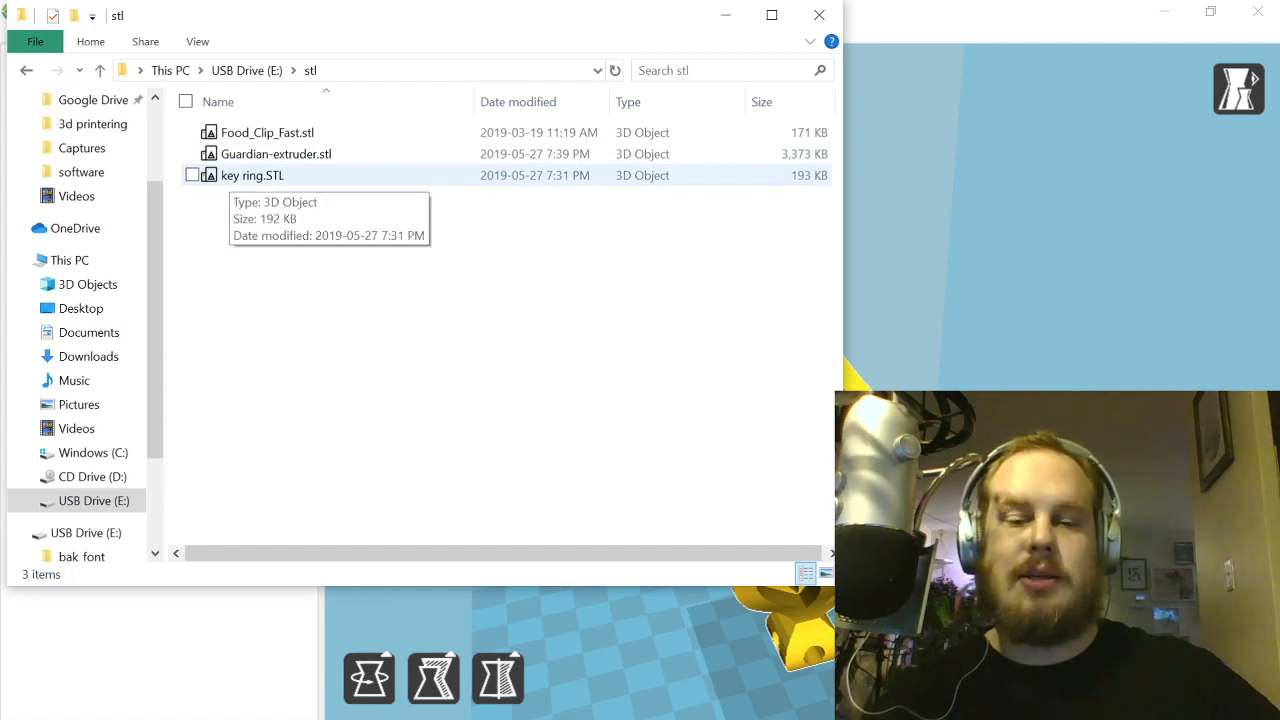
left_click(192, 175)
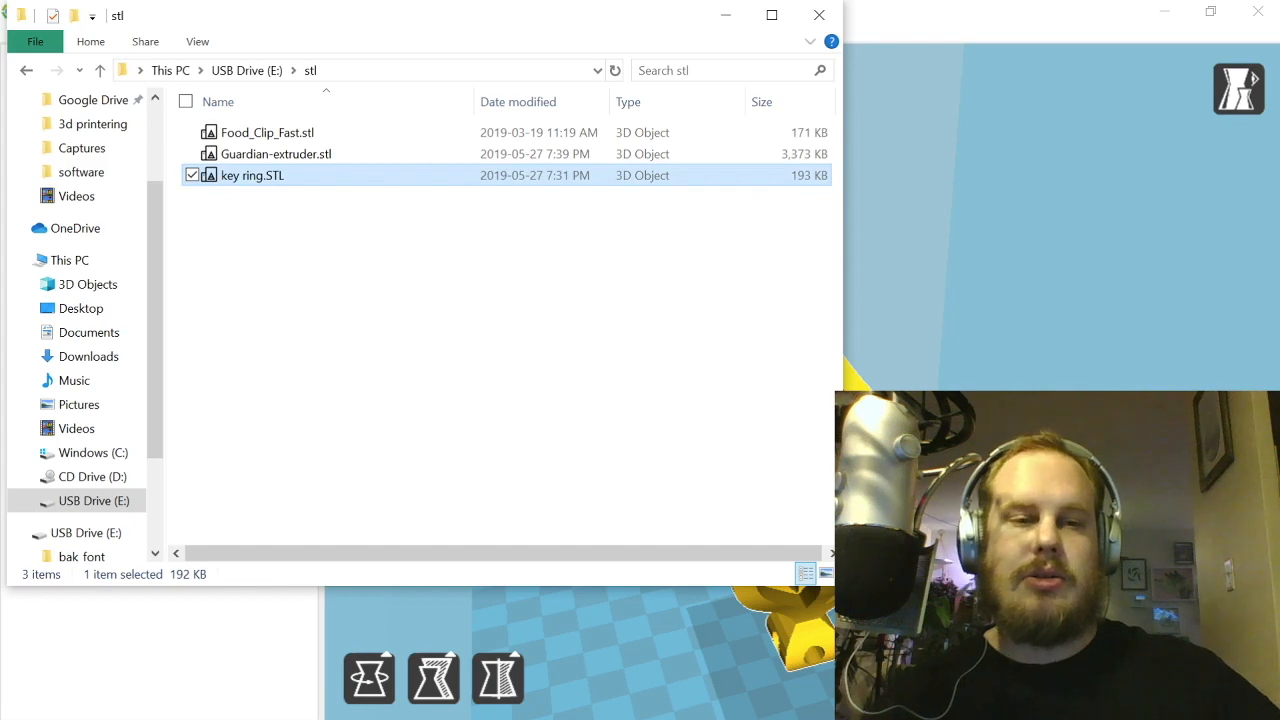
Step: Open key ring.STL in Print 3D to preview the model
double_click(252, 175)
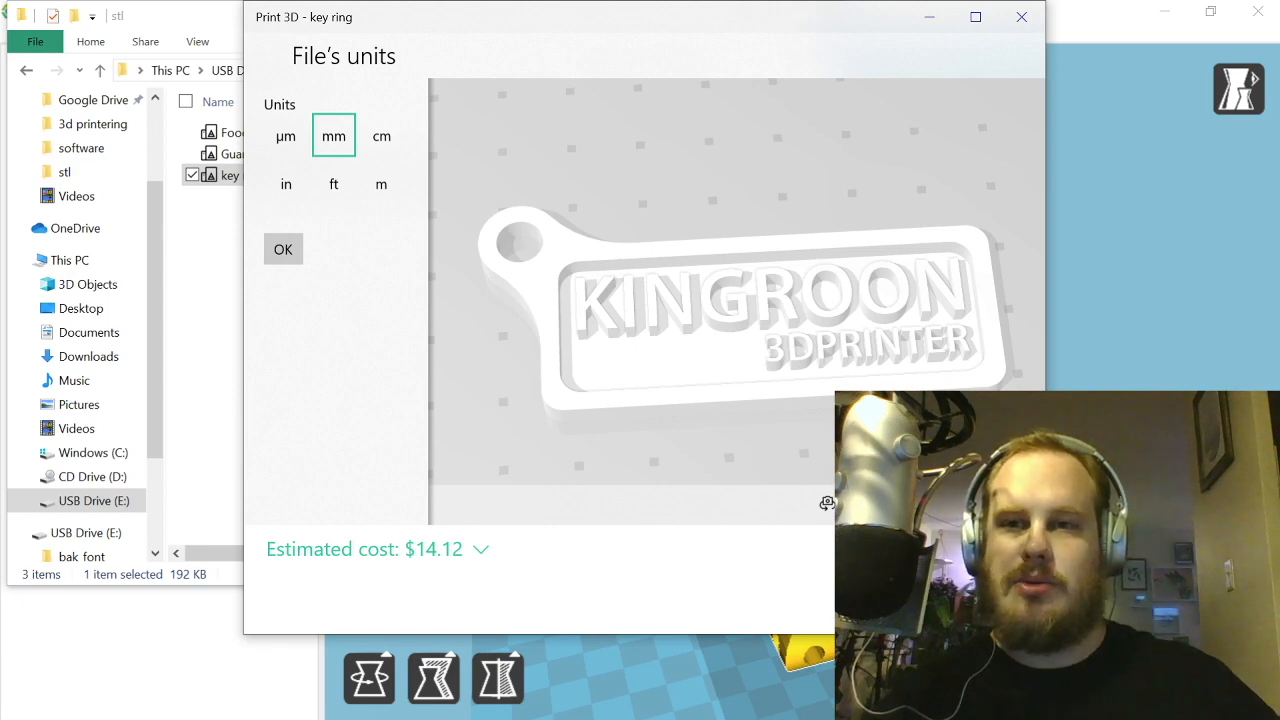
Step: Close Print 3D, return to the USB drive and open Food_Clip_Fast.gcode in Notepad
left_click(1021, 17)
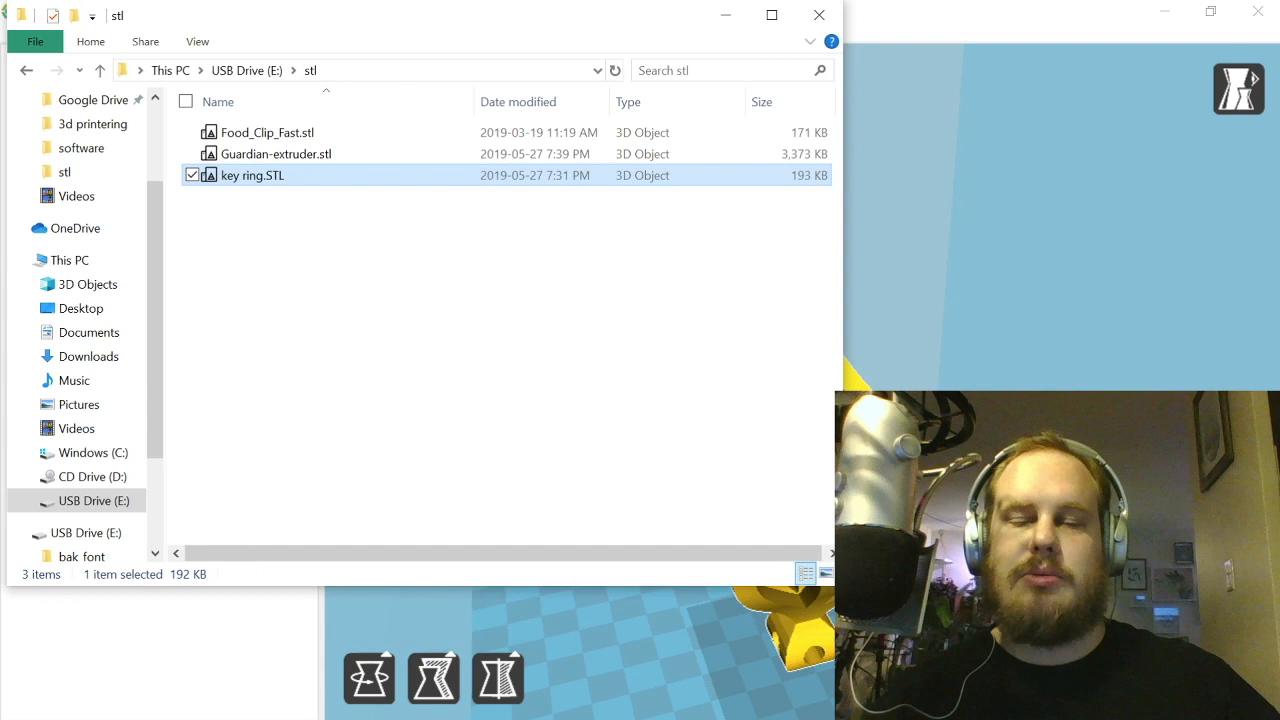
mouse_move(26, 70)
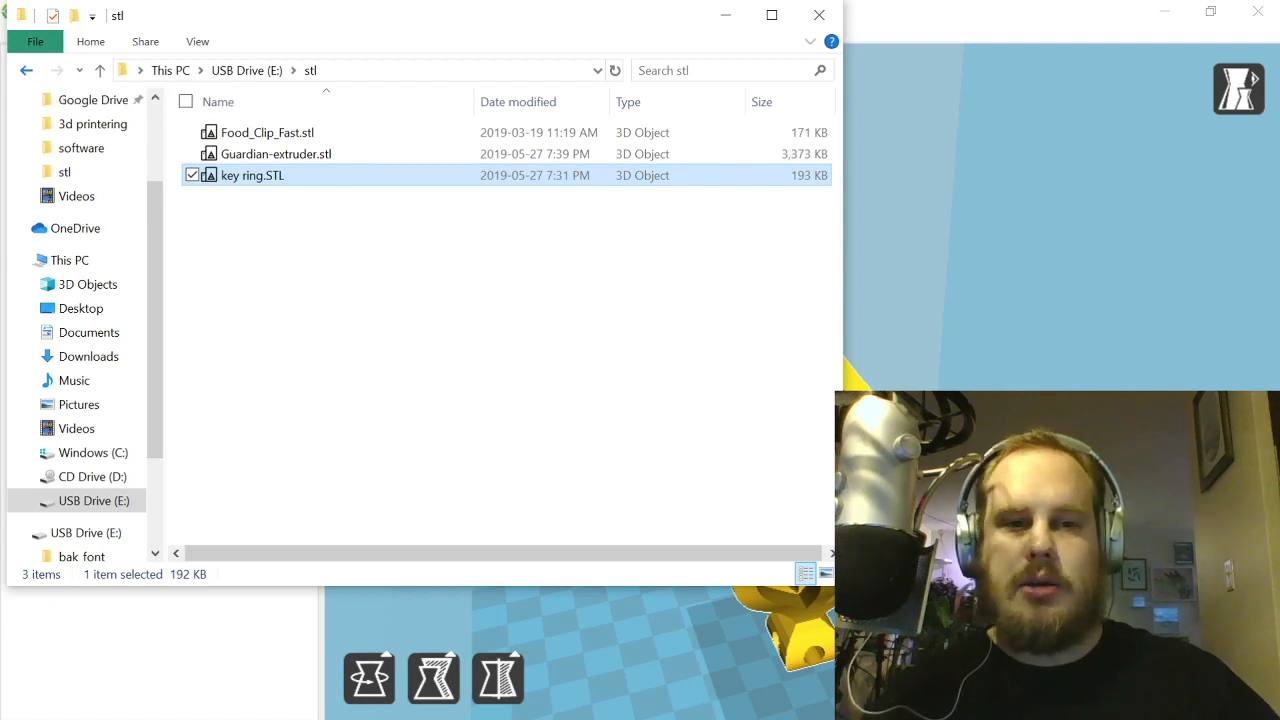
left_click(99, 70)
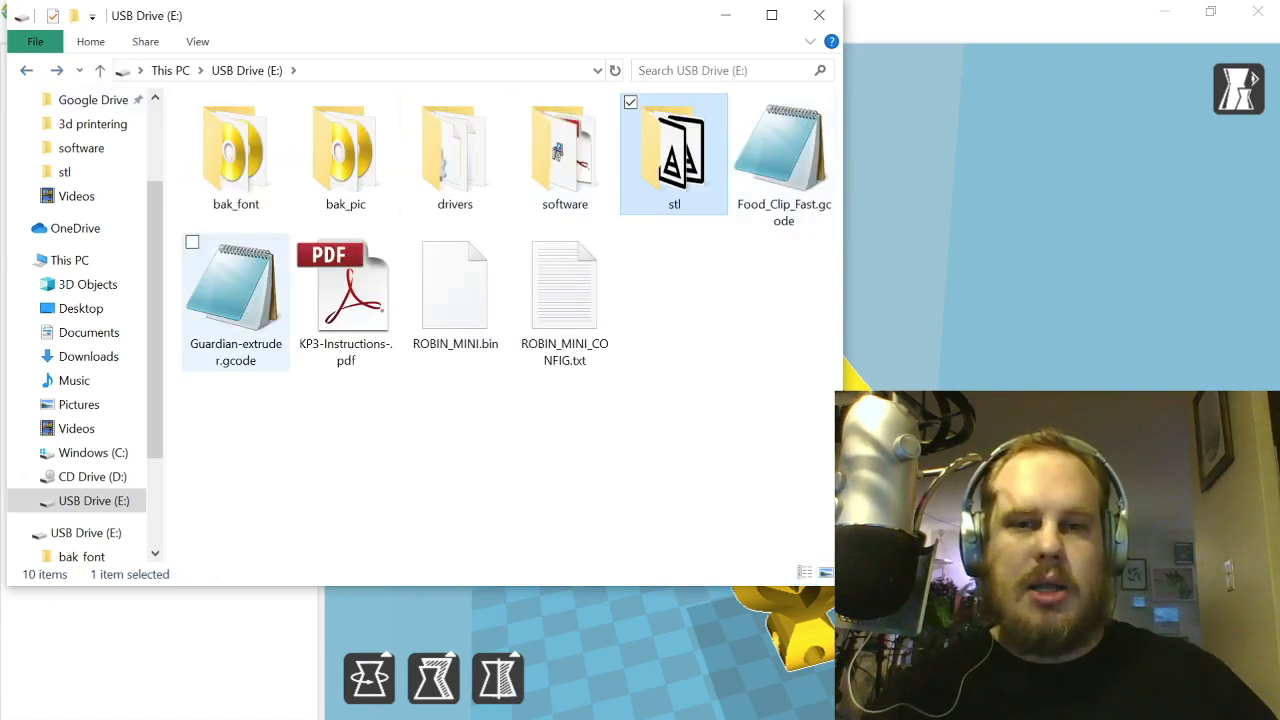
left_click(345, 285)
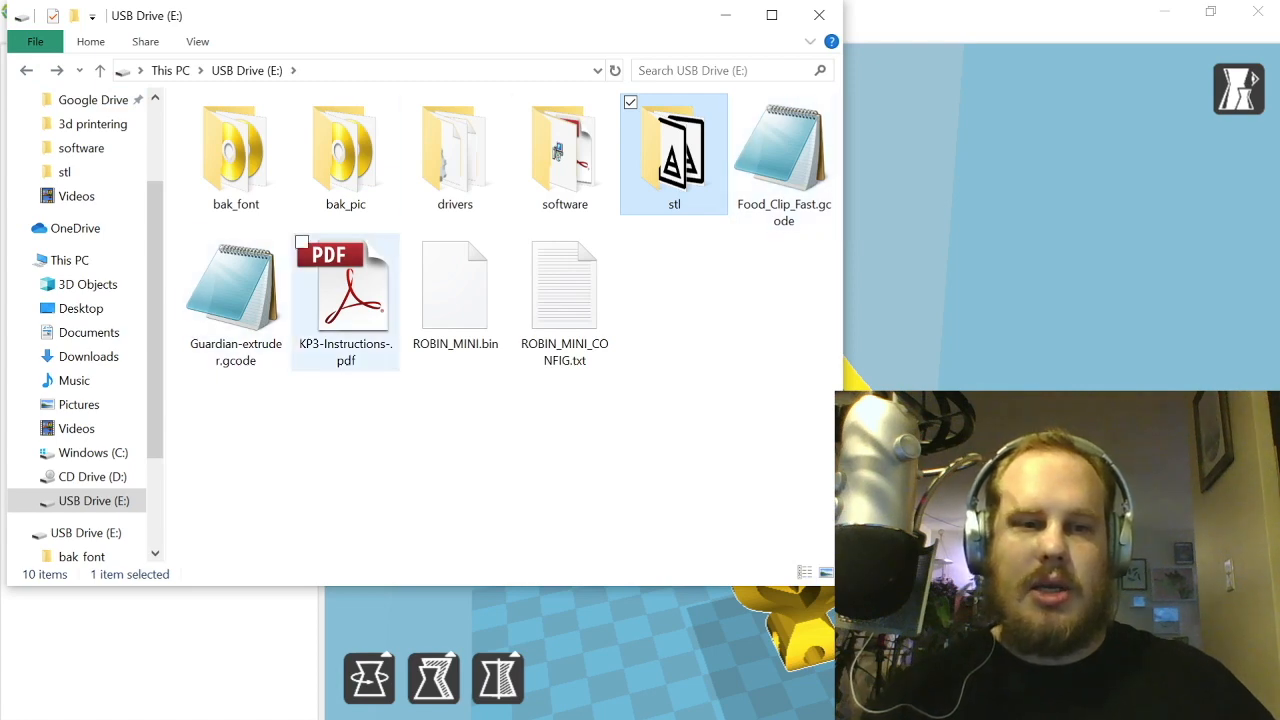
double_click(783, 150)
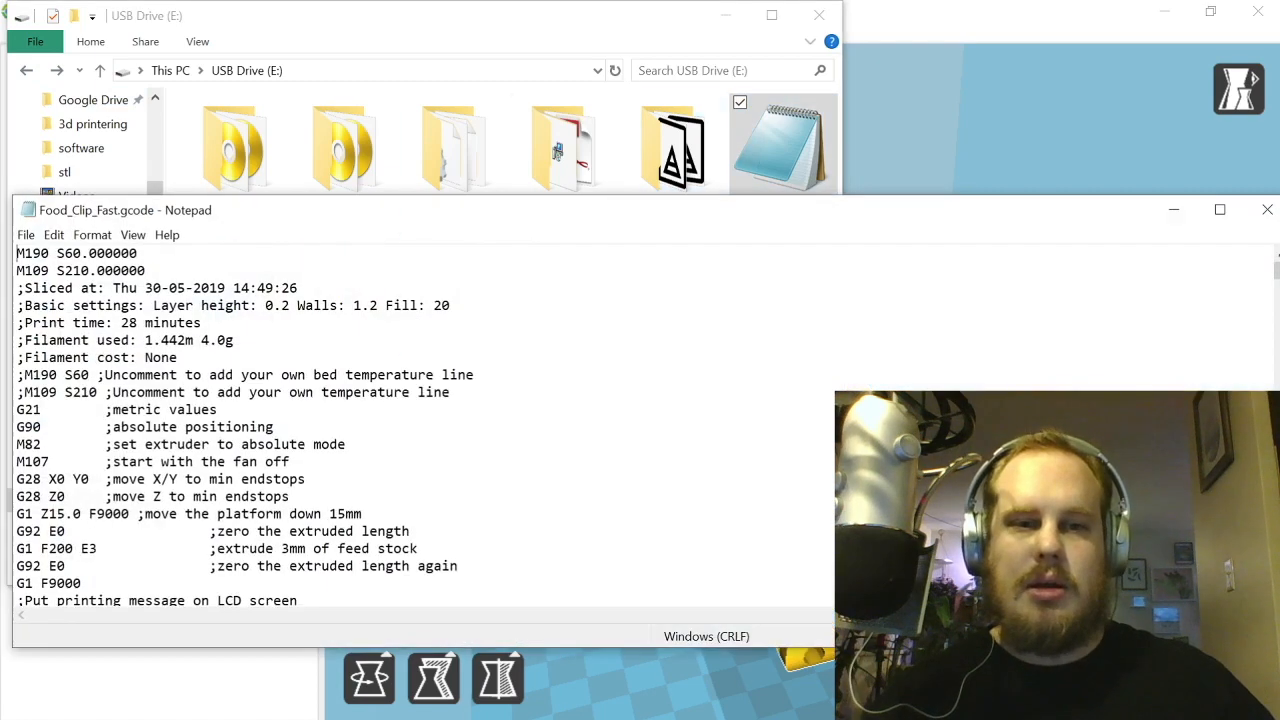
Step: Scroll through the G-code in Notepad, then close it
scroll("down", 3)
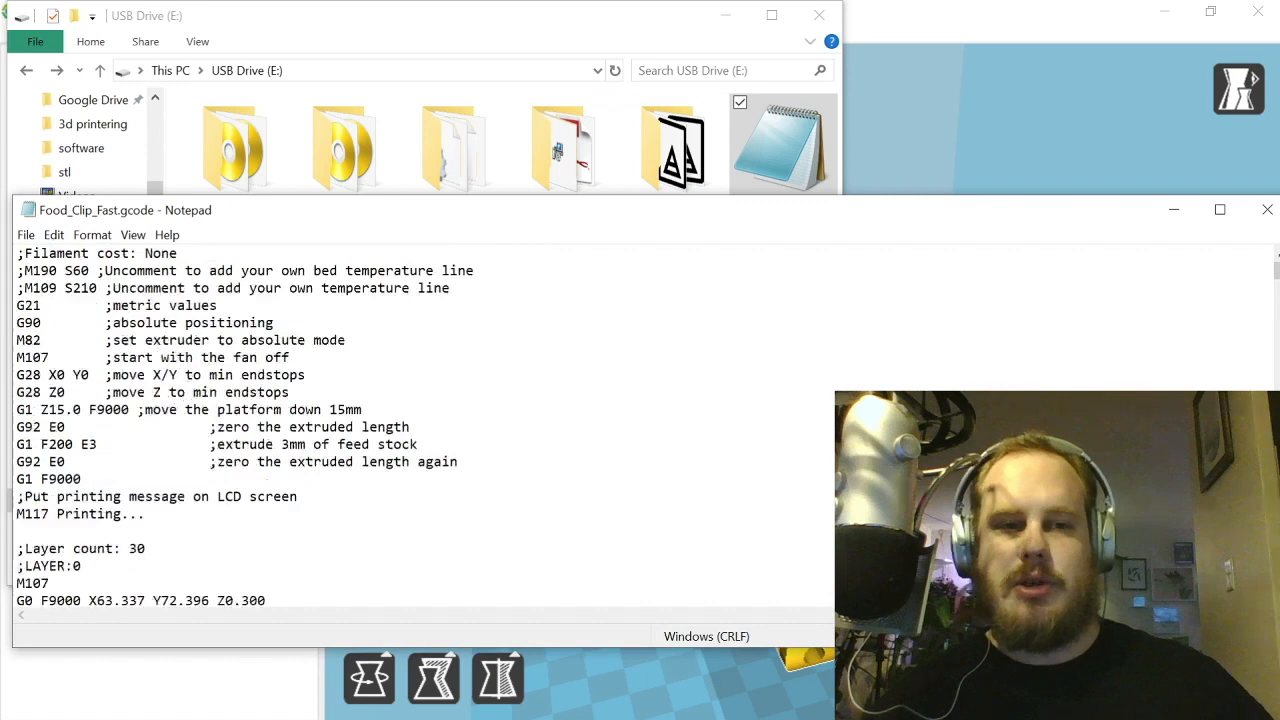
scroll("down", 3)
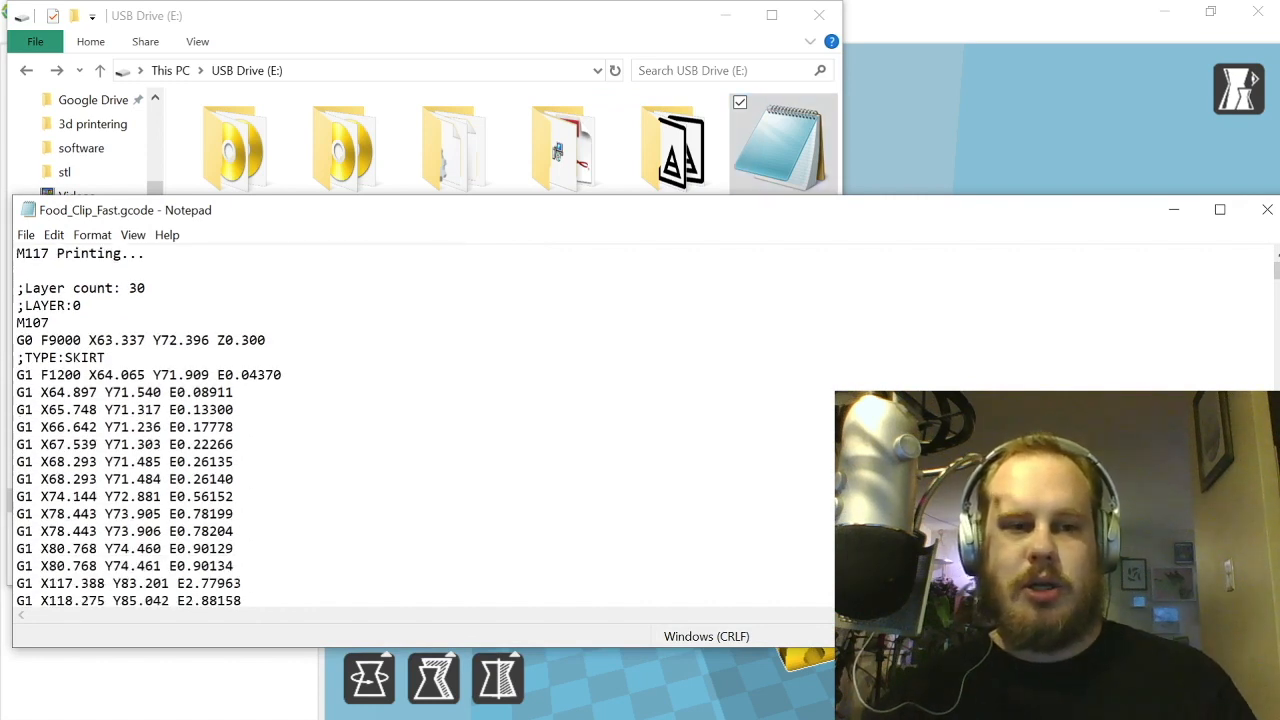
scroll("down", 3)
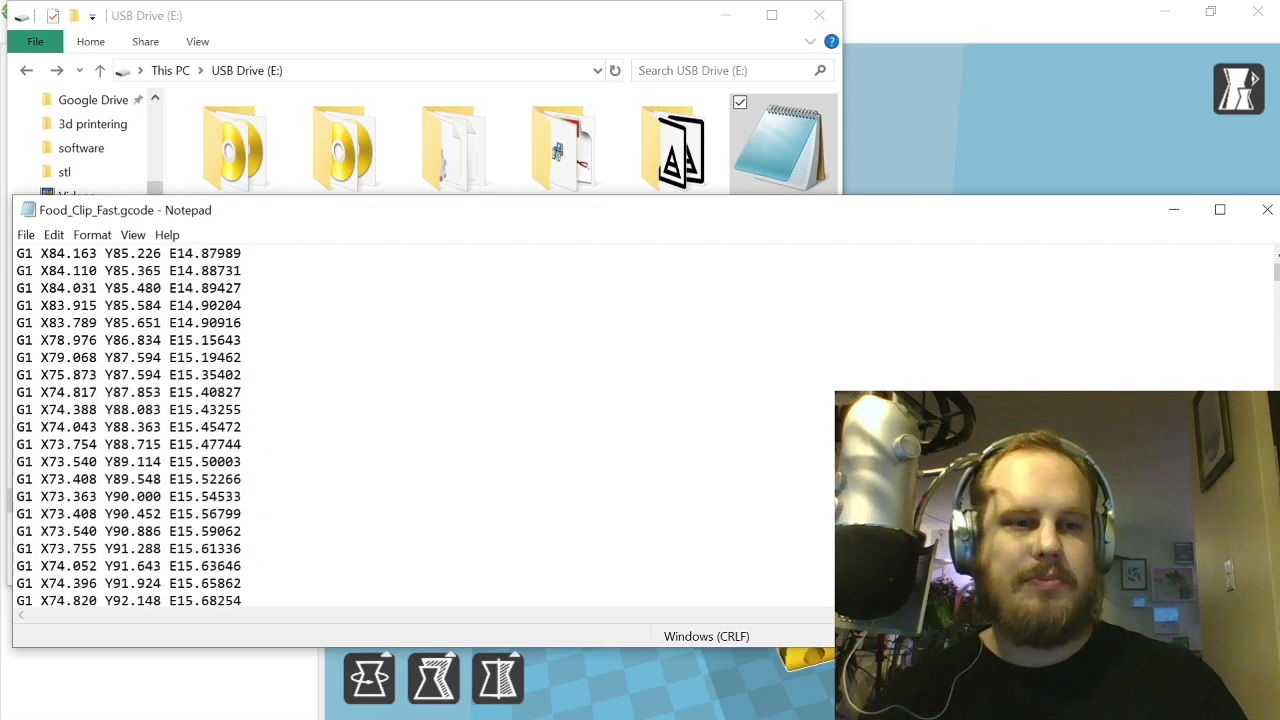
scroll("down", 3)
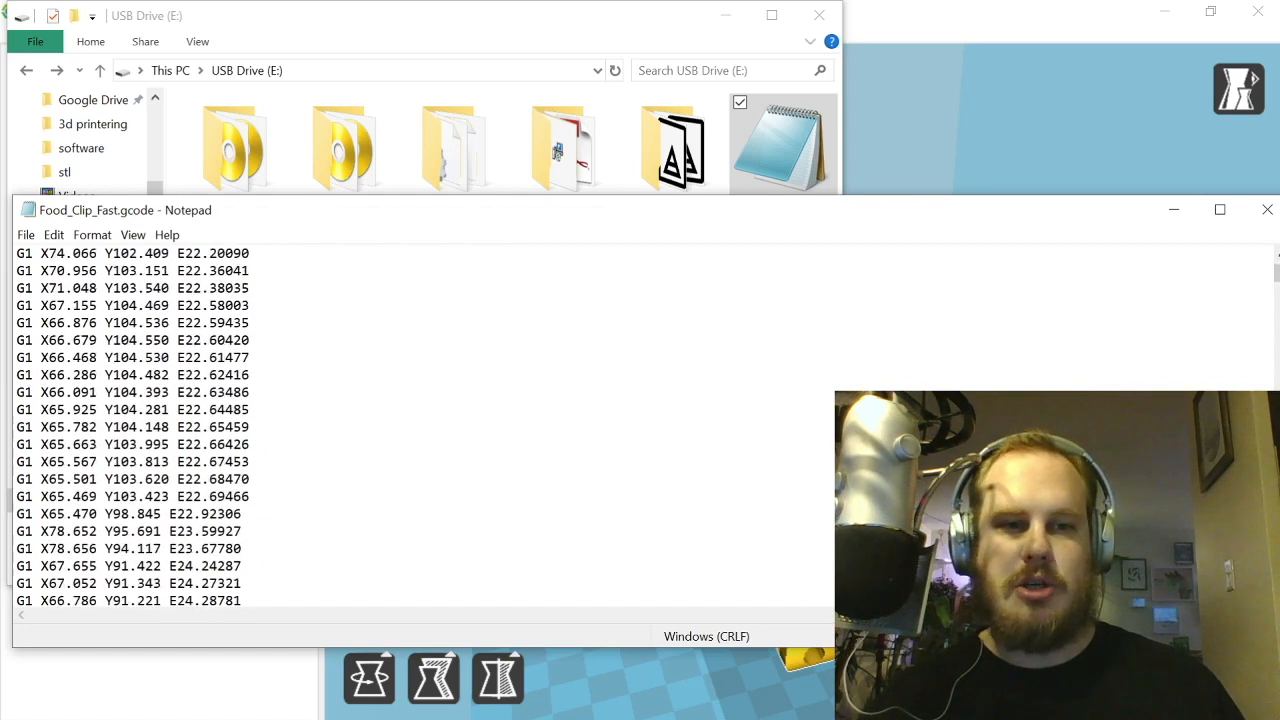
scroll("down", 3)
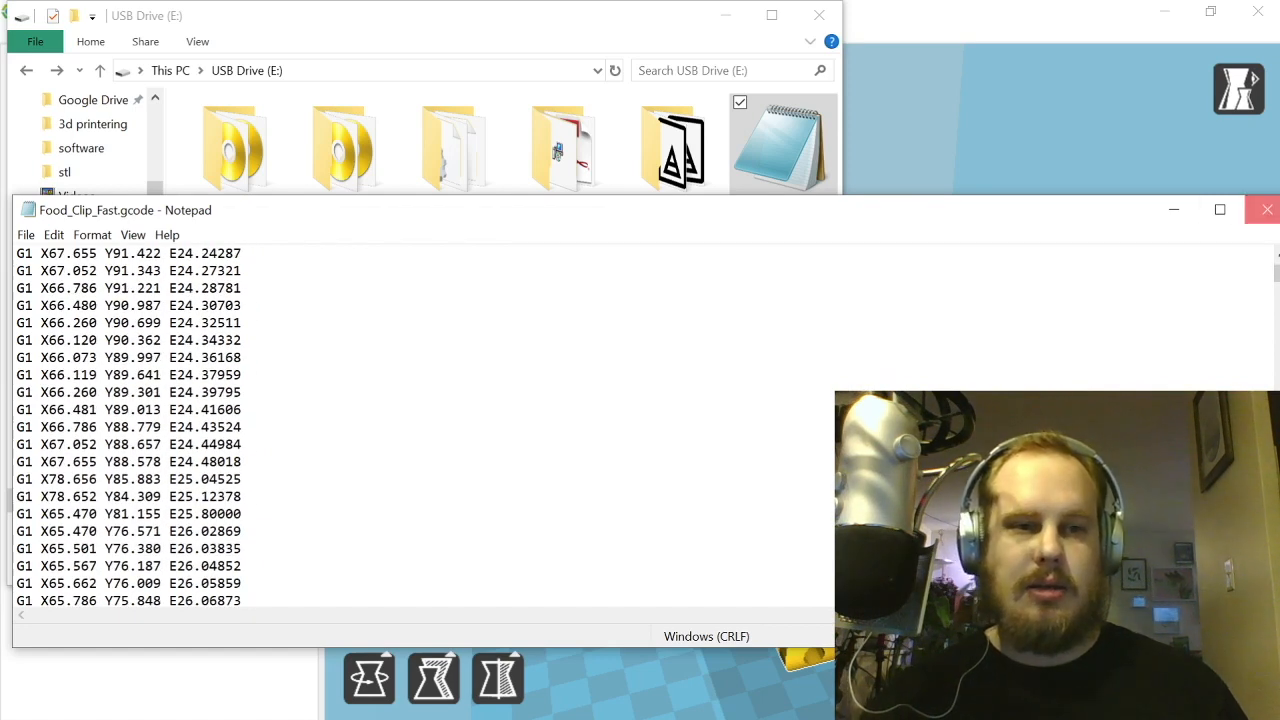
left_click(1264, 209)
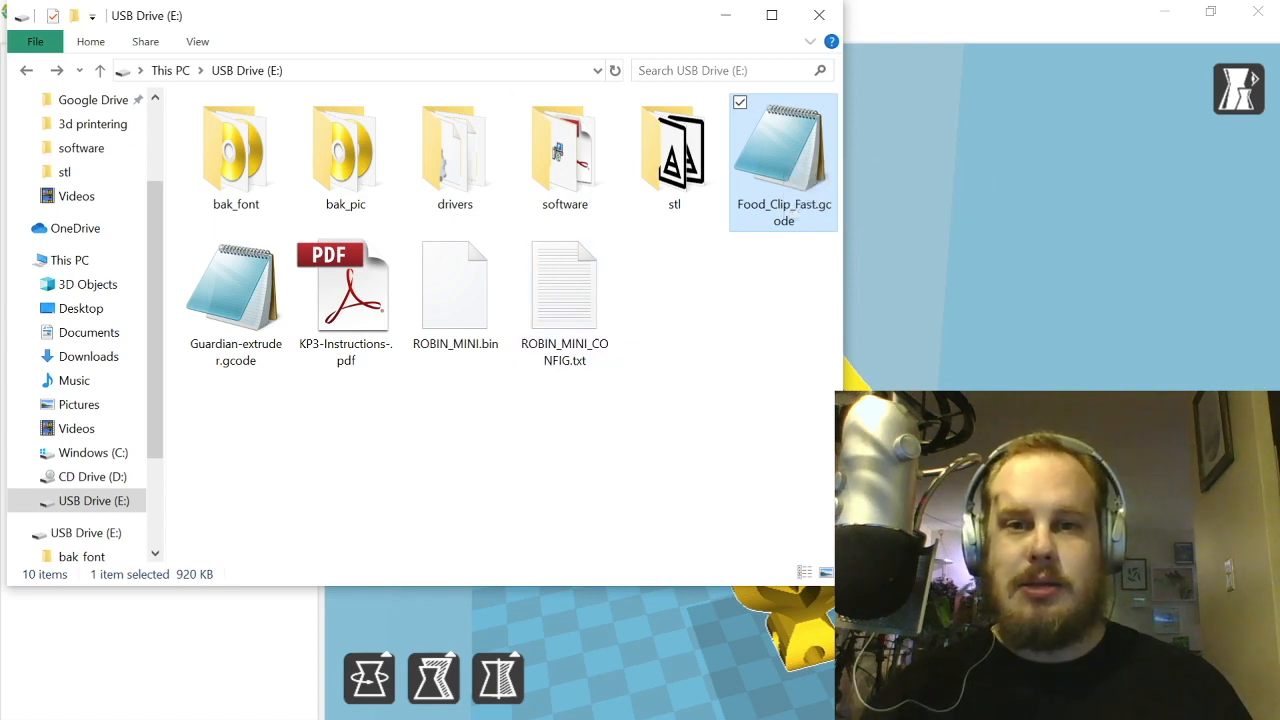
mouse_move(783, 150)
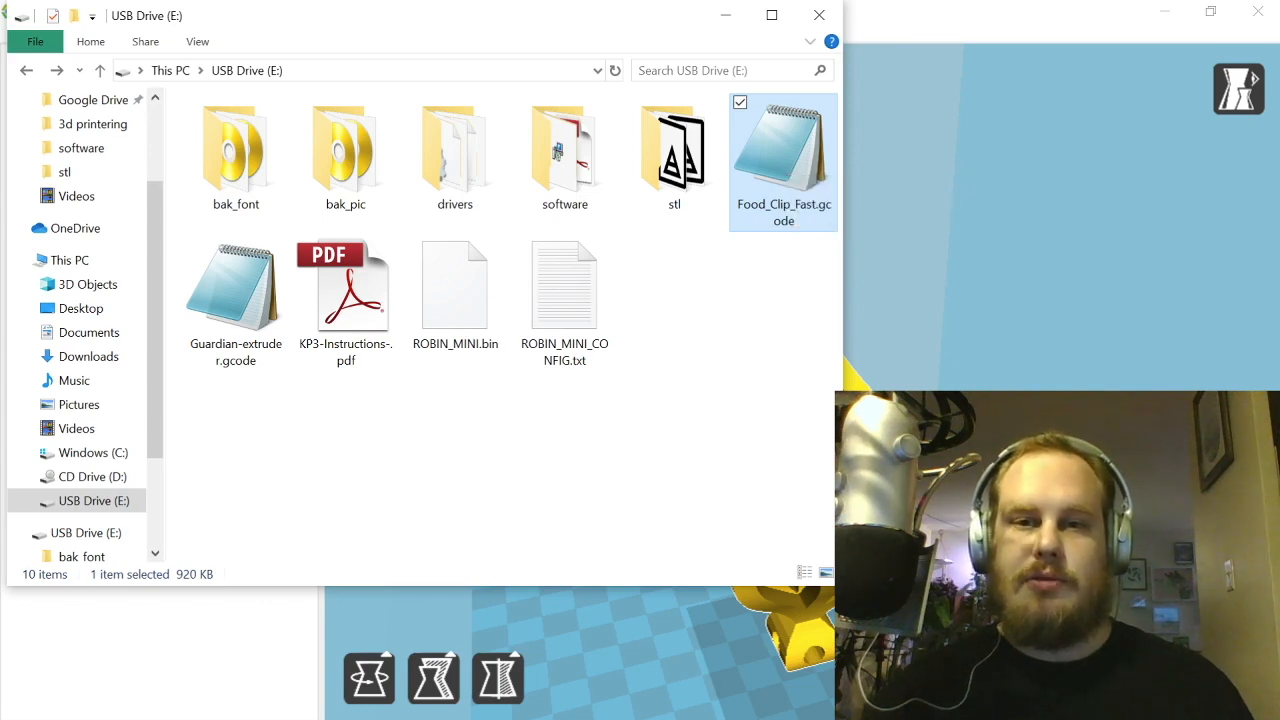
mouse_move(783, 160)
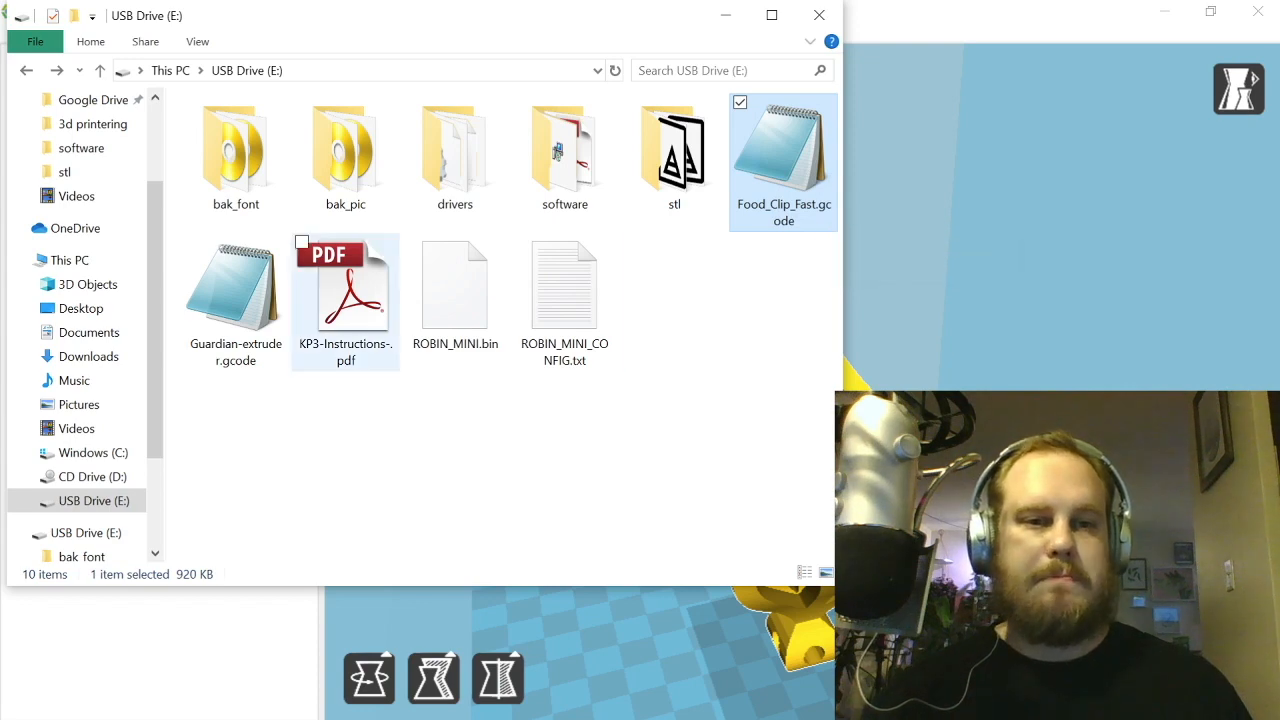
double_click(783, 150)
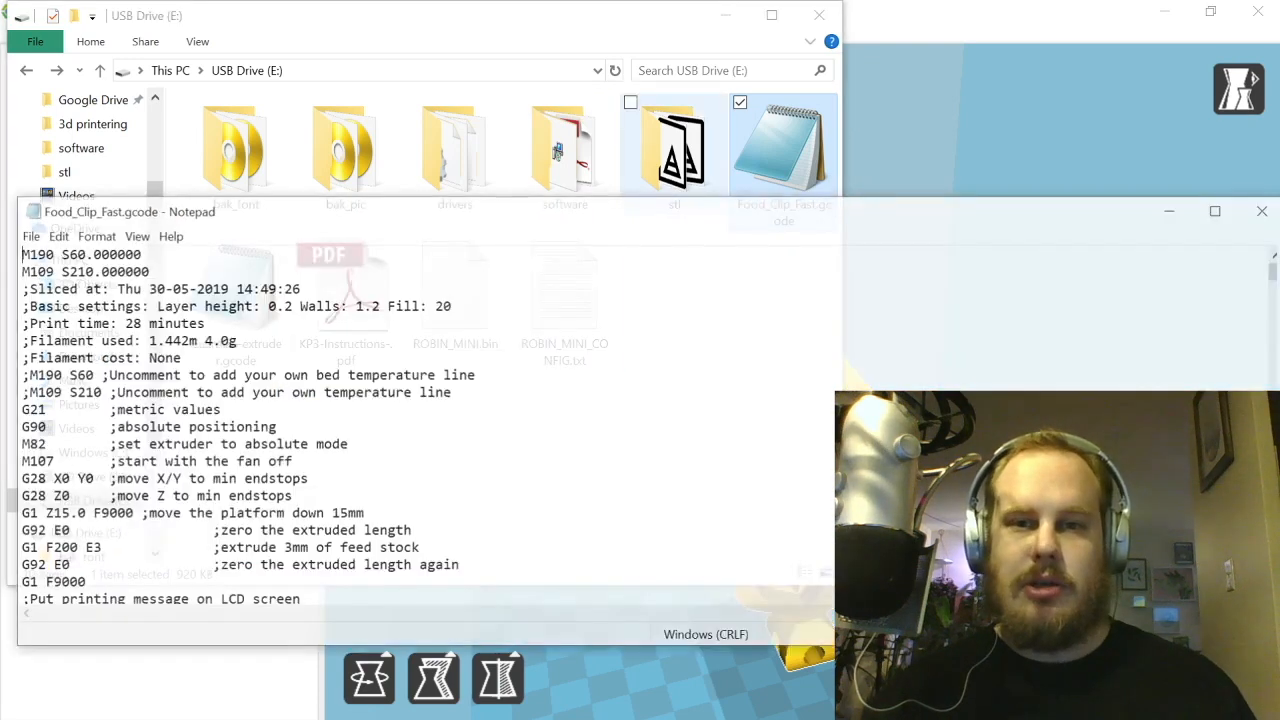
scroll("down", 3)
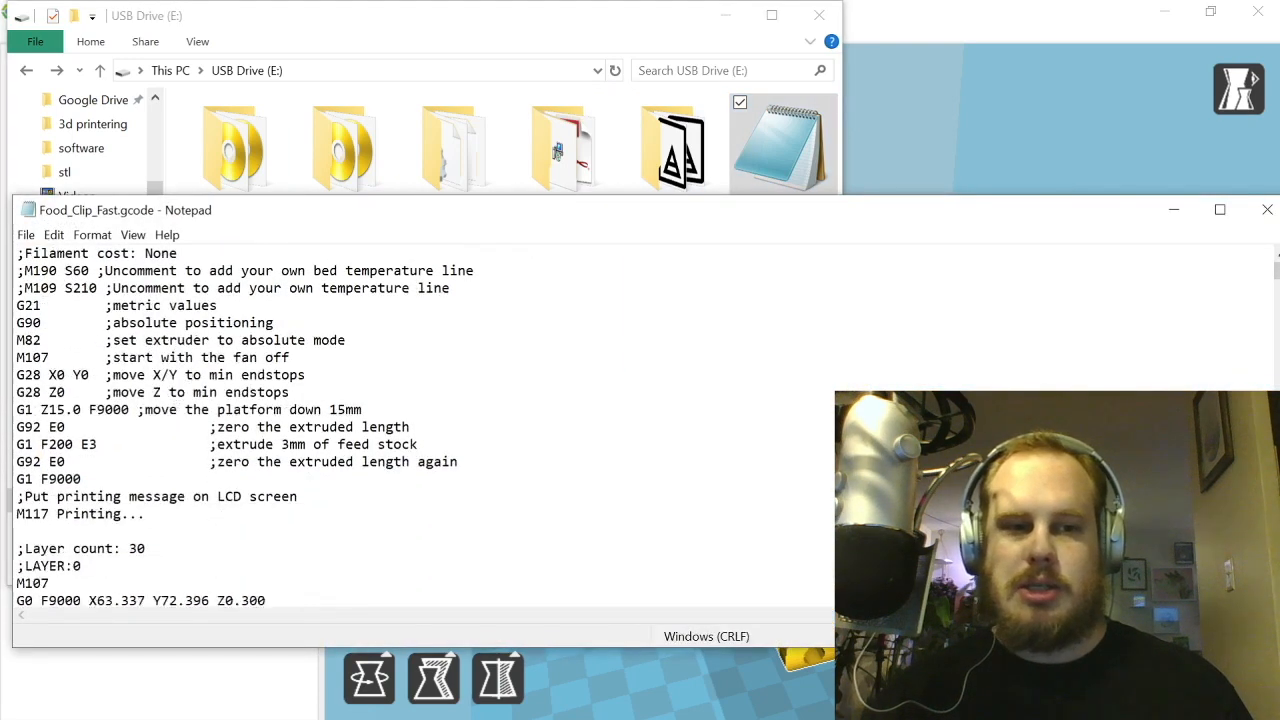
scroll("down", 3)
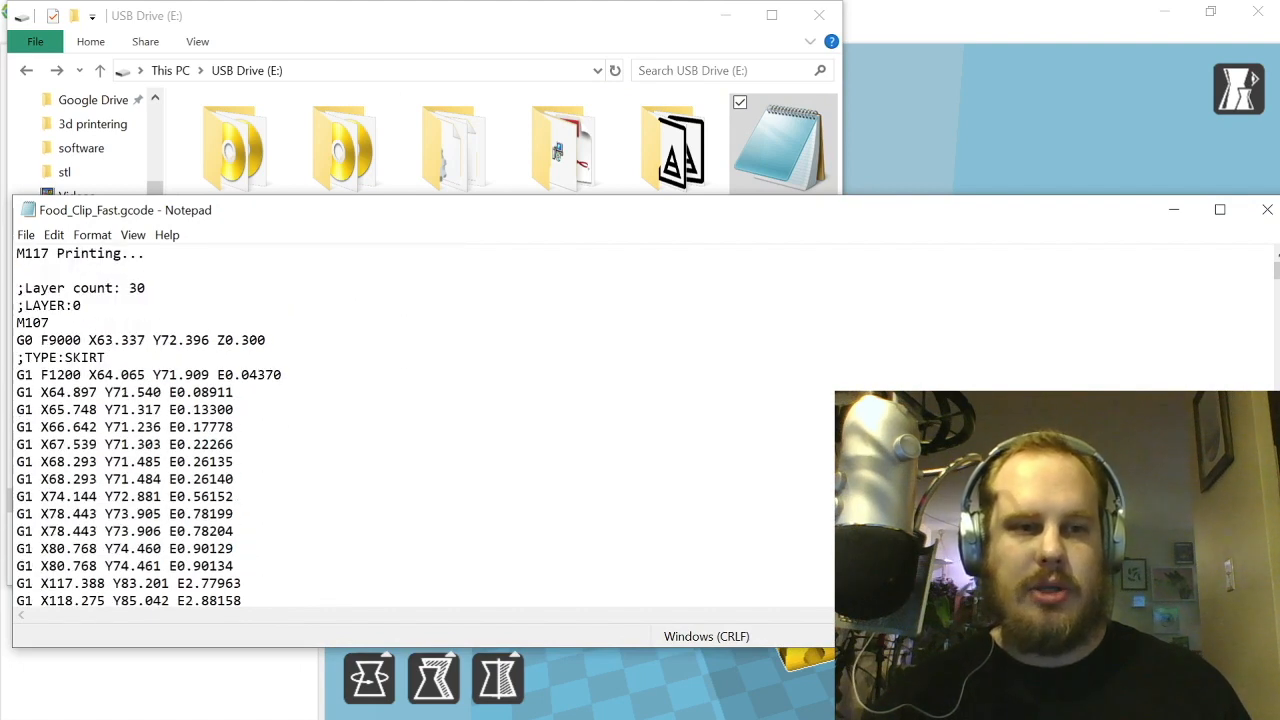
scroll("up", 3)
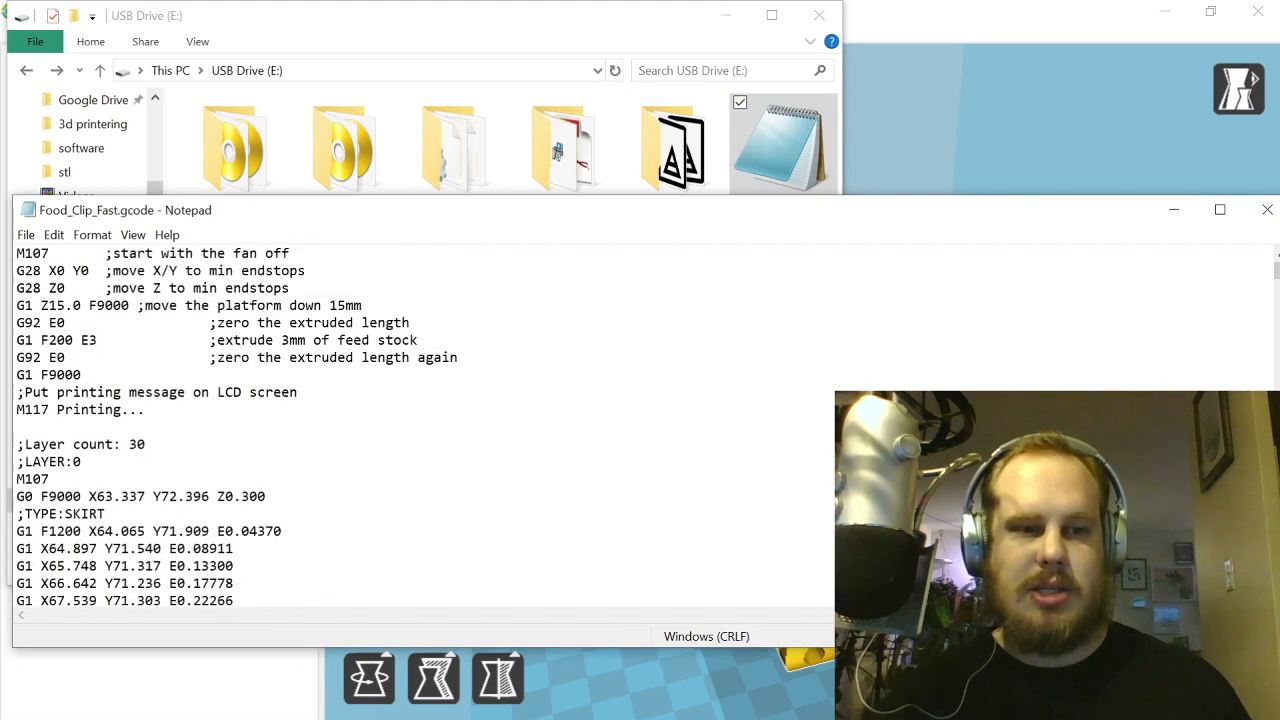
scroll("down", 3)
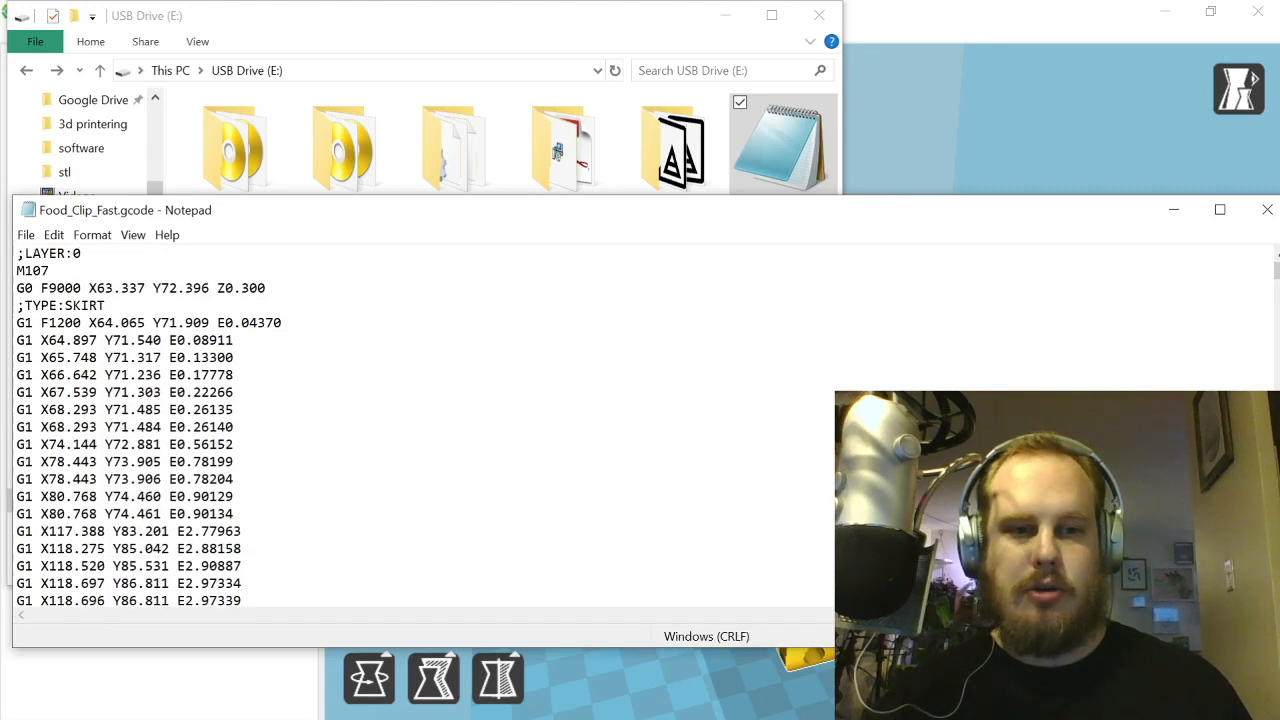
scroll("down", 3)
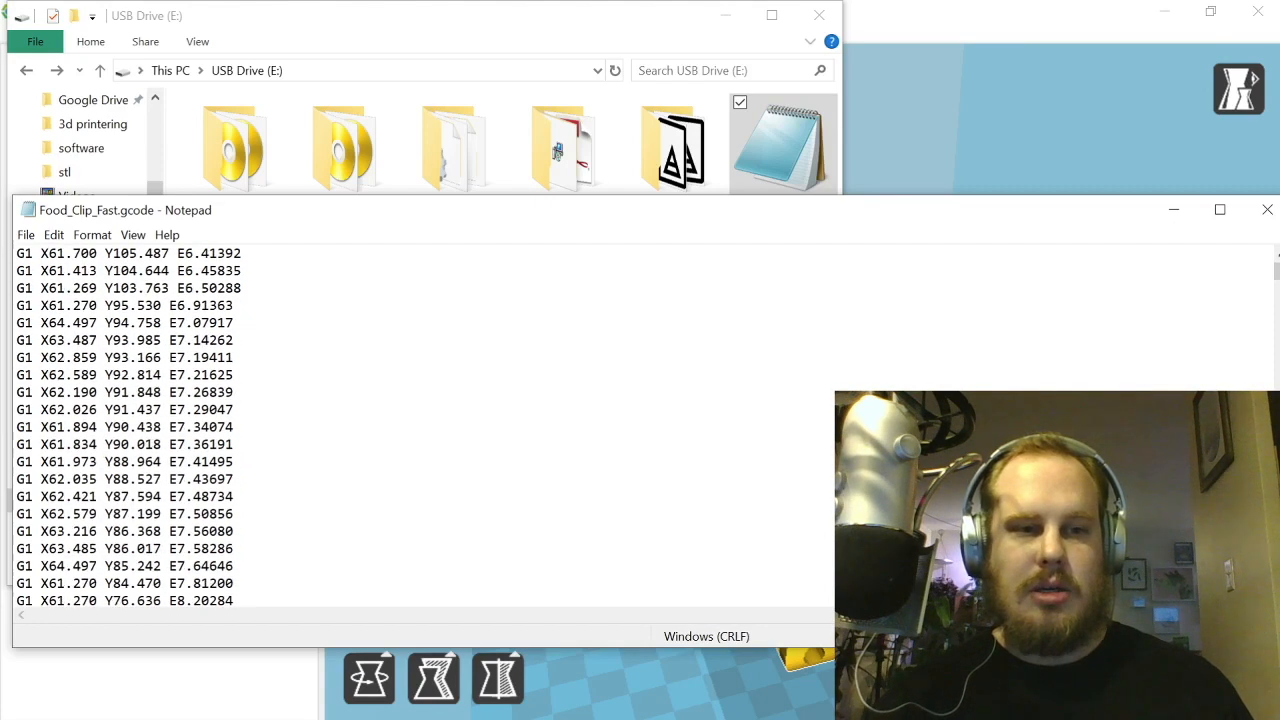
scroll("down", 3)
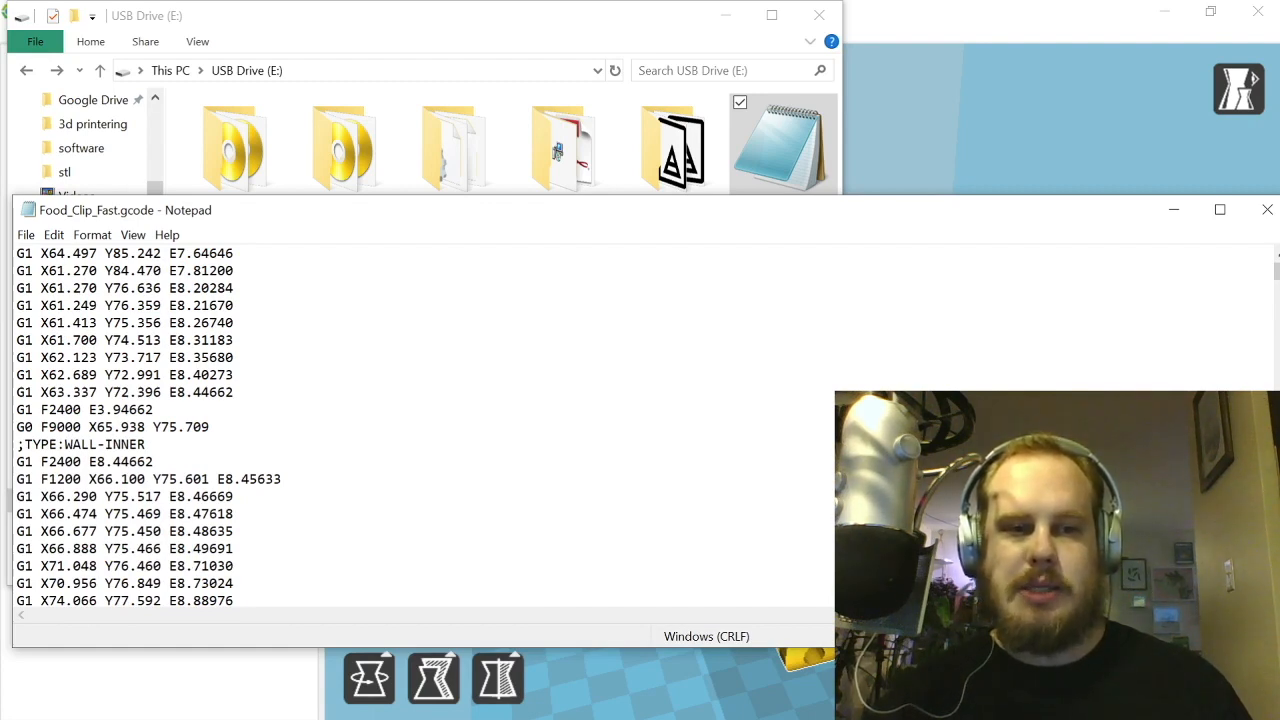
scroll("up", 3)
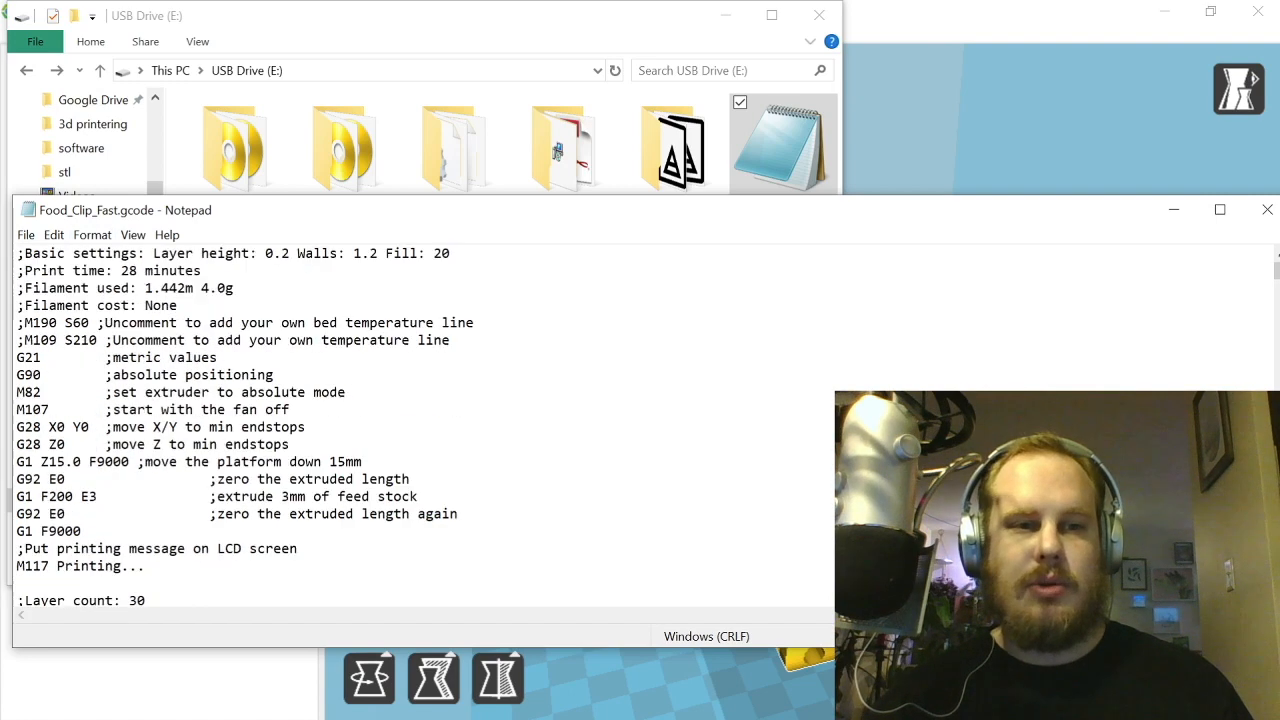
left_click(1267, 210)
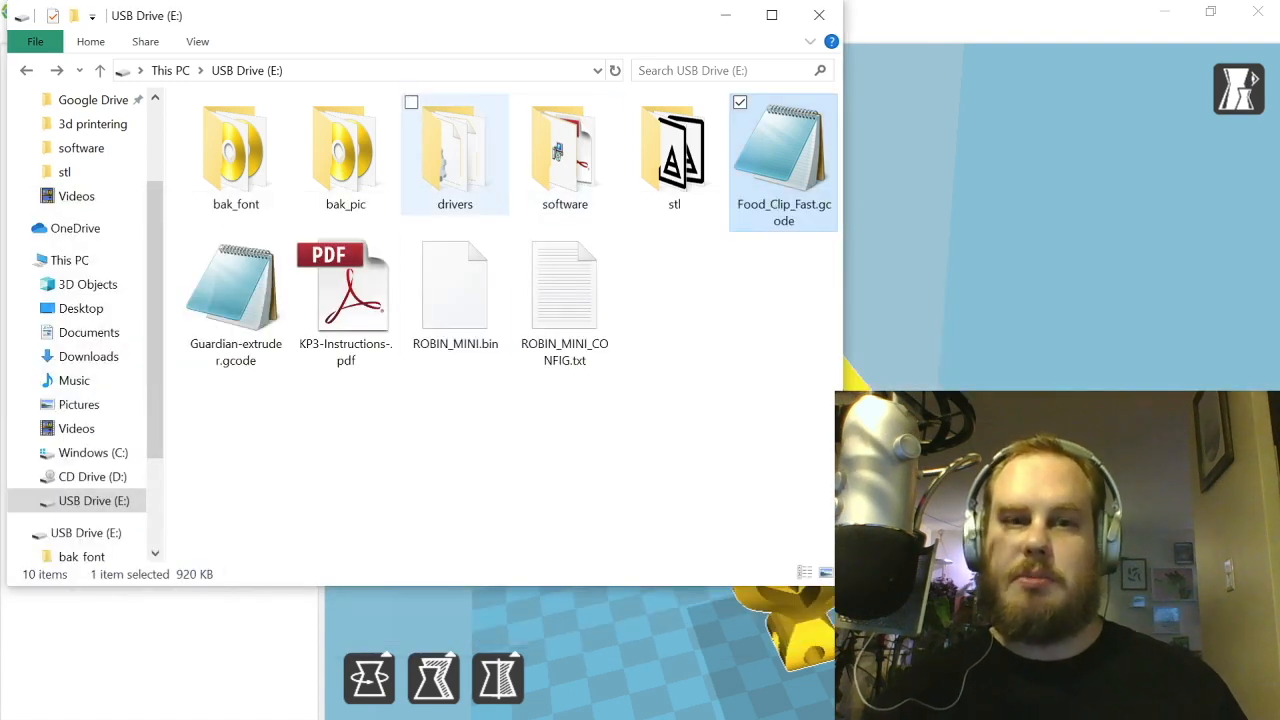
mouse_move(345, 290)
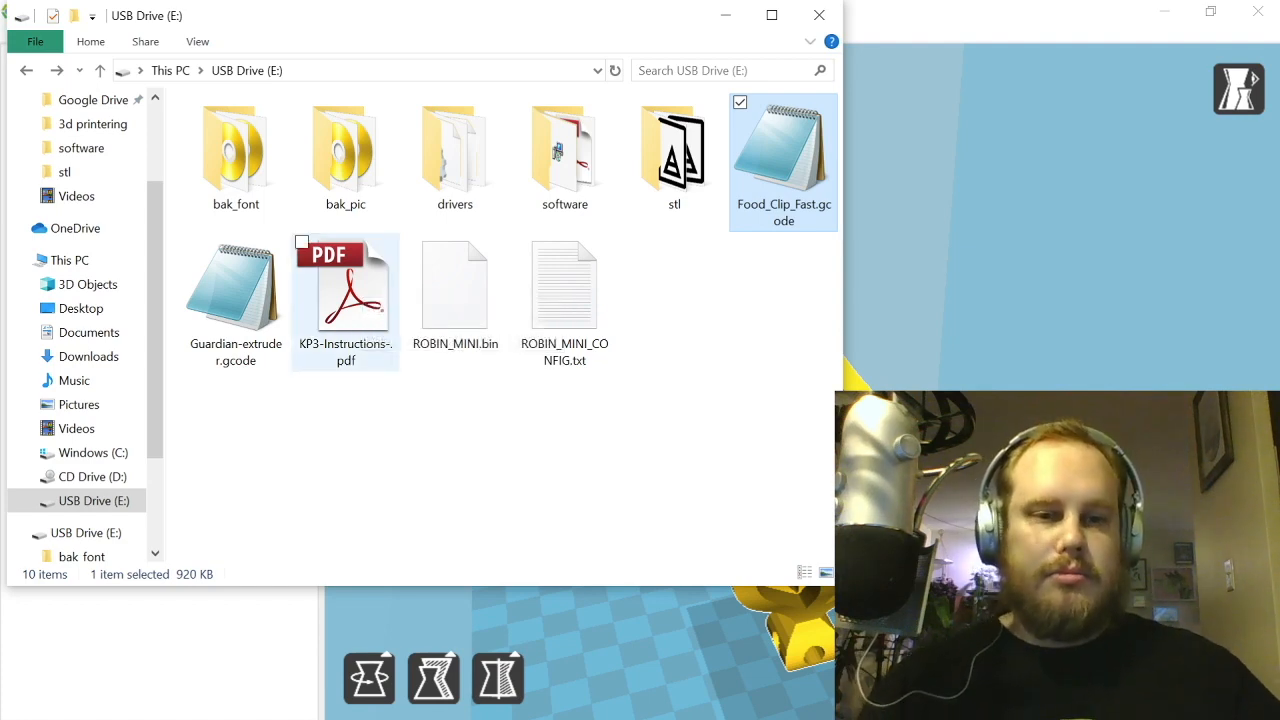
Step: Open KP3-Instructions-.pdf in Adobe Reader, dismiss the syncing tip and page through the manual
double_click(345, 290)
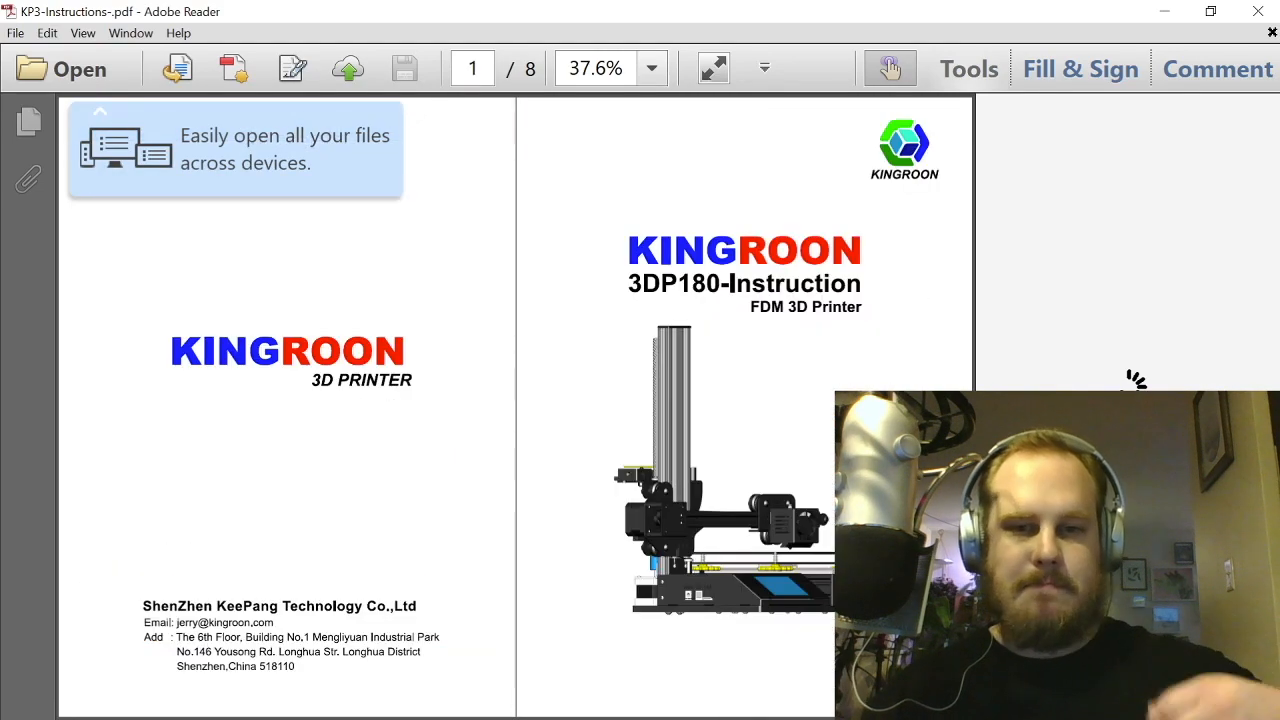
left_click(966, 68)
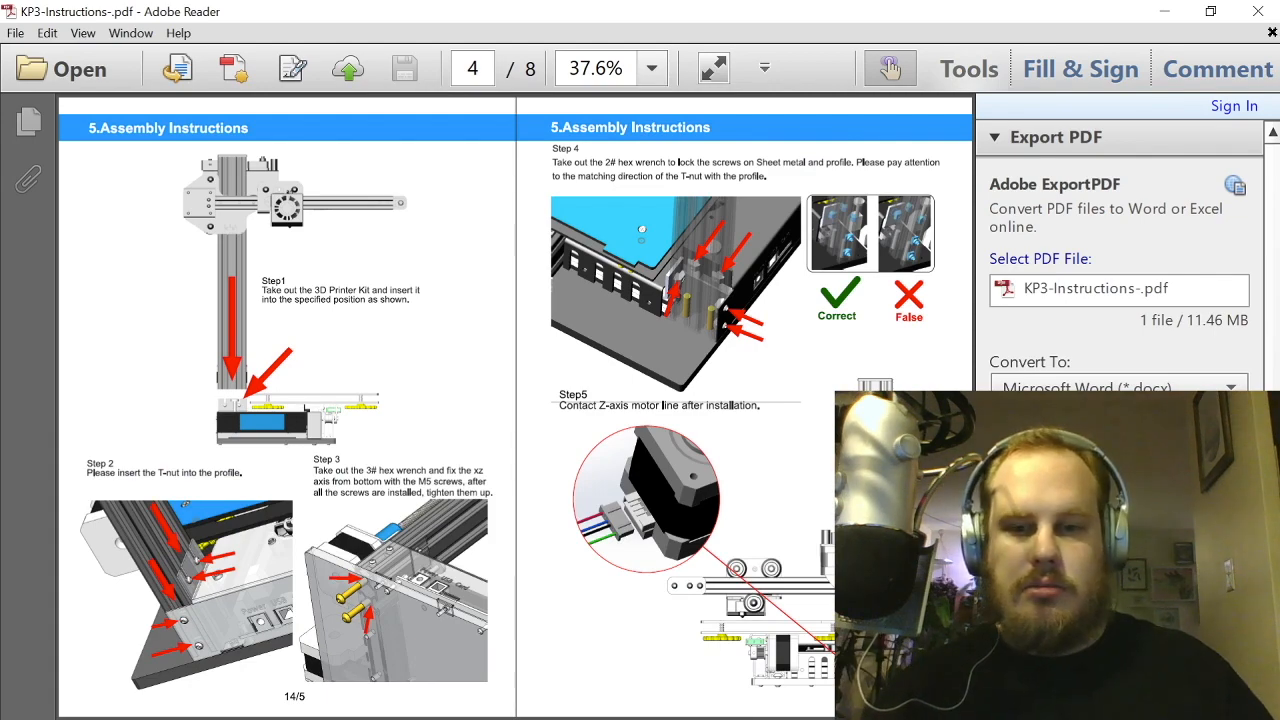
scroll("down", 3)
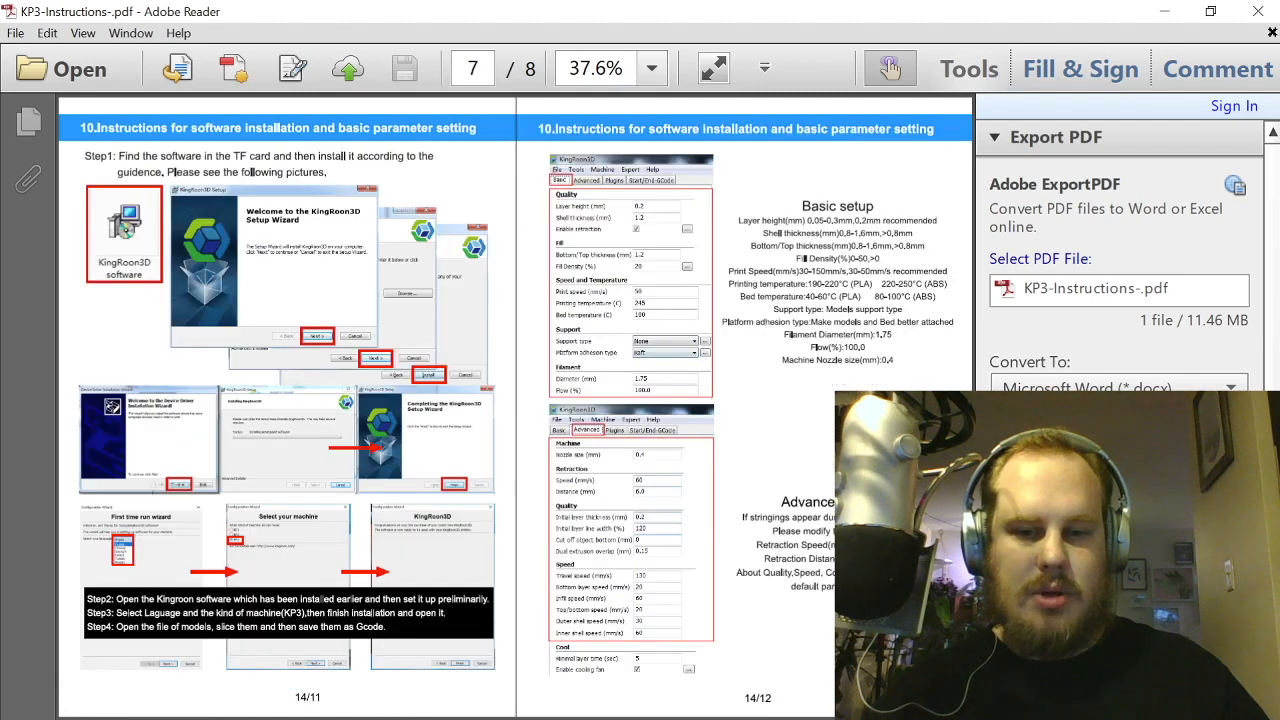
scroll("down", 3)
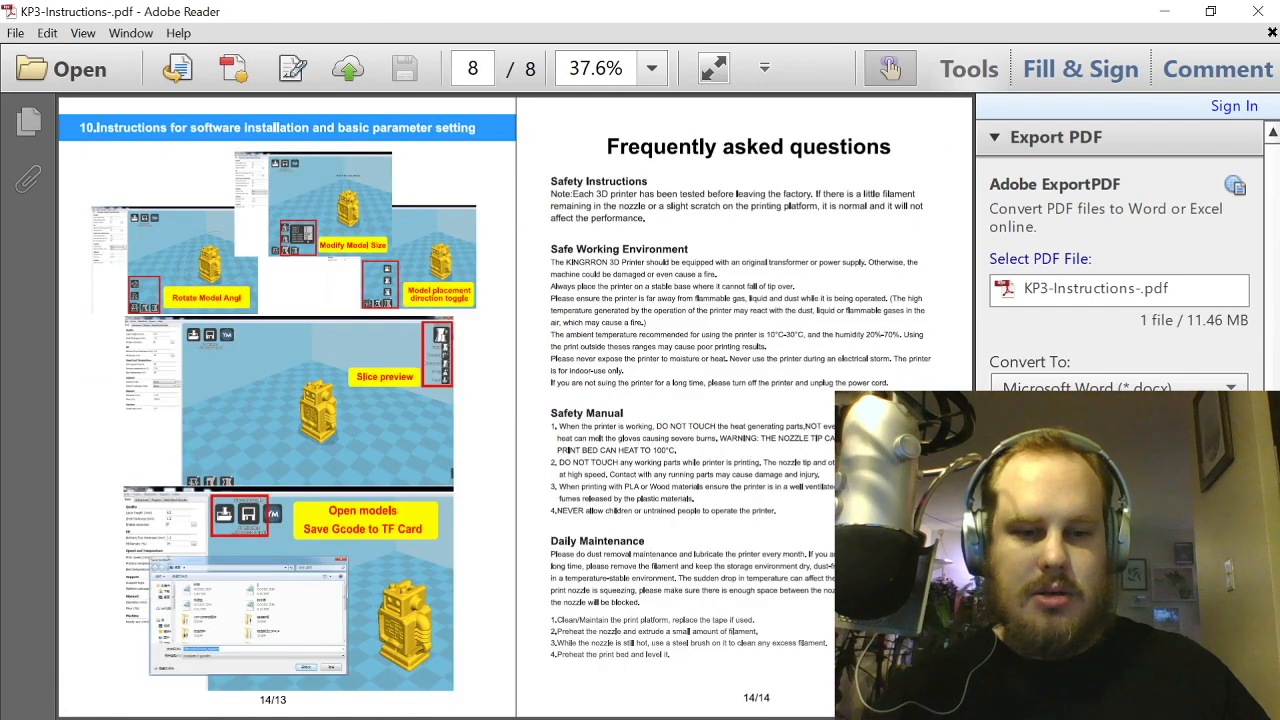